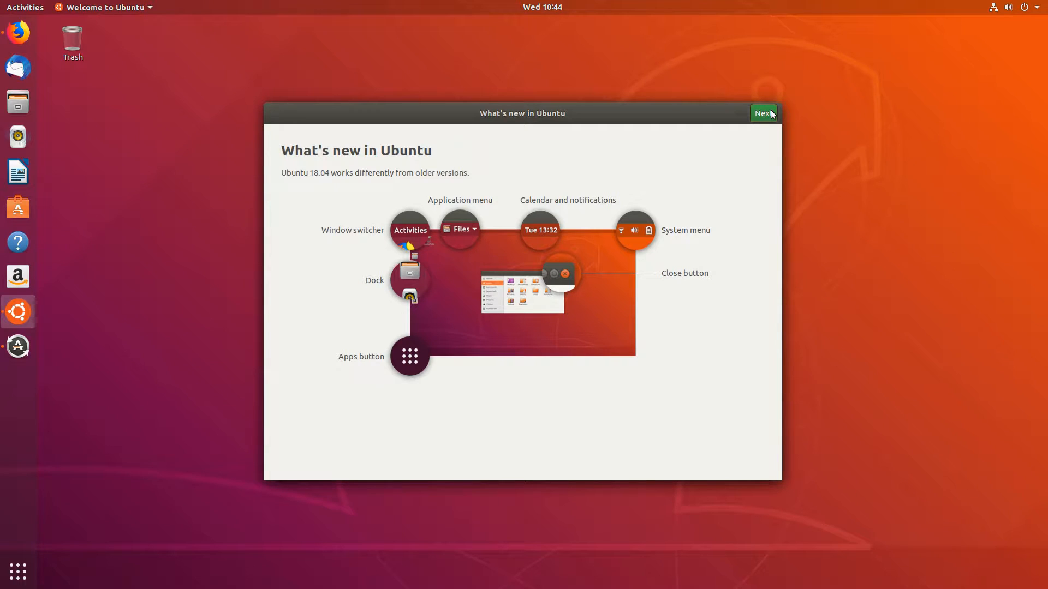
# Advance through the remaining pages of the Welcome to Ubuntu tour
pyautogui.click(762, 113)
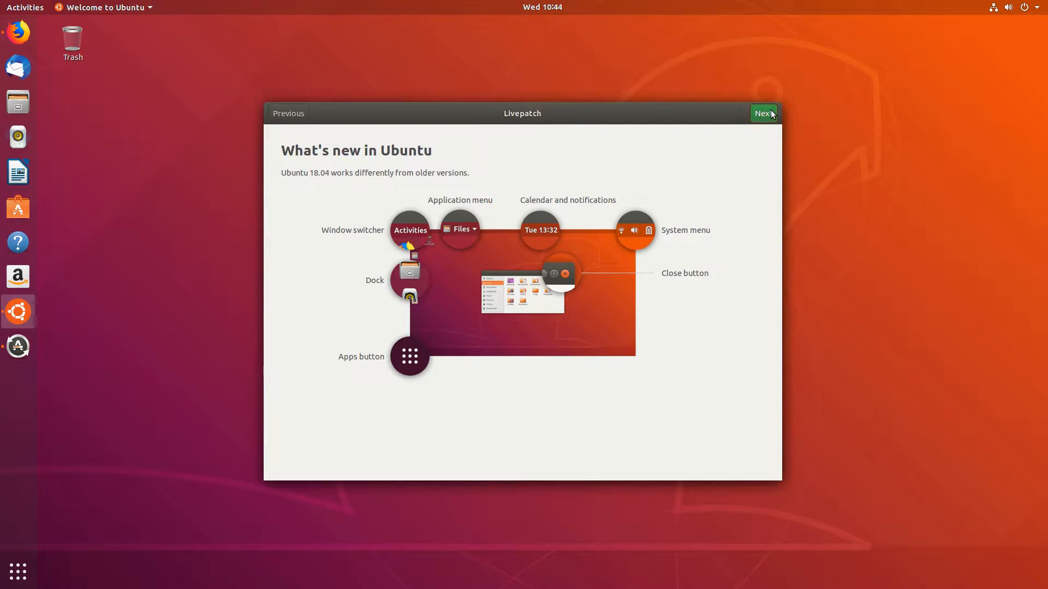
pyautogui.click(763, 112)
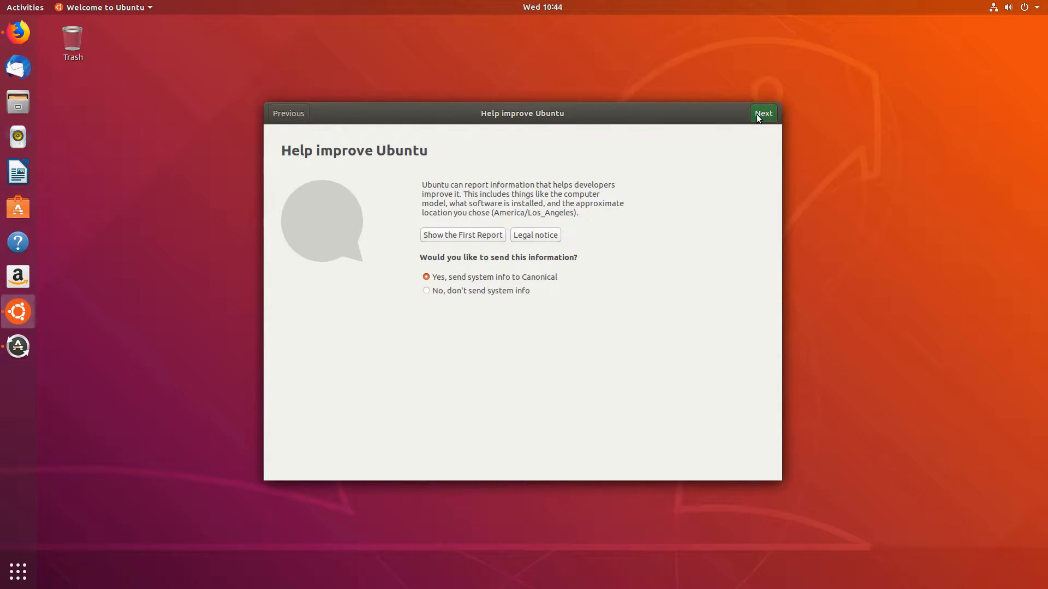
pyautogui.click(763, 113)
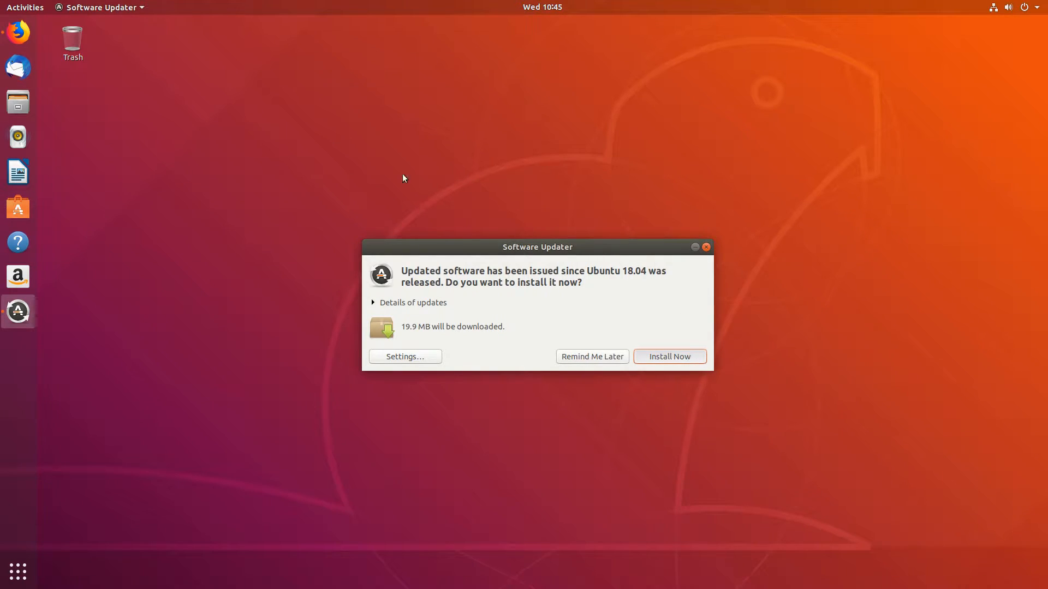
# Start installing the offered software updates and authenticate with the password
pyautogui.click(668, 356)
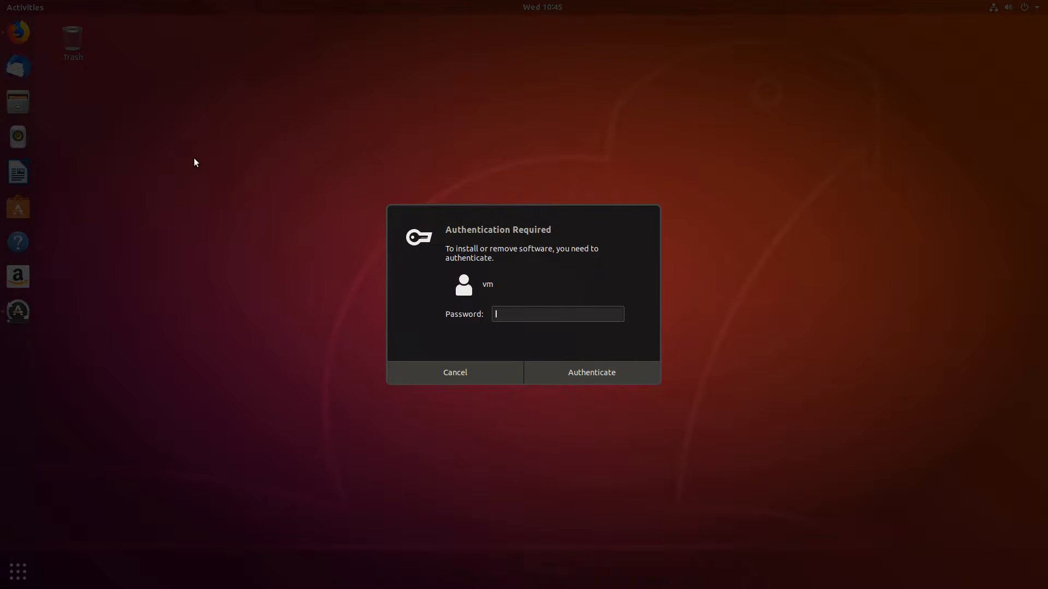
pyautogui.write('•')
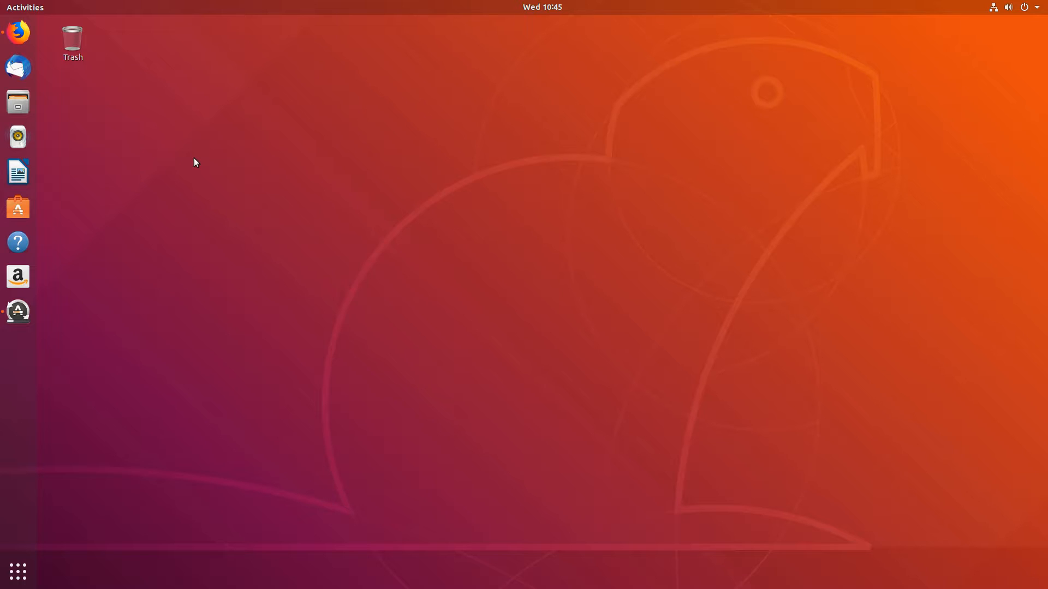
pyautogui.moveTo(19, 32)
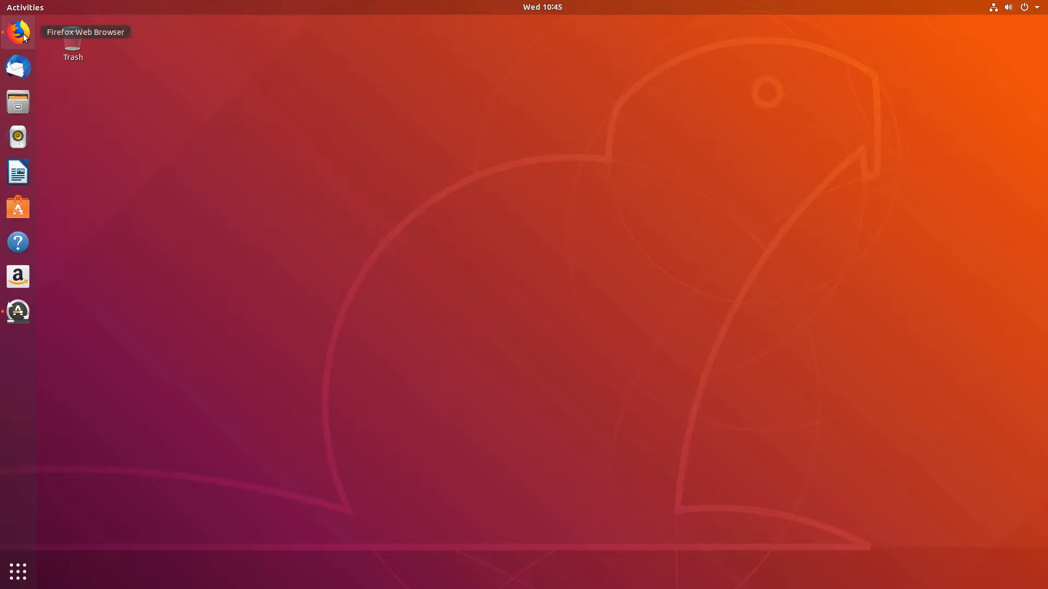
# Download the passthrough_helper_ubuntu GitHub repository as a ZIP archive in Firefox
pyautogui.click(18, 32)
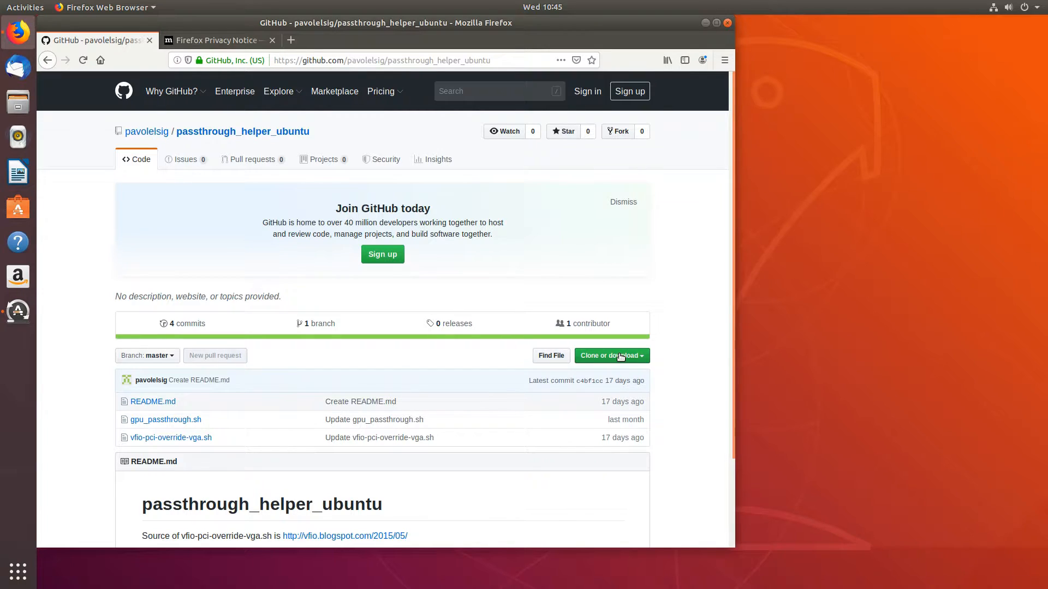
pyautogui.click(608, 356)
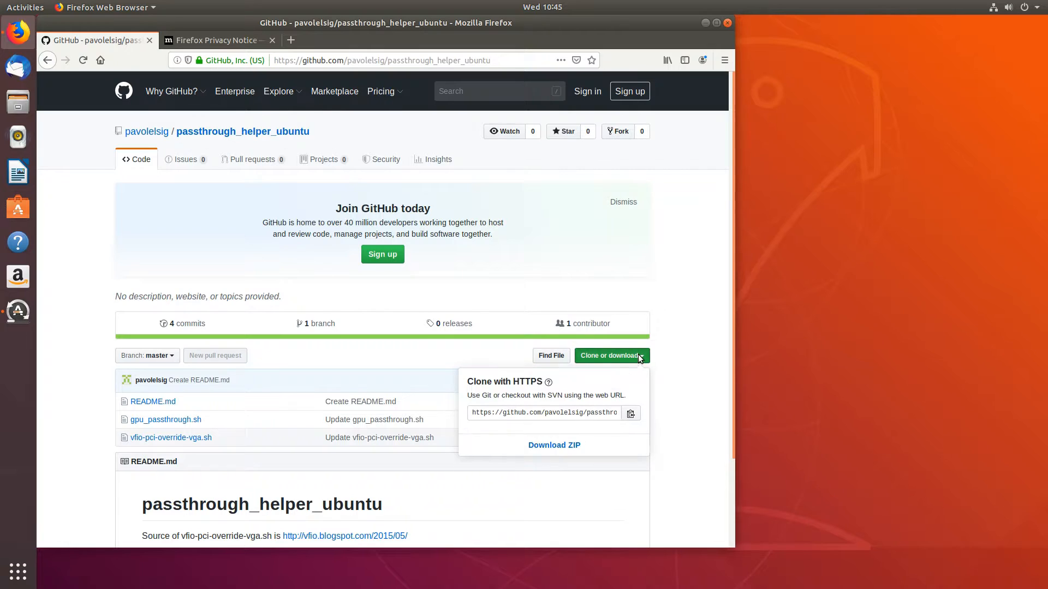
pyautogui.click(554, 445)
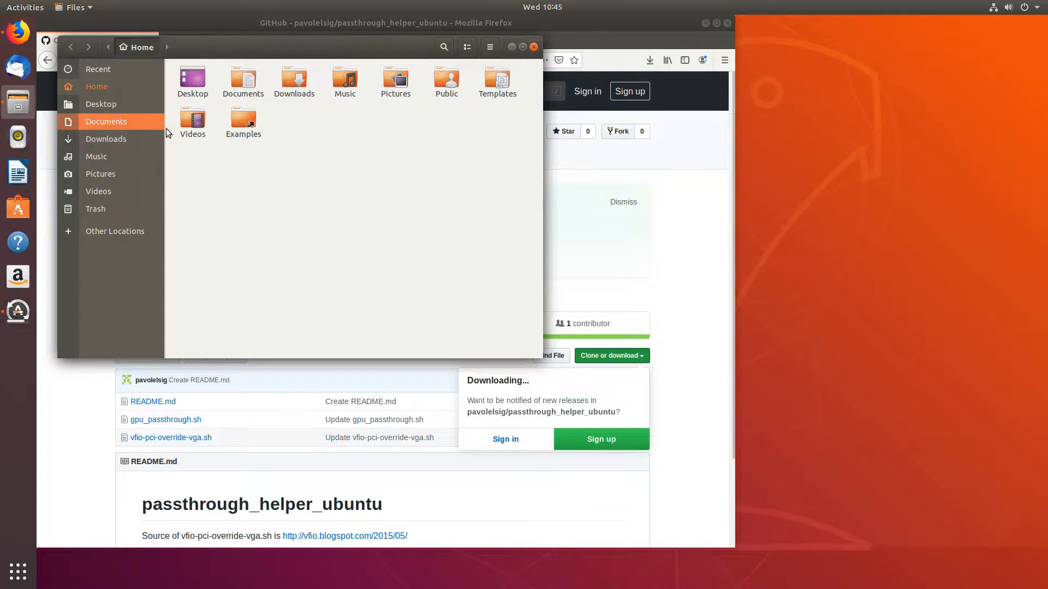
# Extract the downloaded ZIP in Downloads, then restart to finish the updates
pyautogui.doubleClick(294, 79)
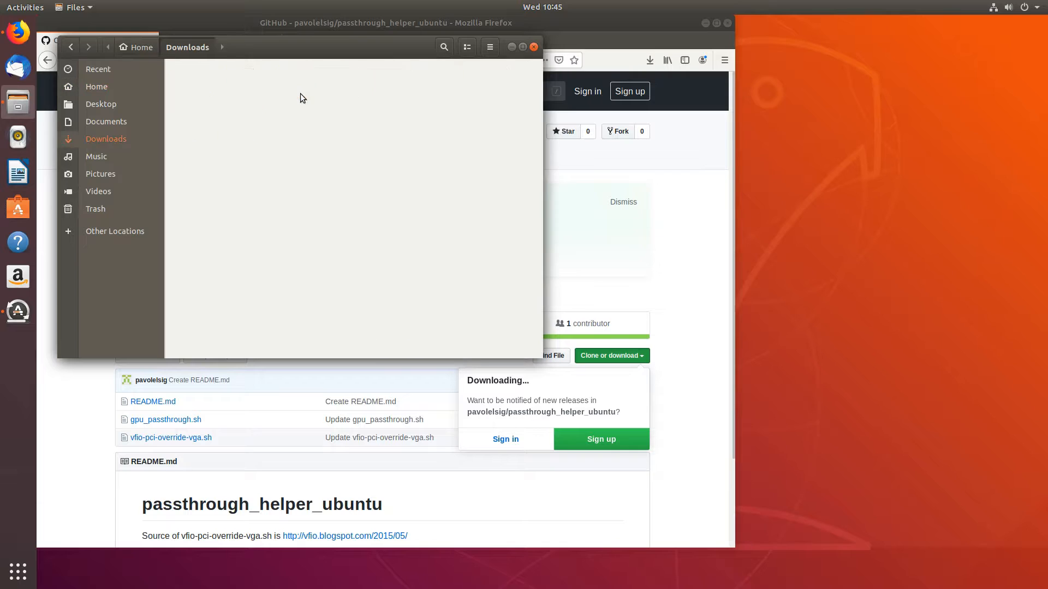
pyautogui.rightClick(192, 94)
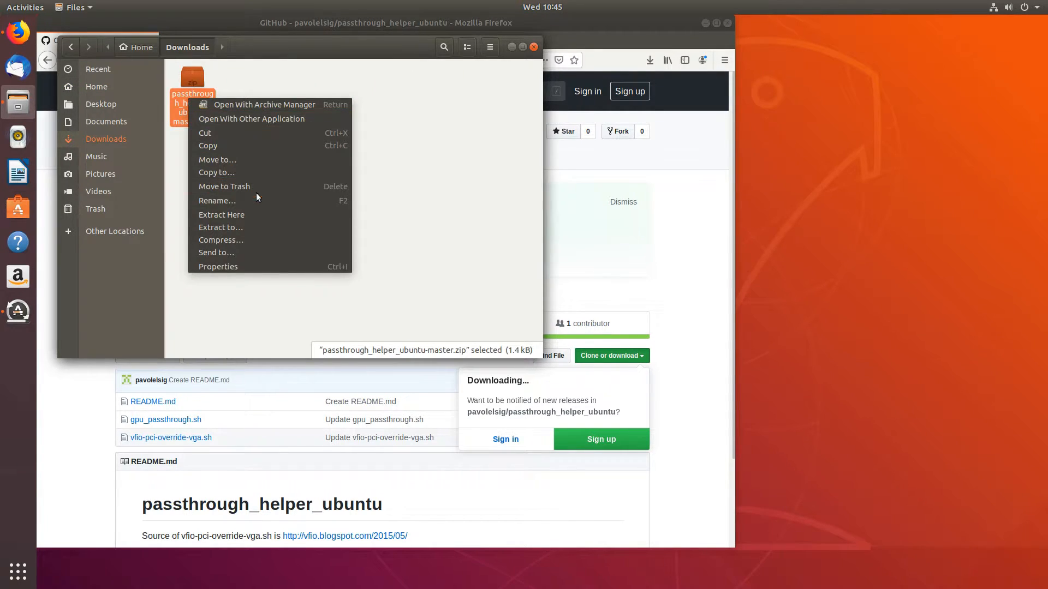
pyautogui.click(222, 215)
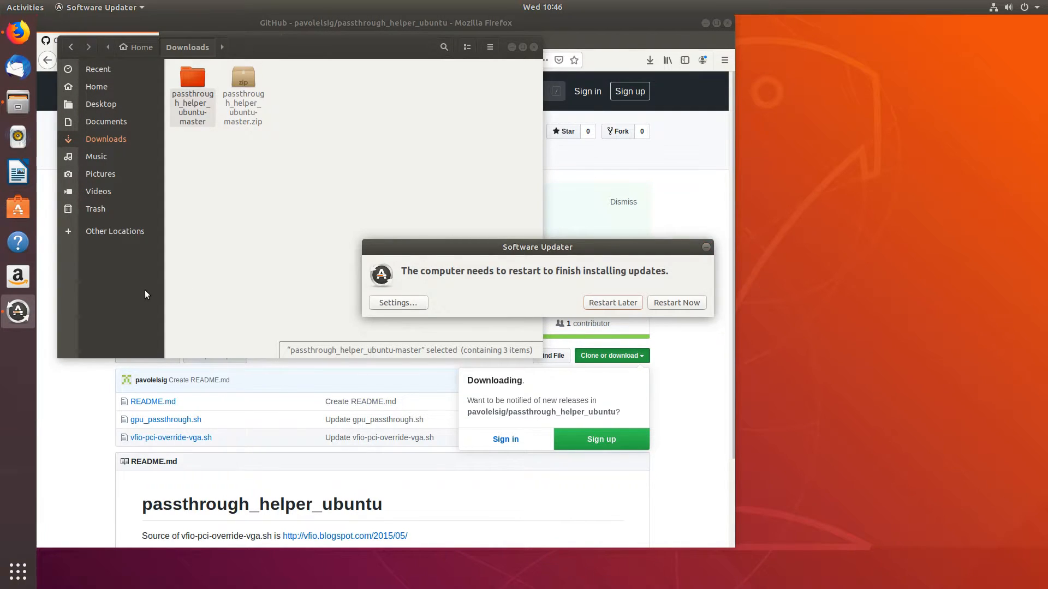
pyautogui.click(676, 302)
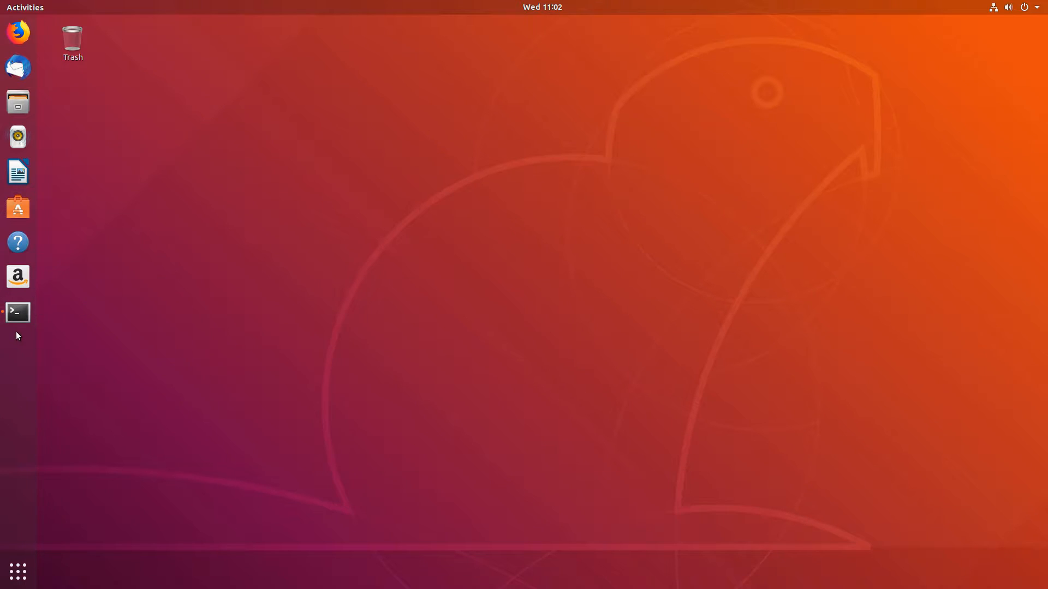
# Become root with sudo -i and move into /home/vm/Downloads/passthrough_helper_ubuntu-master, listing its files
pyautogui.click(17, 312)
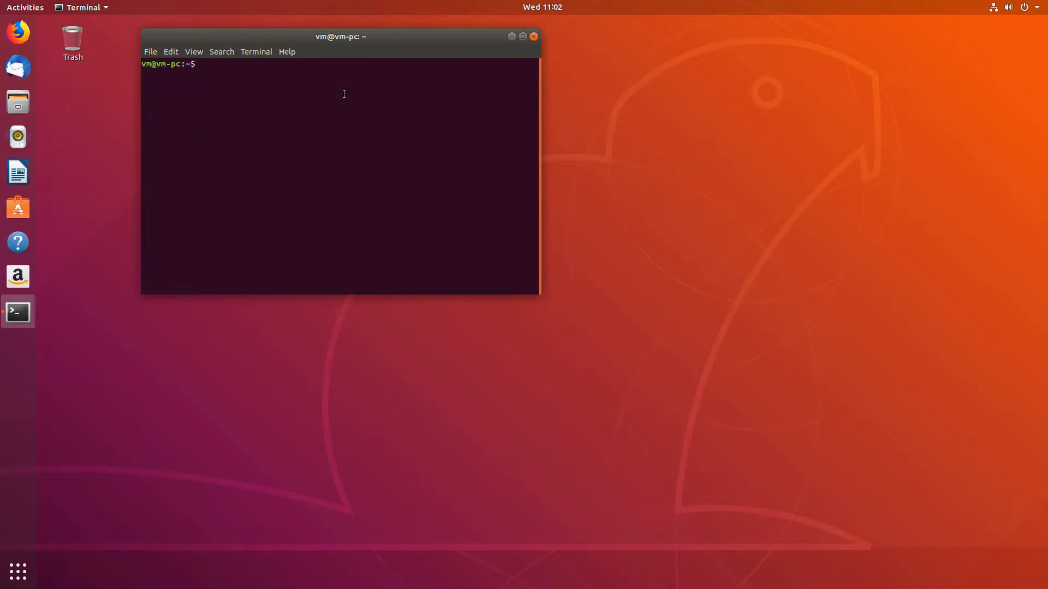
pyautogui.write('sudo -')
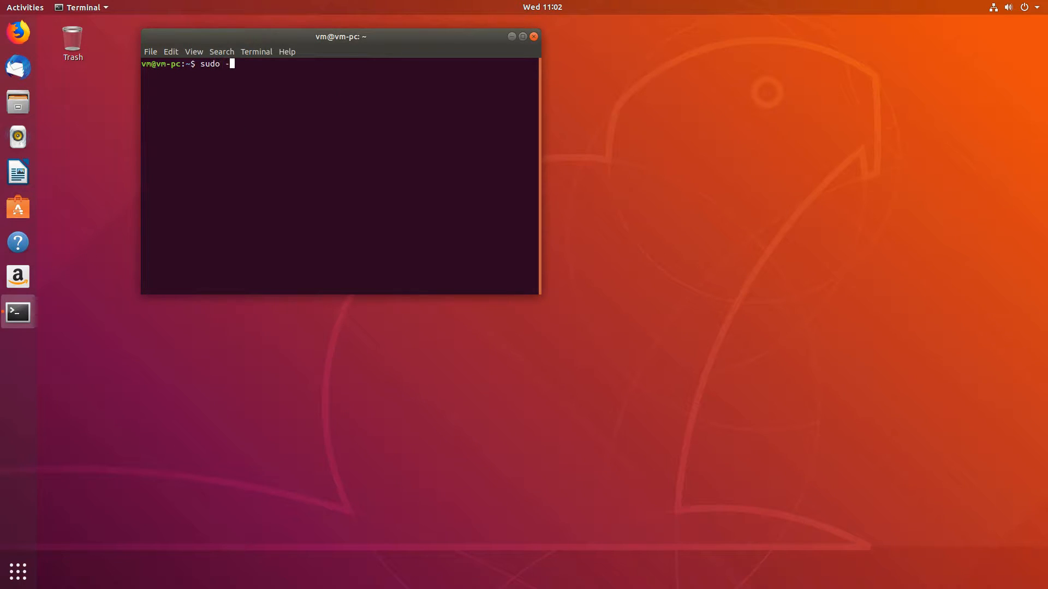
pyautogui.press('Return')
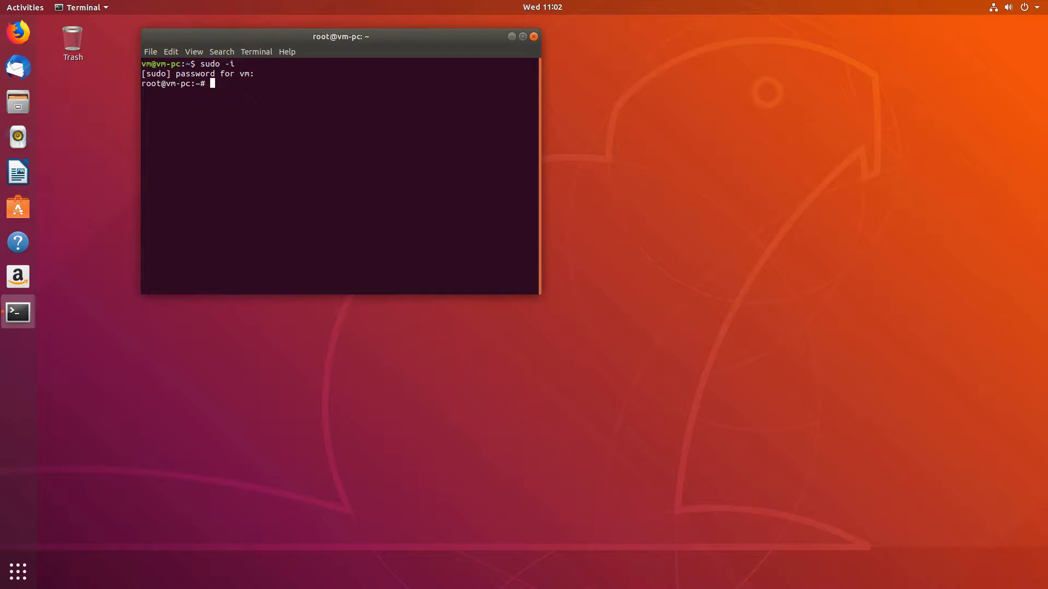
pyautogui.write('cd')
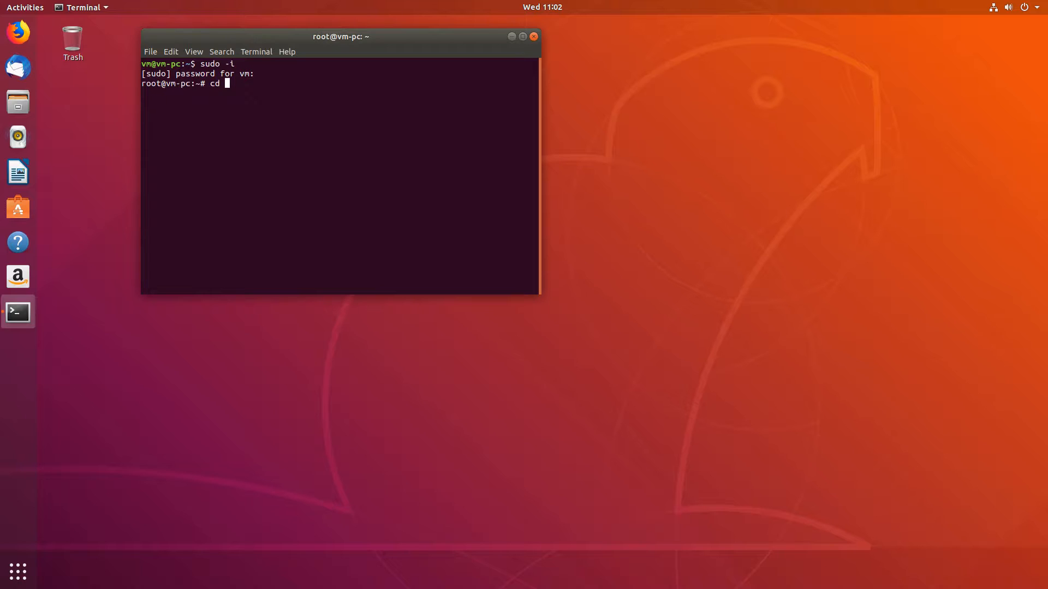
pyautogui.write('/home/')
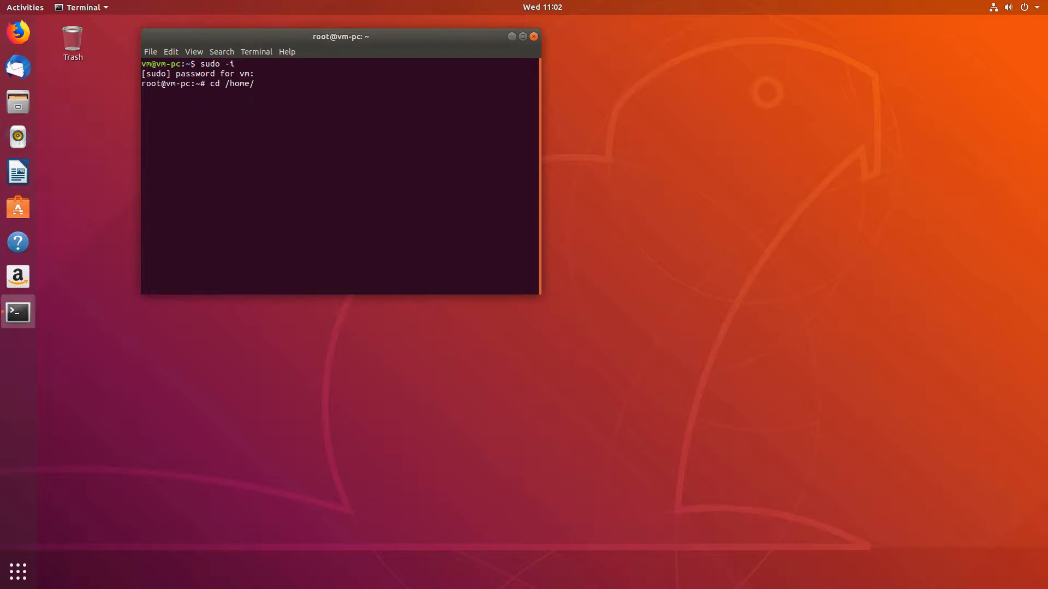
pyautogui.write('vm/Do')
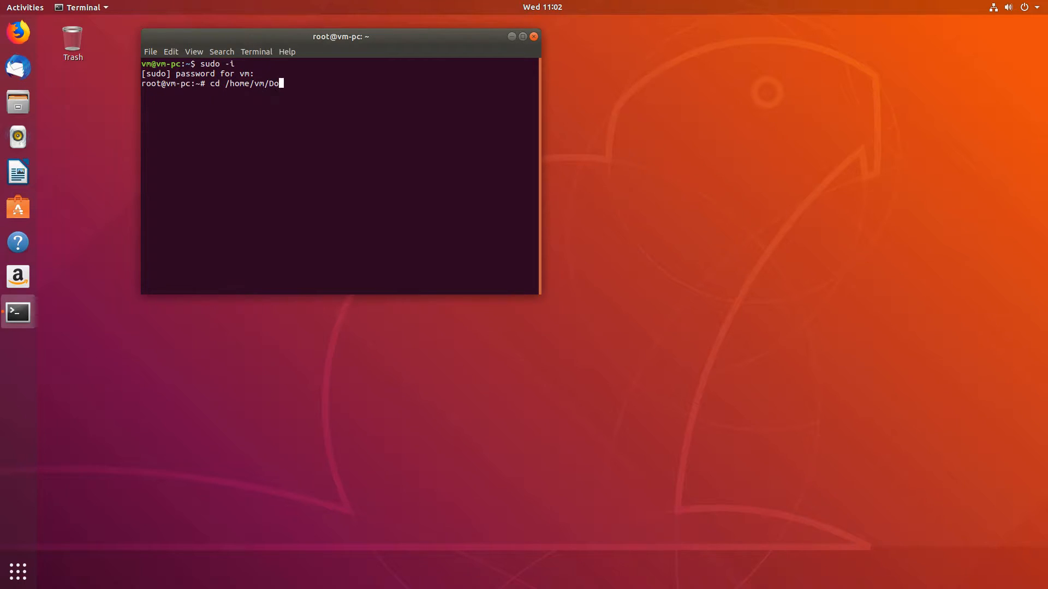
pyautogui.write('wnloads/passthrough_helper_ubuntu-master/')
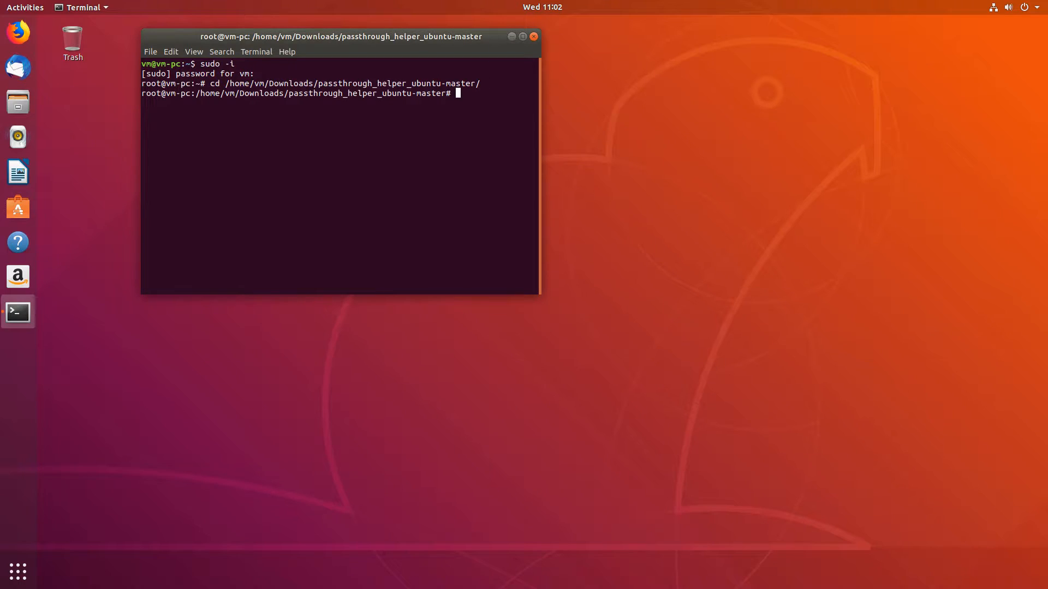
pyautogui.write('ls')
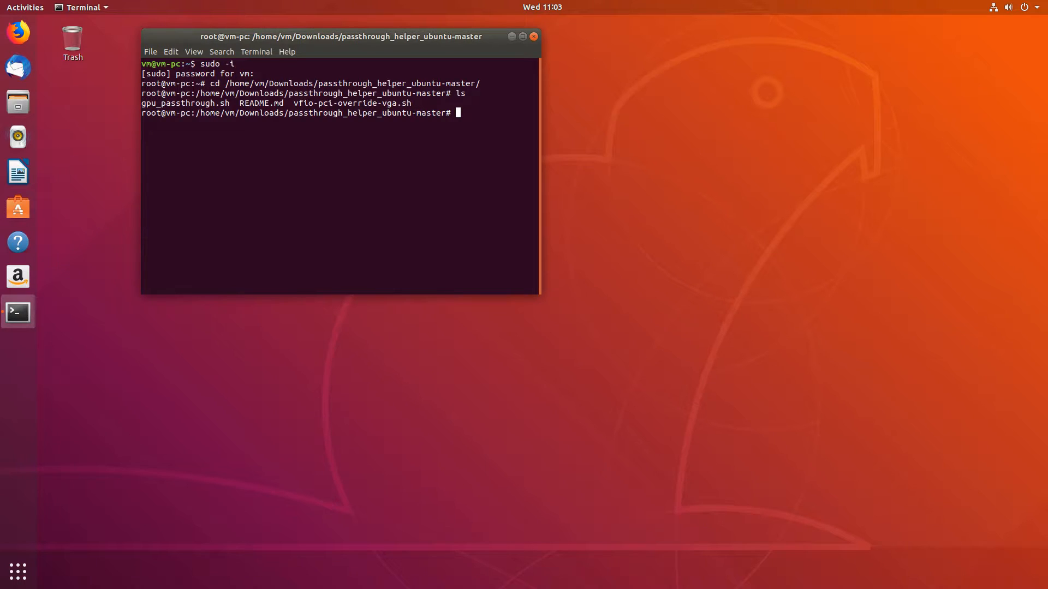
# Make the helper scripts executable with chmod +x and run ./gpu_passthrough.sh
pyautogui.write('ch')
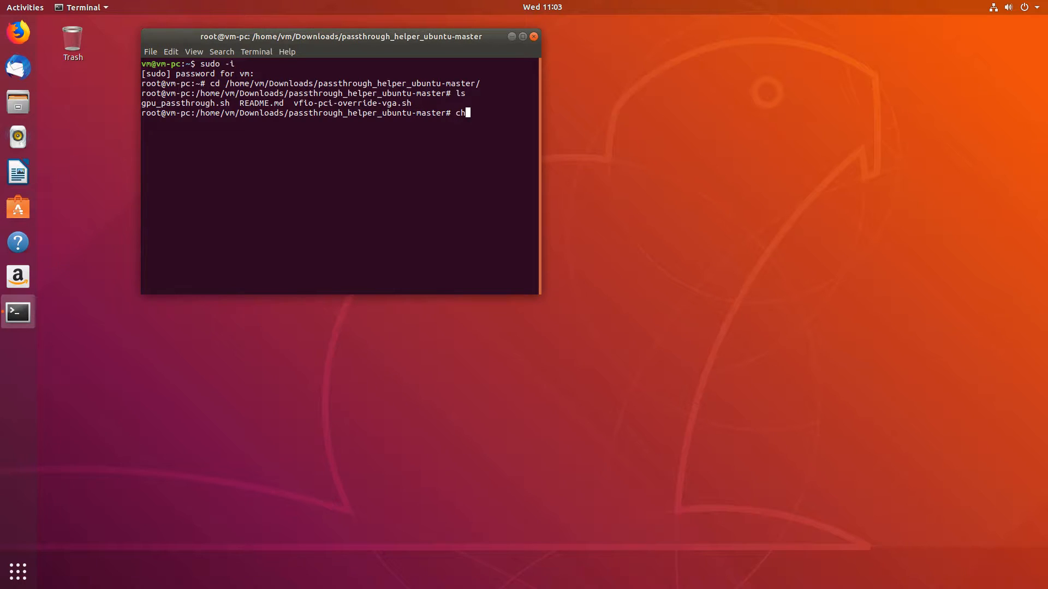
pyautogui.write('mod')
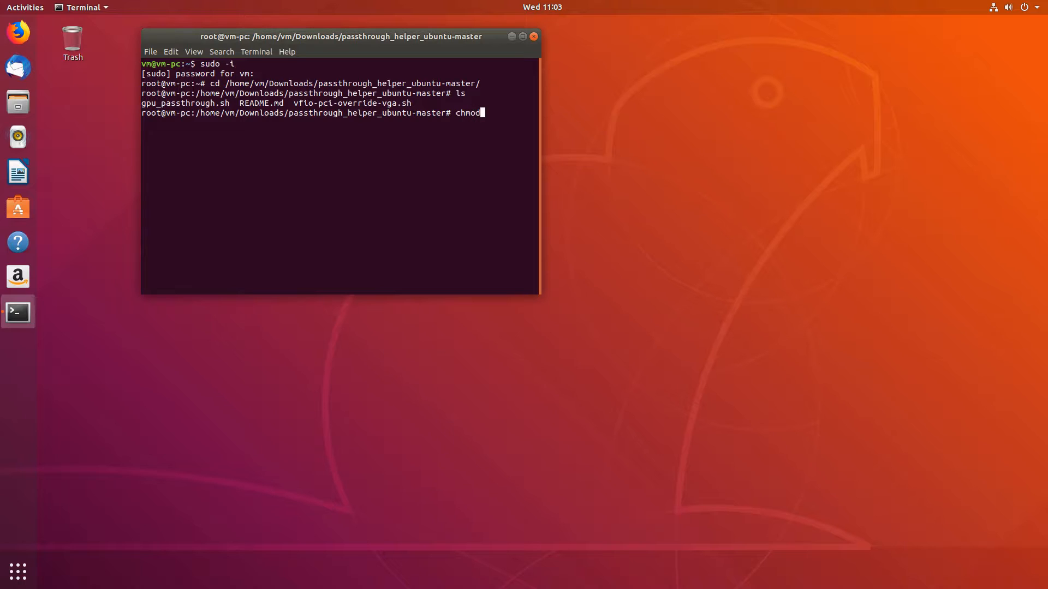
pyautogui.write('+x')
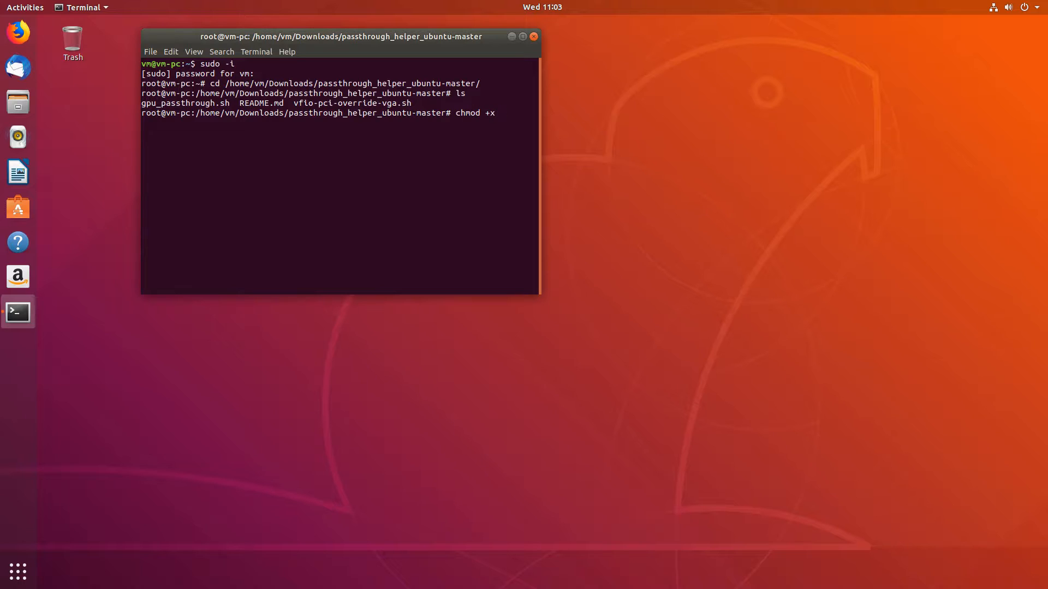
pyautogui.write('gpu_passthrough.sh')
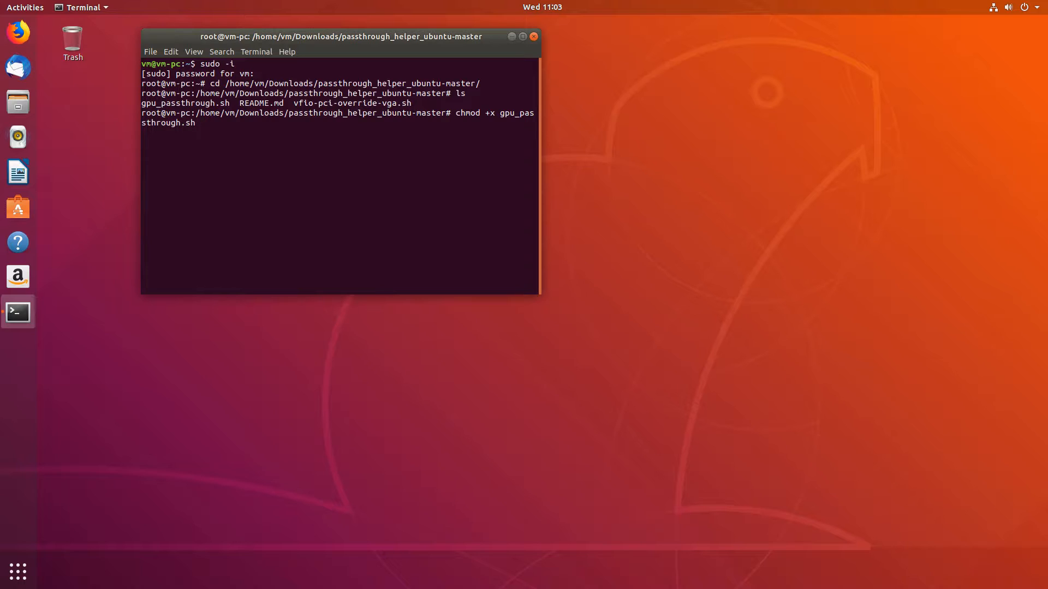
pyautogui.write('vfio-pci-override-vga.sh')
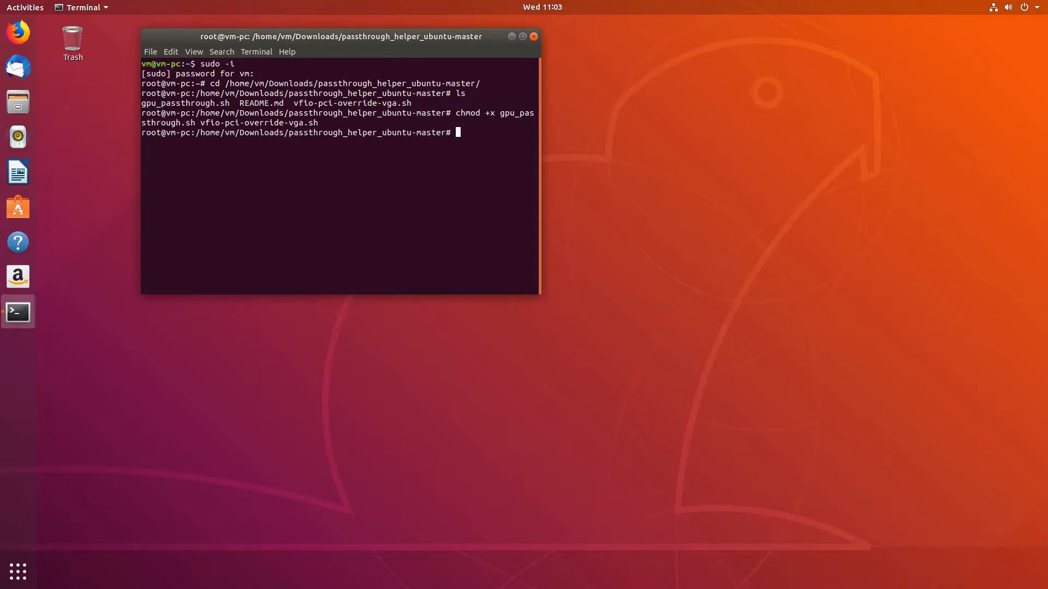
pyautogui.write('./')
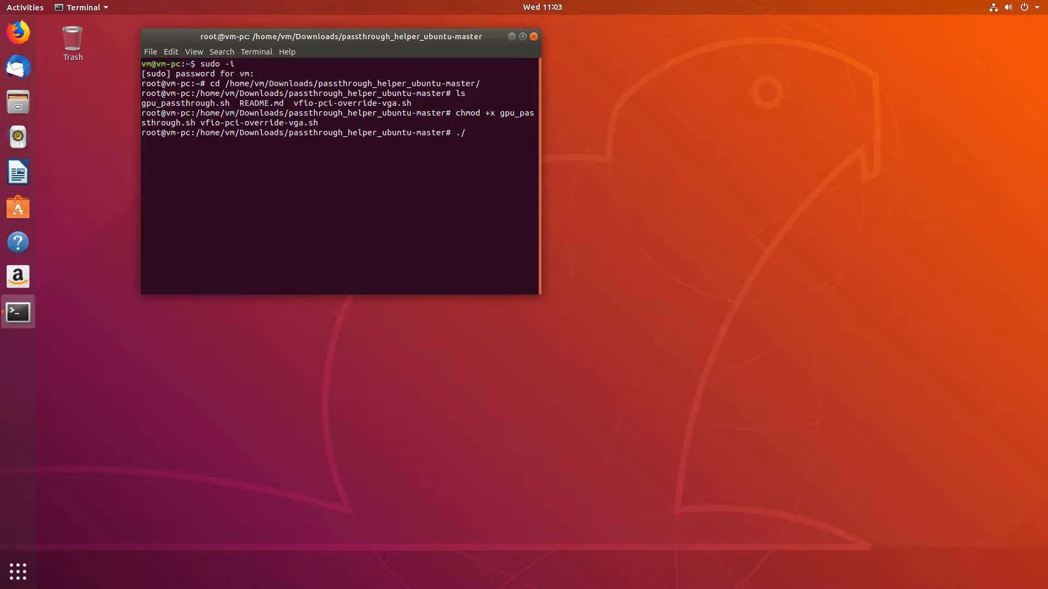
pyautogui.write('gpu_passthrough.sh')
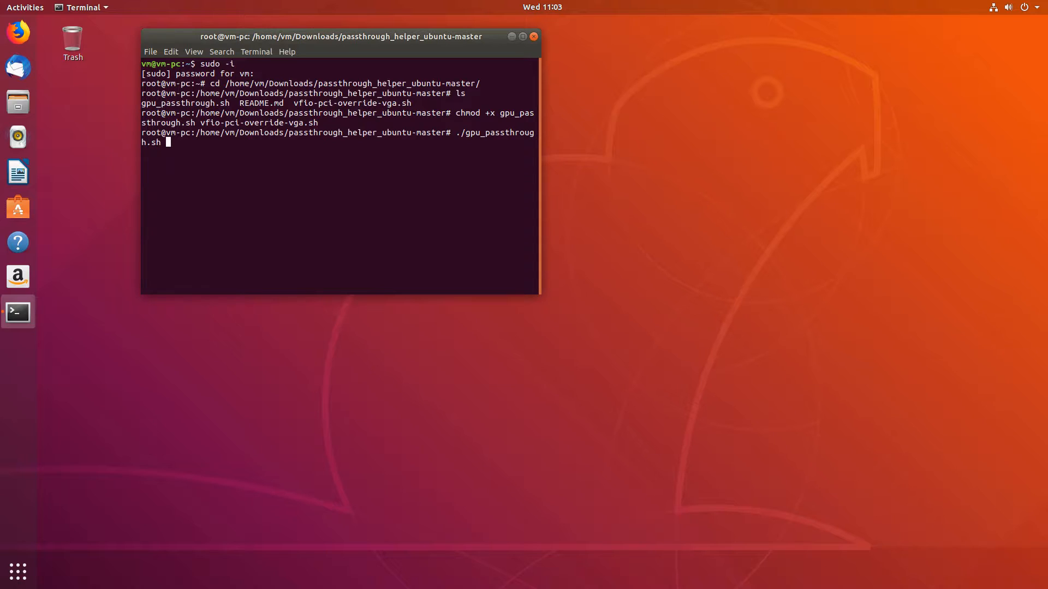
pyautogui.press('Return')
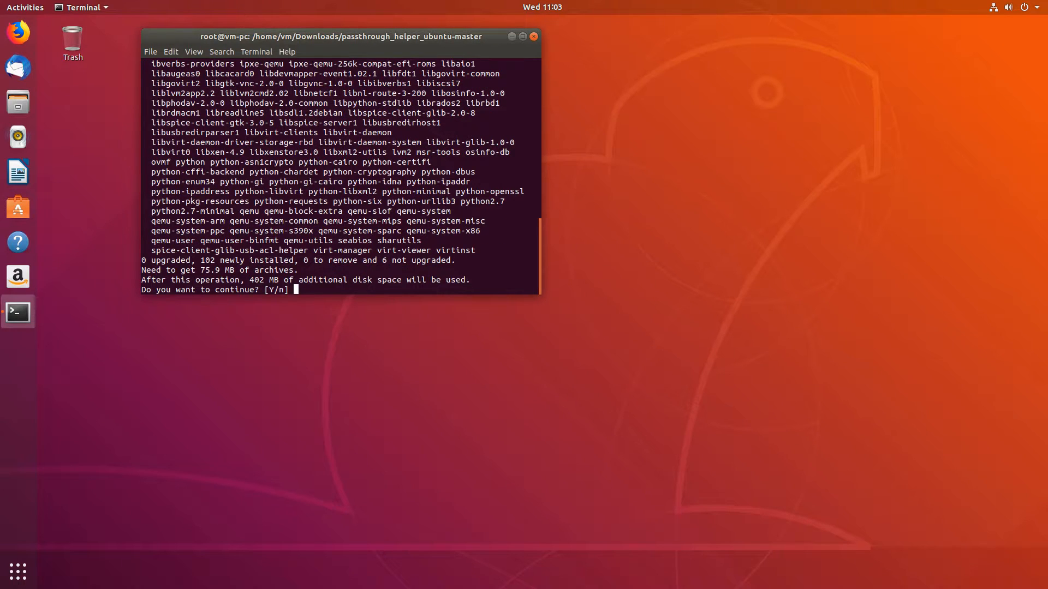
# Answer y to apt so the 102 virtualization packages install
pyautogui.write('y')
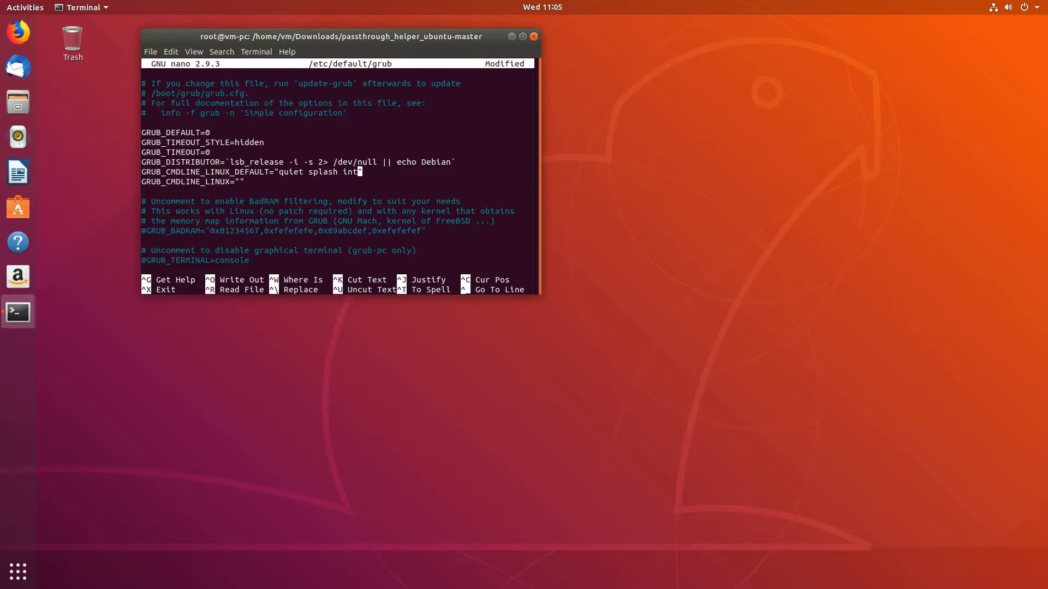
# Set GRUB_CMDLINE_LINUX_DEFAULT to "quiet splash amd_iommu=on kvm.ignore_msrs=1" and save the file
pyautogui.write('el_')
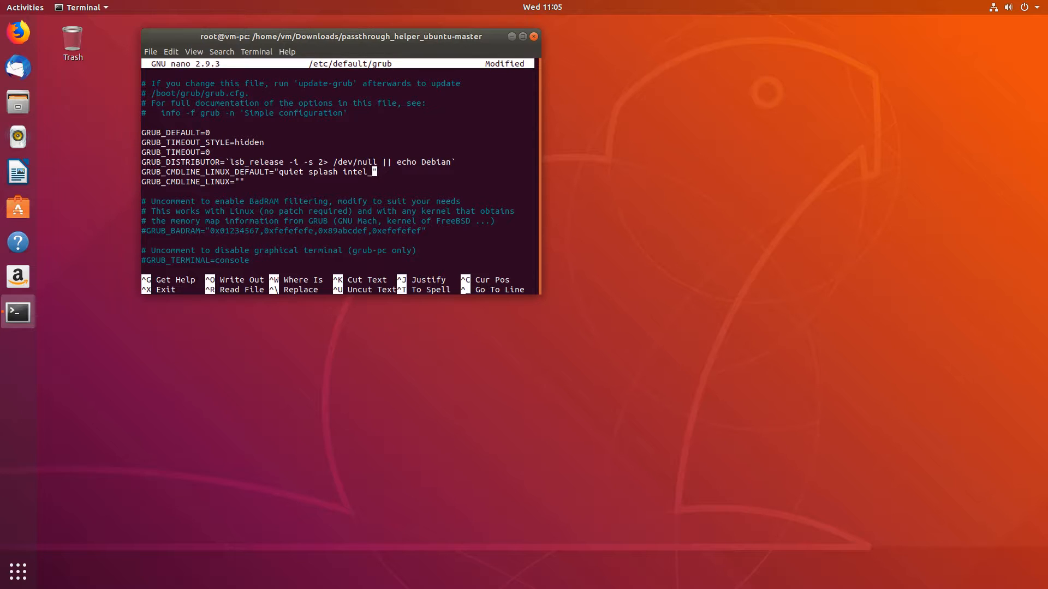
pyautogui.write('ommu')
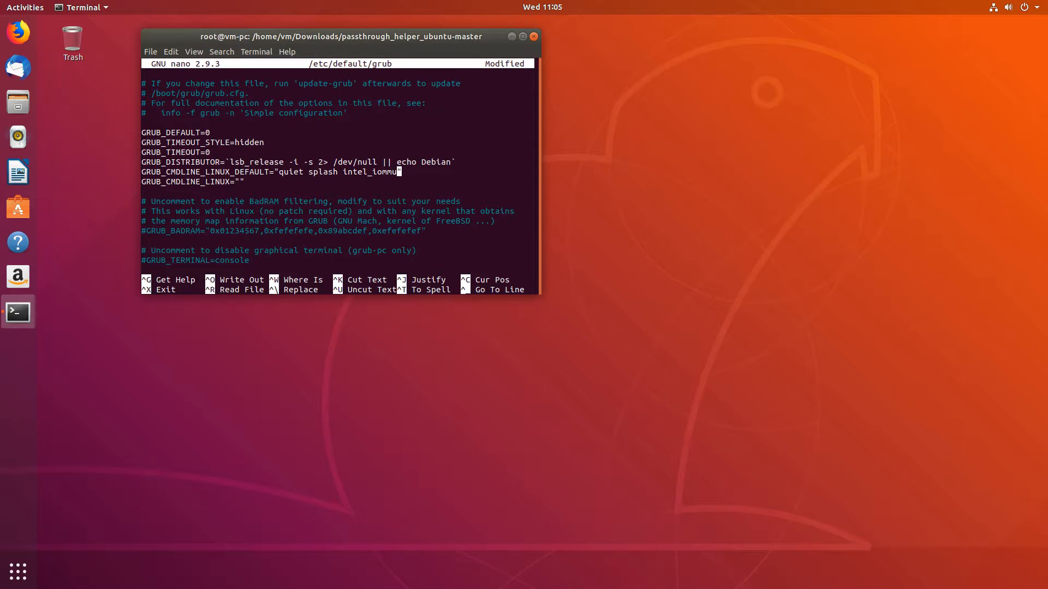
pyautogui.write('=on')
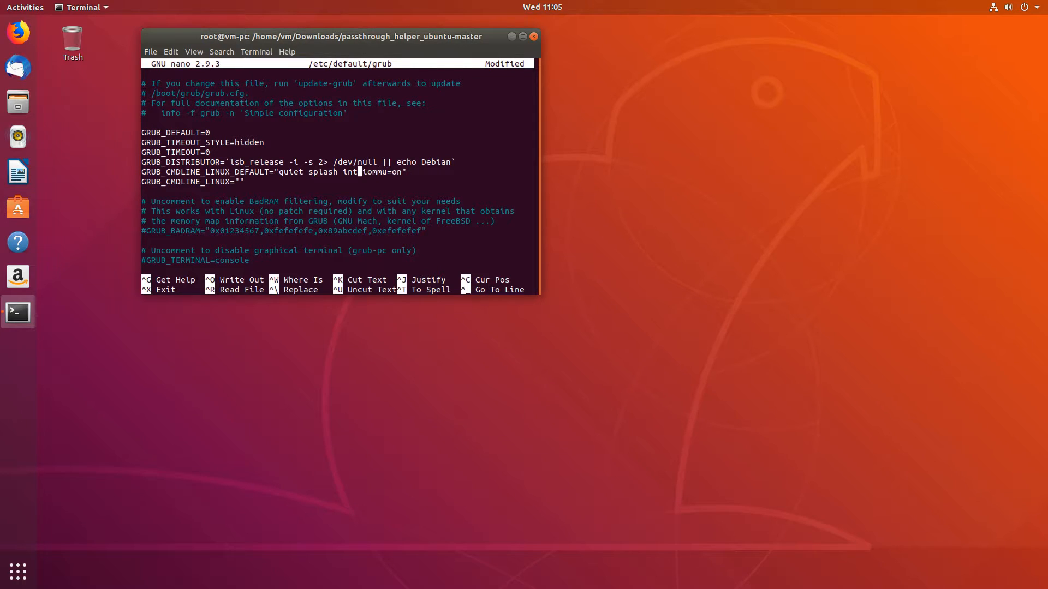
pyautogui.write('amd')
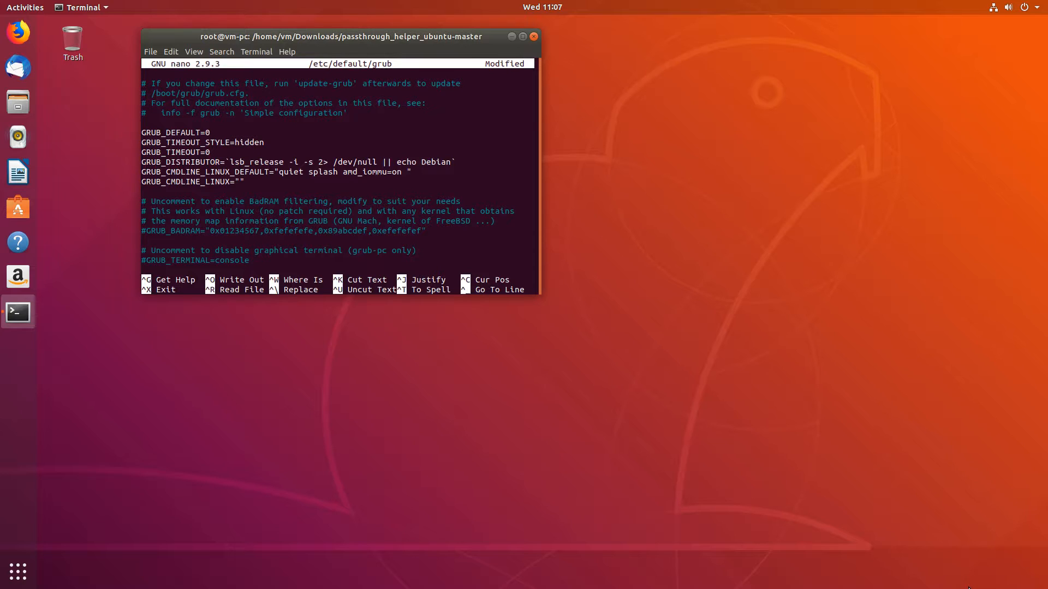
pyautogui.write('kvm.')
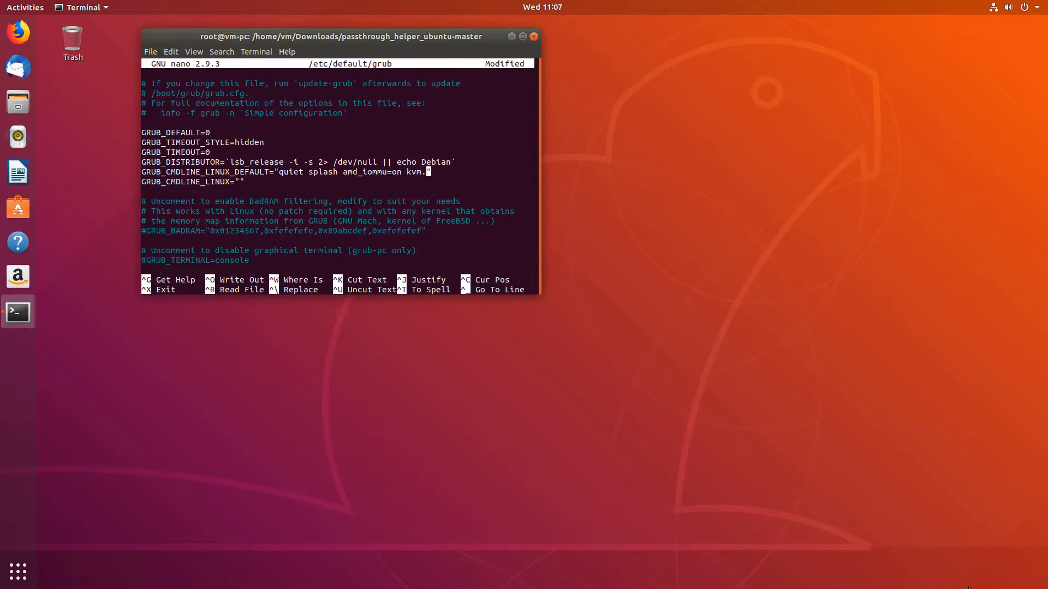
pyautogui.write('.ignore')
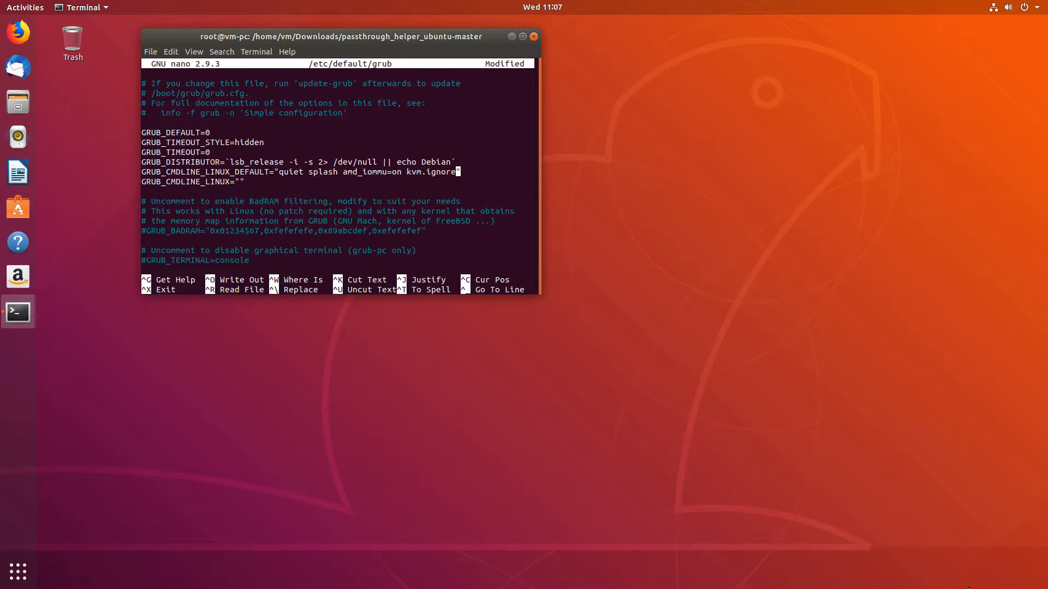
pyautogui.write('_msrs')
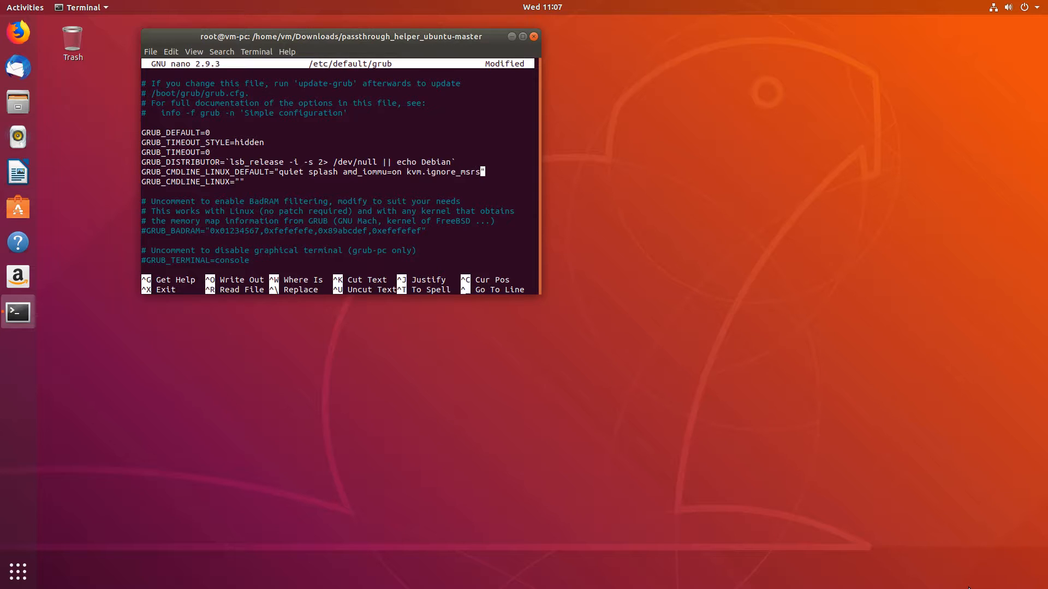
pyautogui.write('=1')
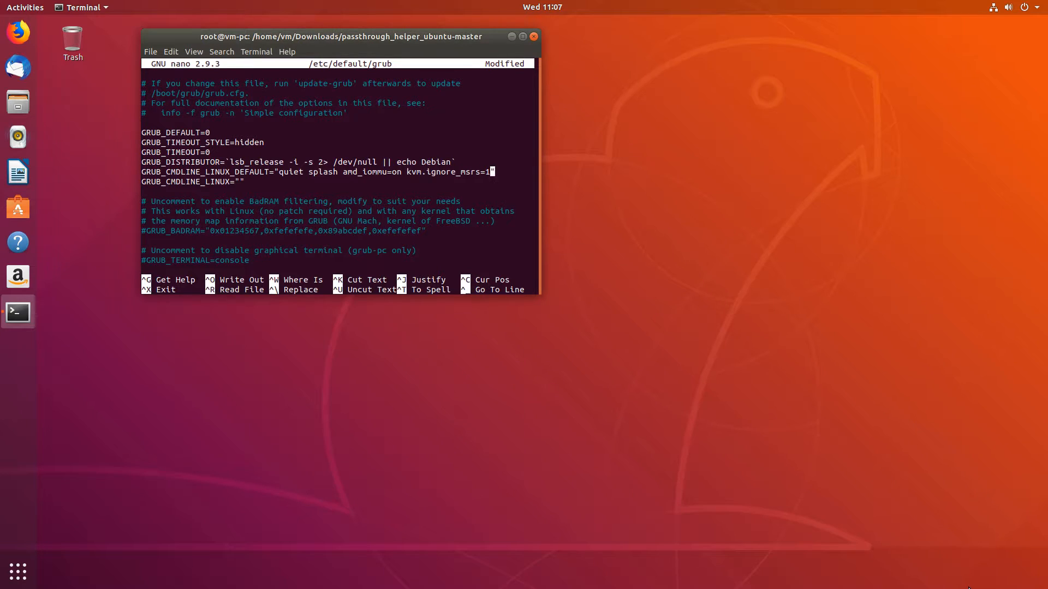
pyautogui.write('"')
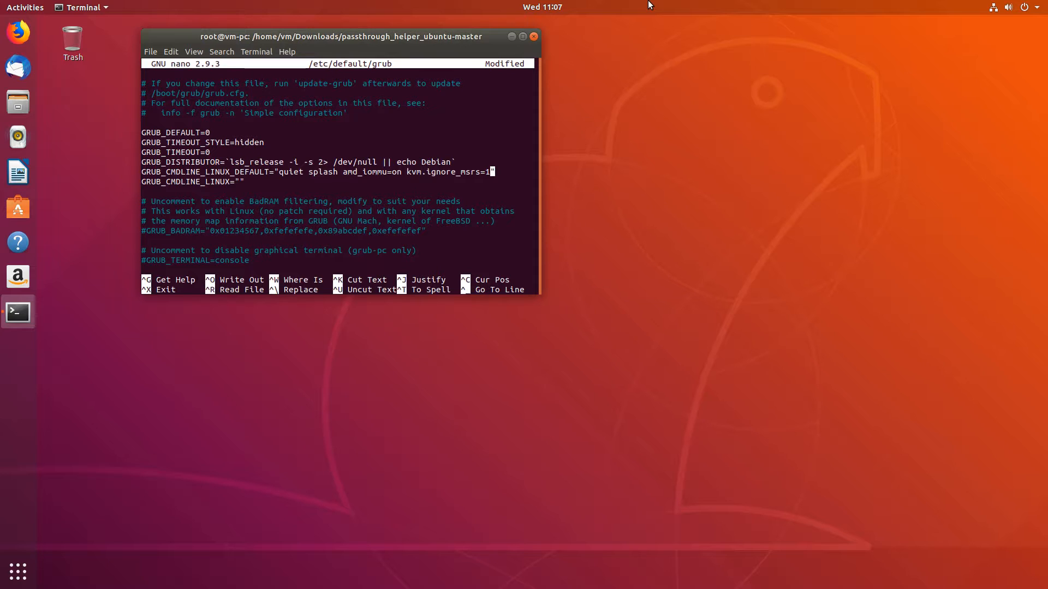
pyautogui.press('ctrl+o')
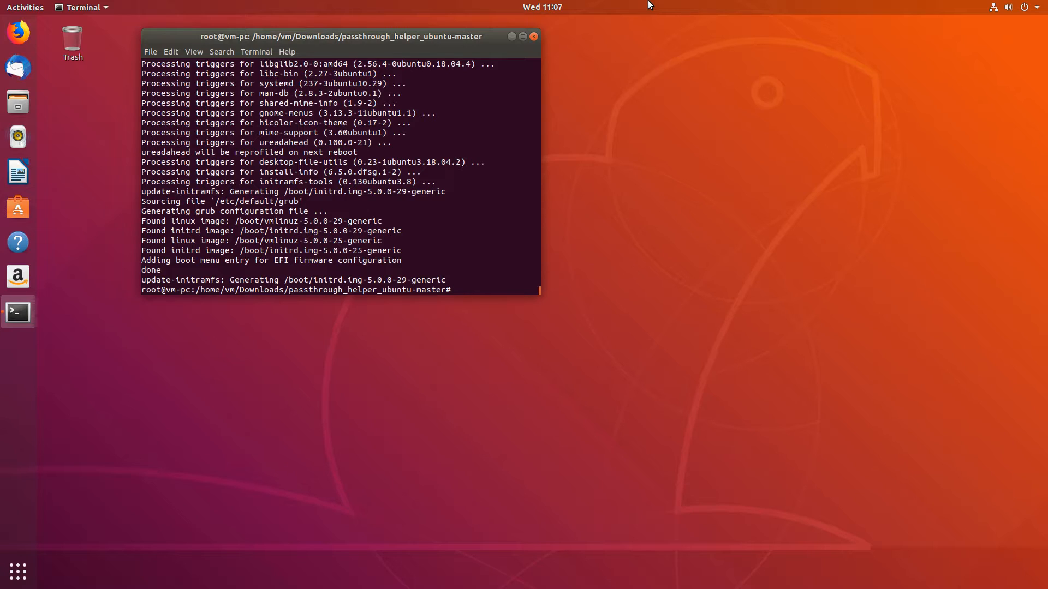
# Reboot the machine so the new boot options take effect
pyautogui.write('re')
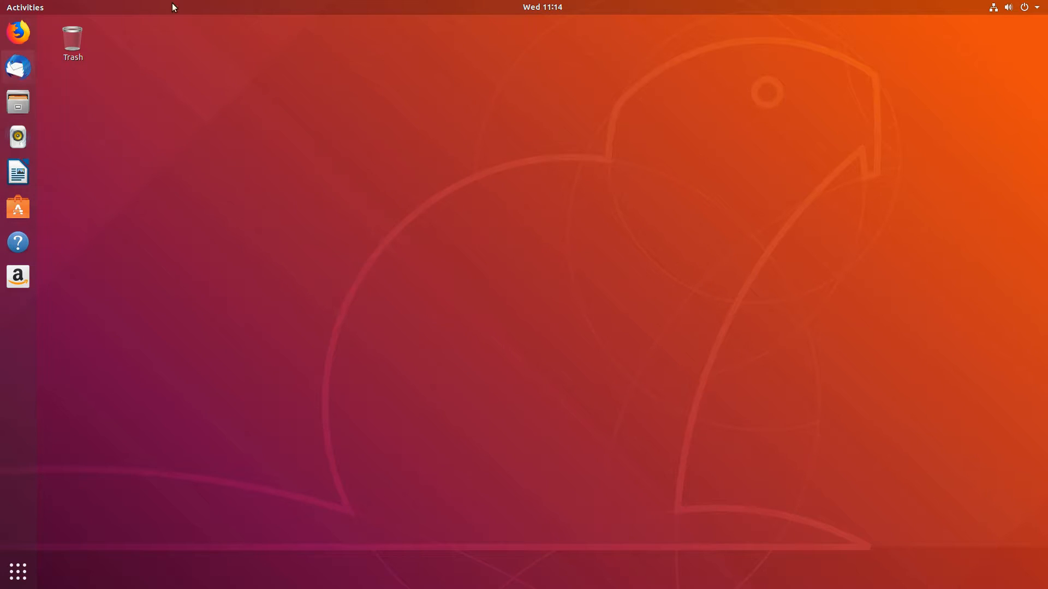
# In a root shell run lspci -nnv and enlarge the window to check the GTX 980 uses vfio-pci
pyautogui.click(25, 8)
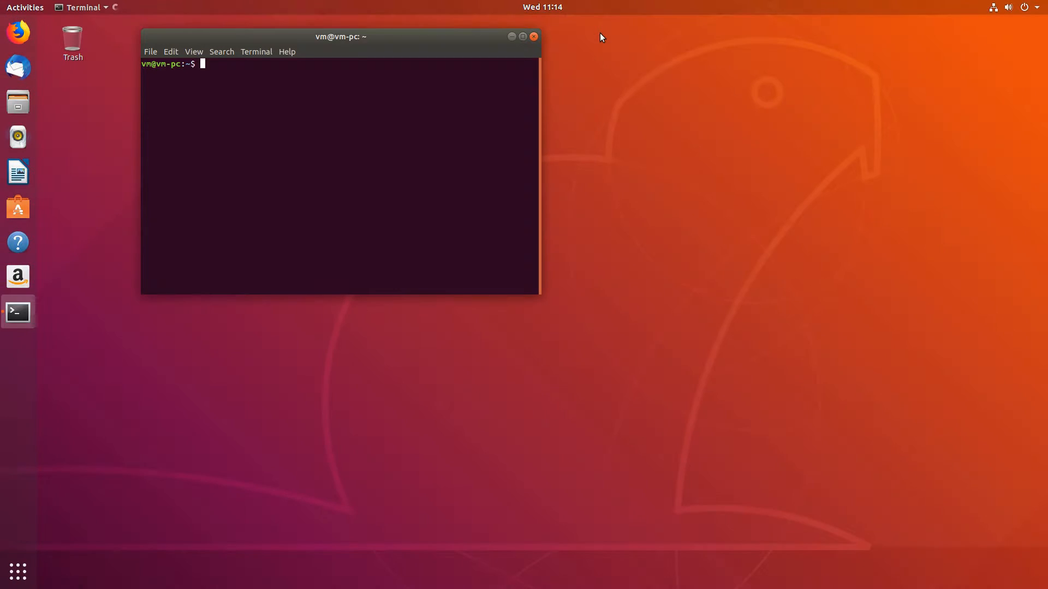
pyautogui.write('sudo -i')
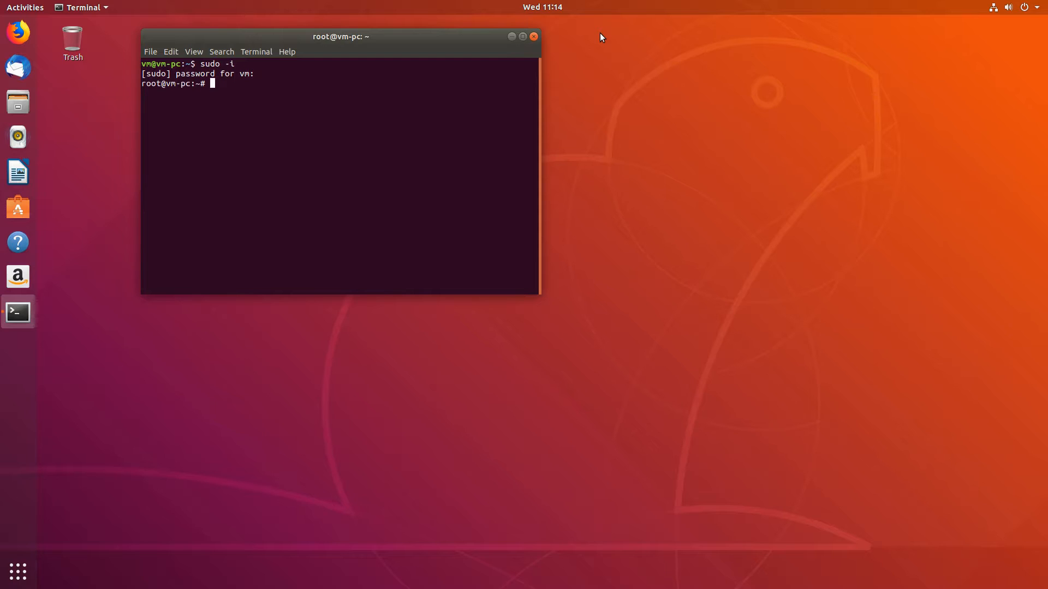
pyautogui.write('lspci')
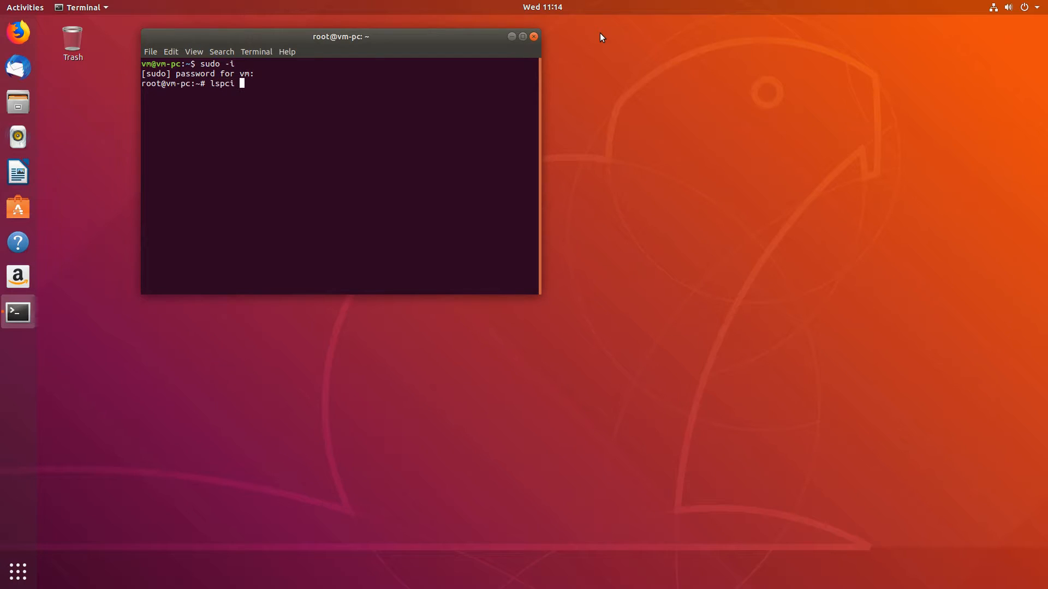
pyautogui.press('Return')
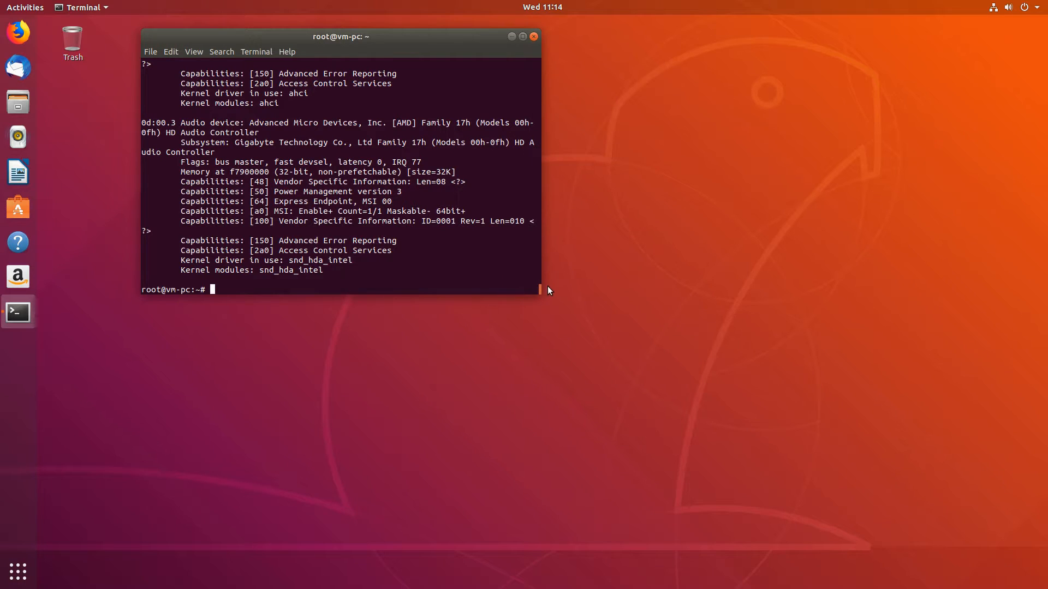
pyautogui.moveTo(540, 291); pyautogui.dragTo(663, 506)
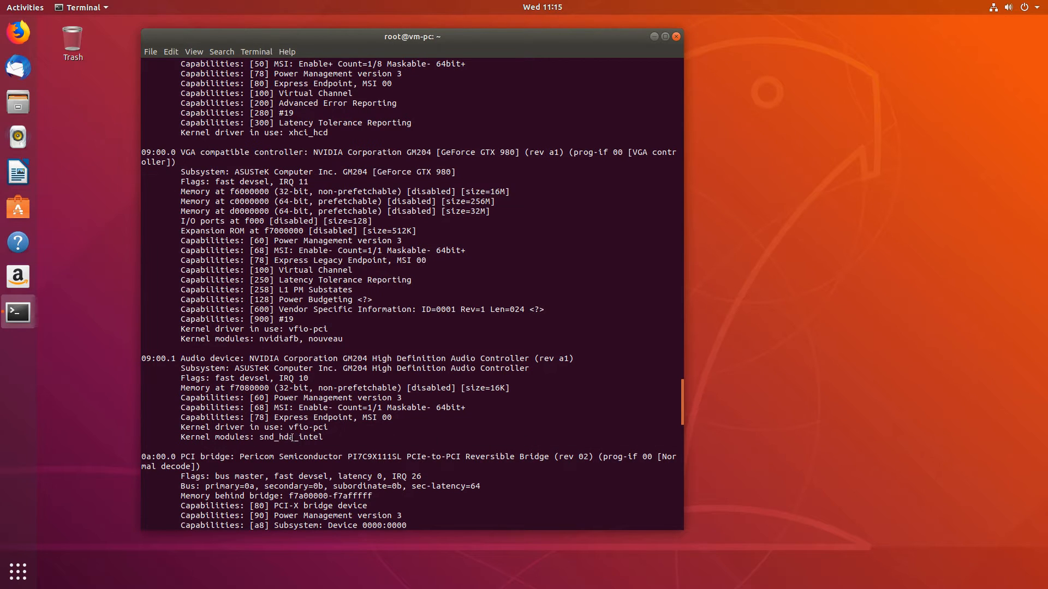
pyautogui.doubleClick(308, 427)
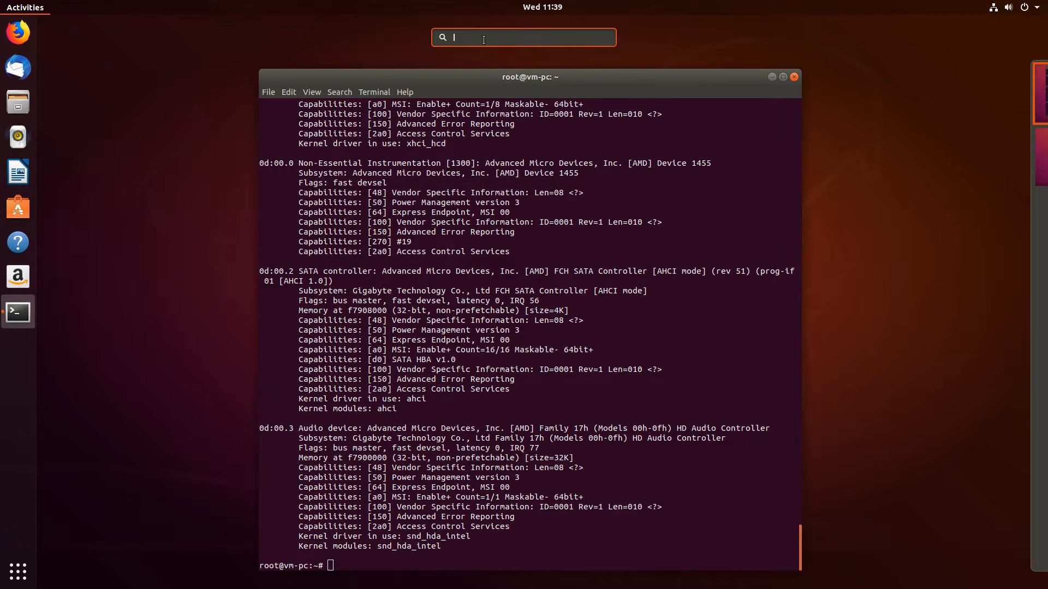
# Launch Virtual Machine Manager from the Activities search
pyautogui.write('v')
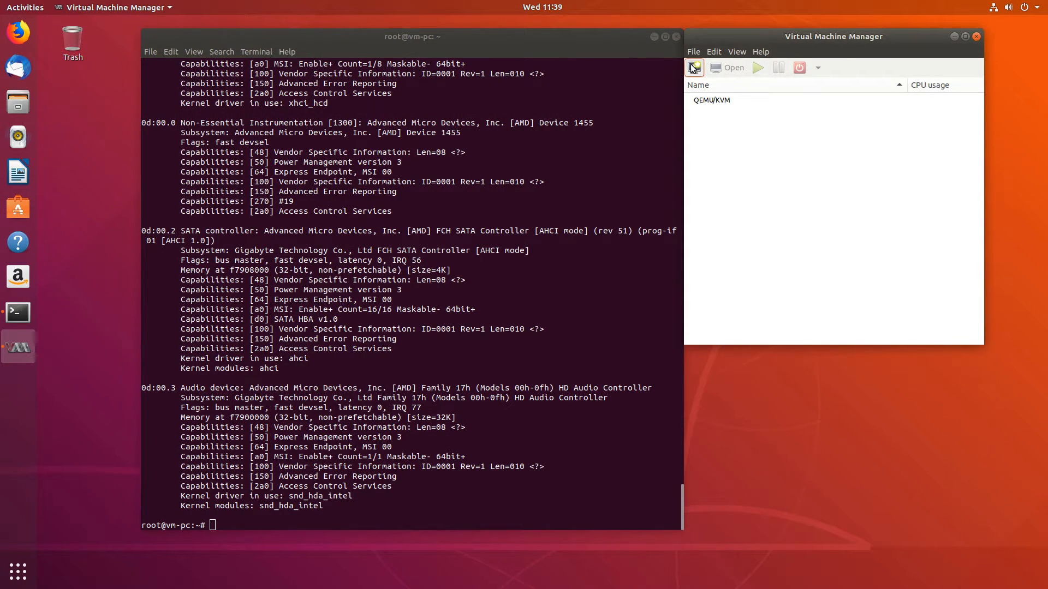
# Begin a new VM installing from local media using the Windows 10 ISO
pyautogui.click(695, 68)
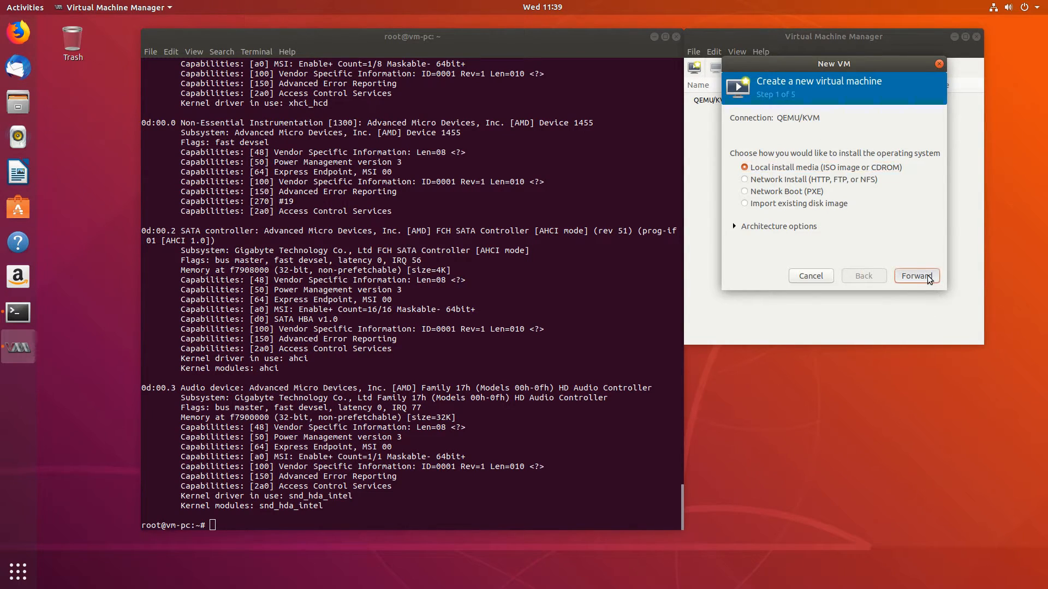
pyautogui.click(916, 275)
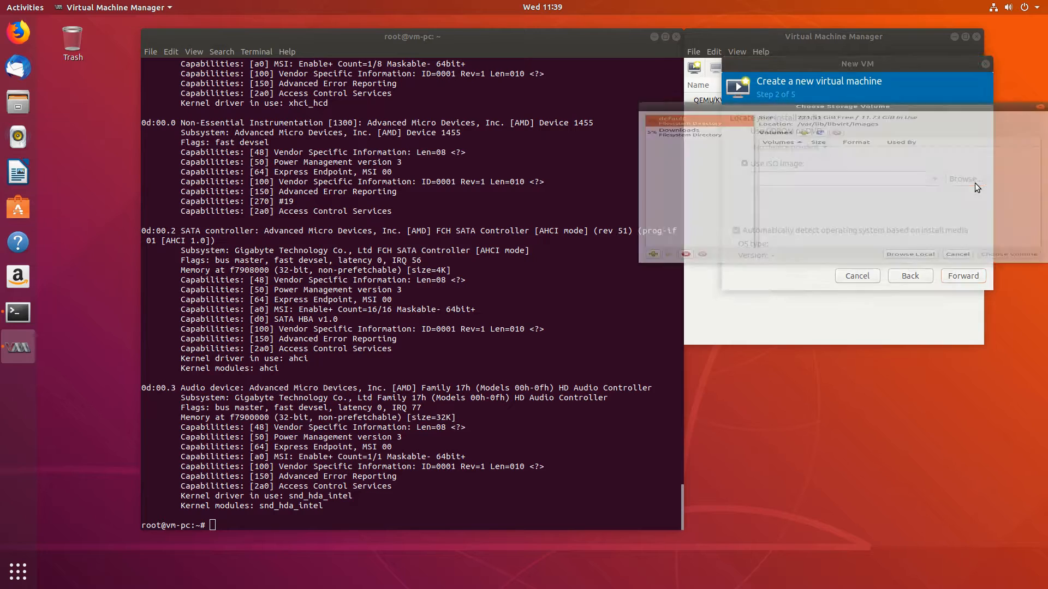
pyautogui.click(962, 179)
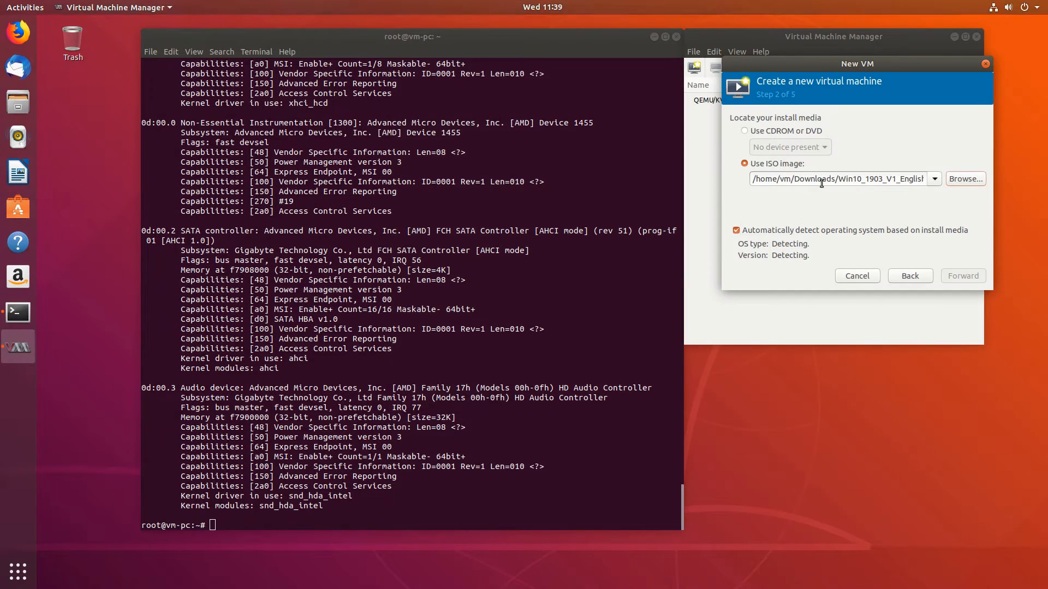
pyautogui.click(963, 275)
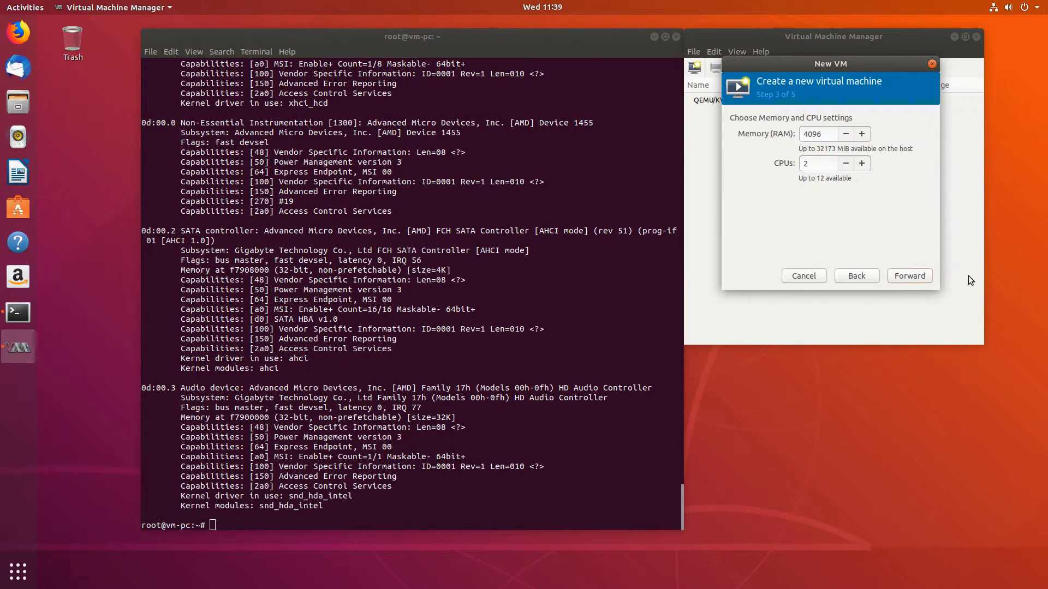
# Give it 8192 MiB RAM, 4 CPUs, a 50 GiB disk, and enable customization before install
pyautogui.click(862, 163)
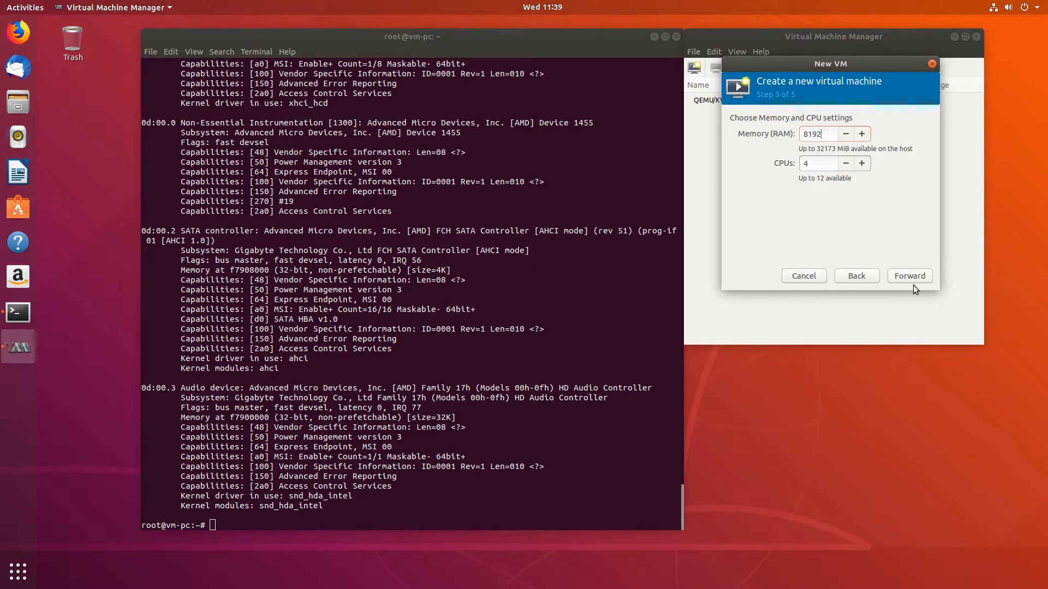
pyautogui.click(909, 275)
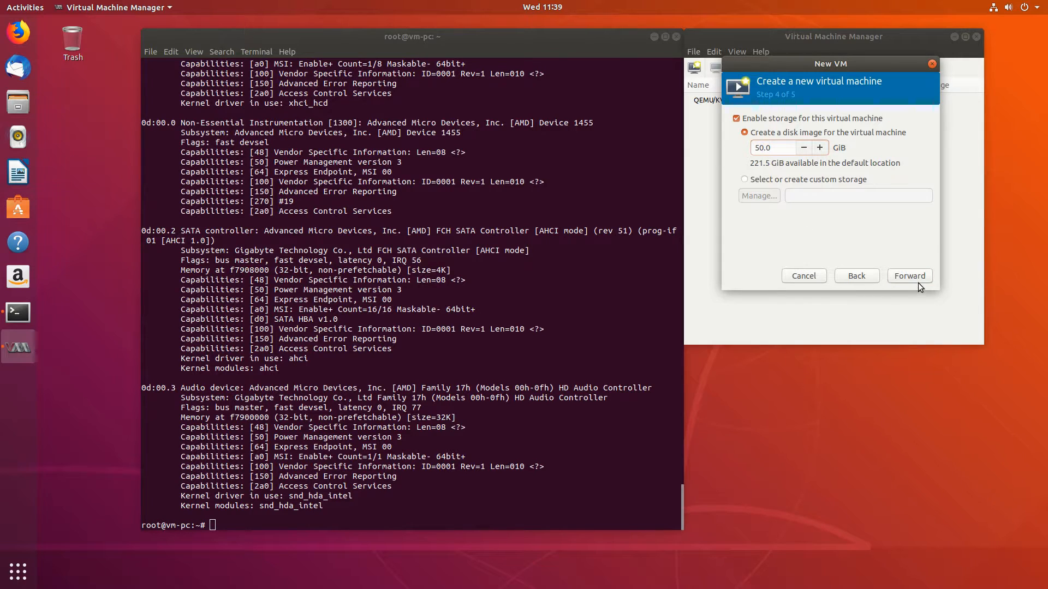
pyautogui.click(910, 275)
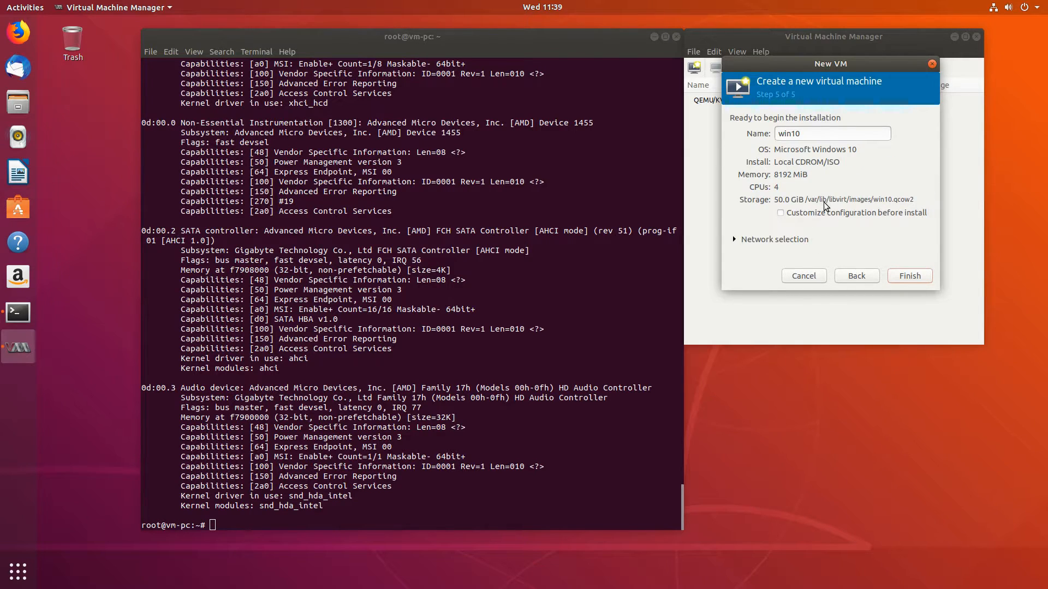
pyautogui.click(780, 213)
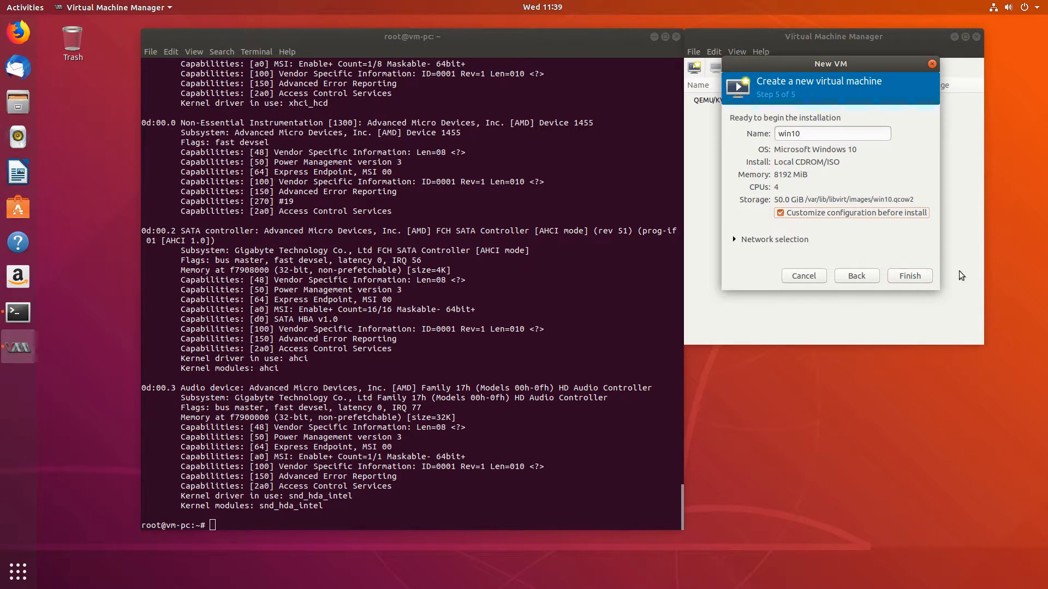
# Finish the wizard and set win10 to UEFI firmware with the Q35 chipset
pyautogui.click(907, 275)
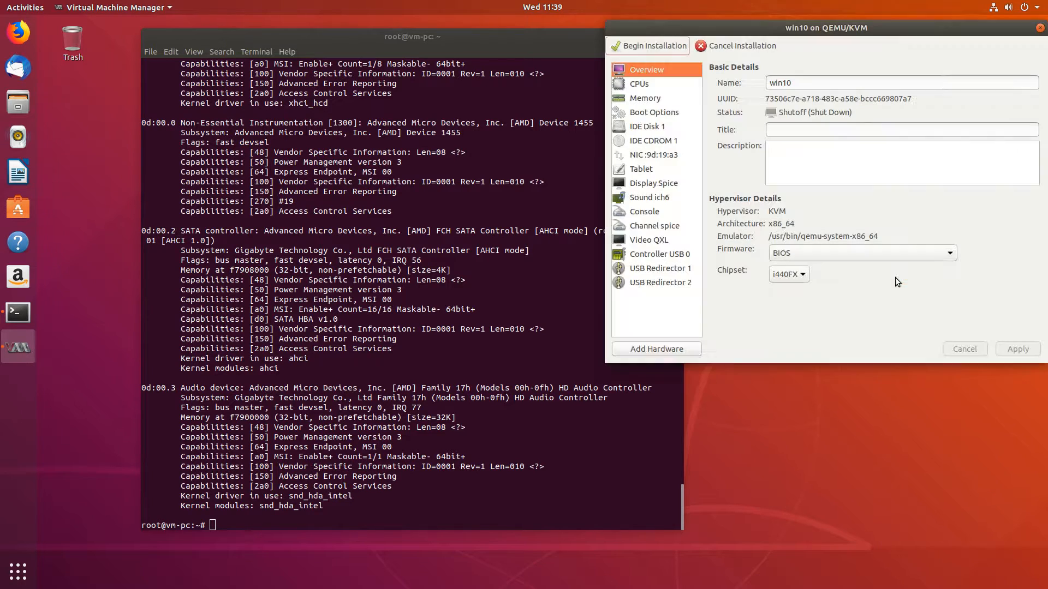
pyautogui.moveTo(760, 273)
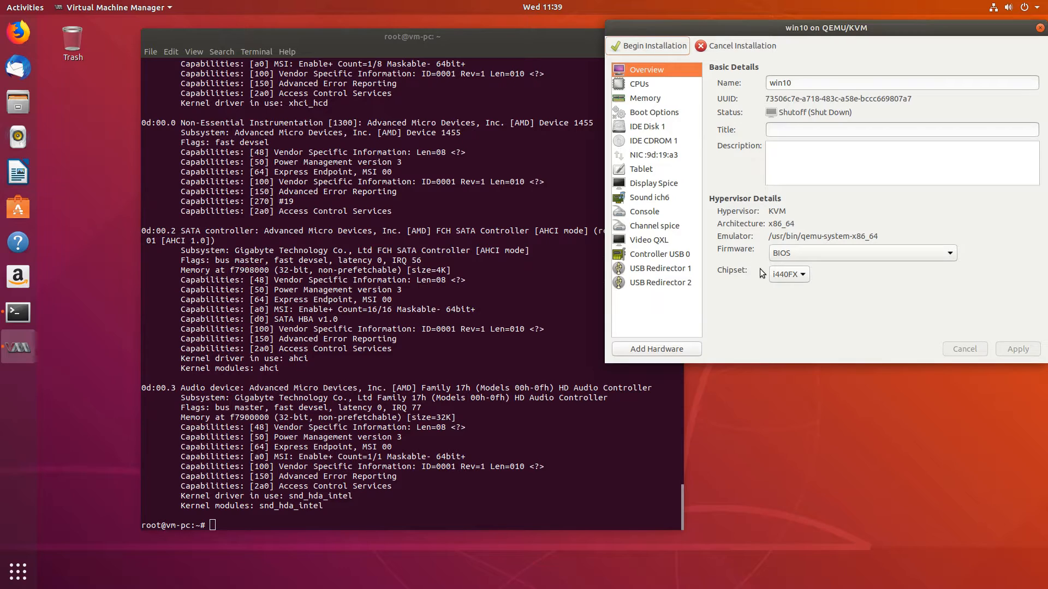
pyautogui.click(861, 252)
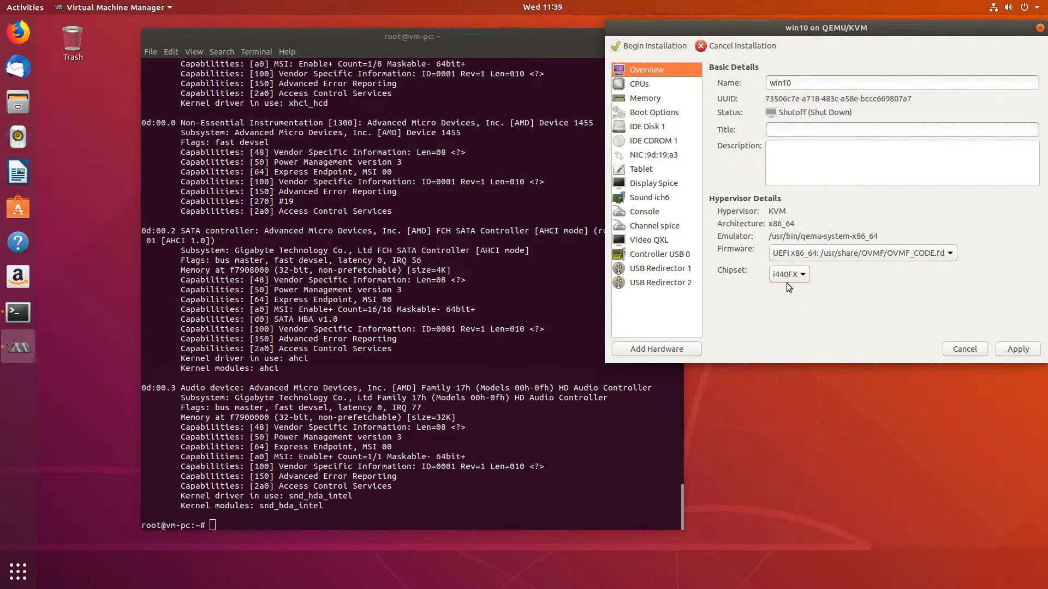
pyautogui.click(788, 274)
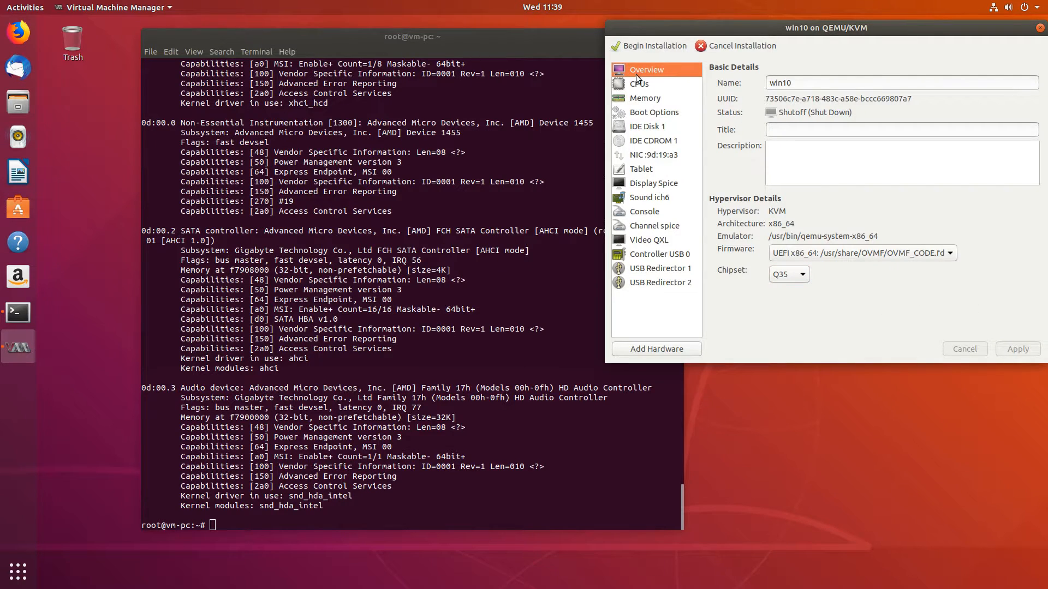
# Review CPU and memory settings, then enable booting from the IDE CD-ROM
pyautogui.click(639, 84)
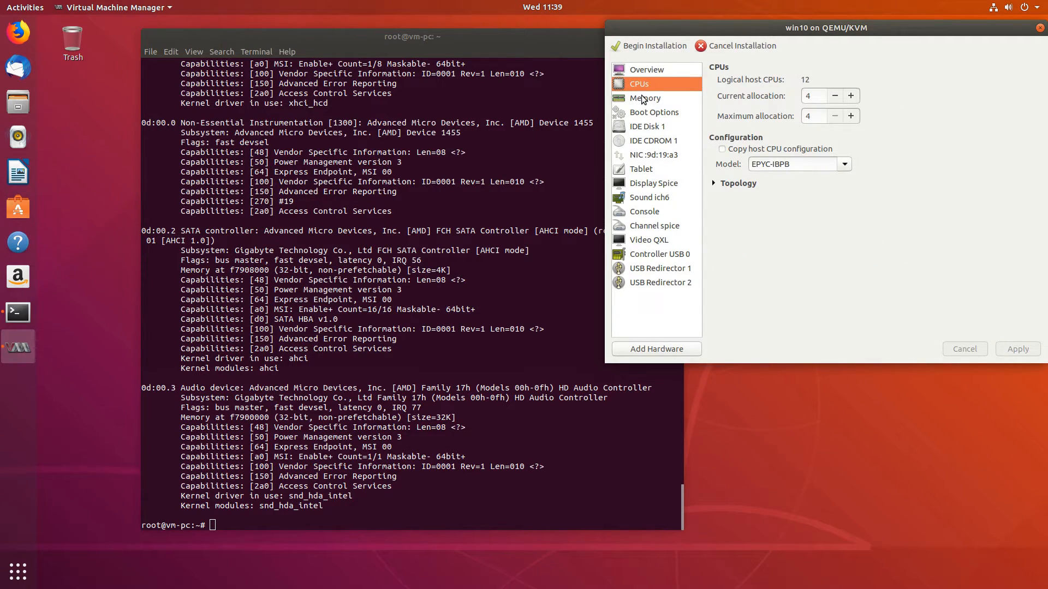
pyautogui.click(644, 98)
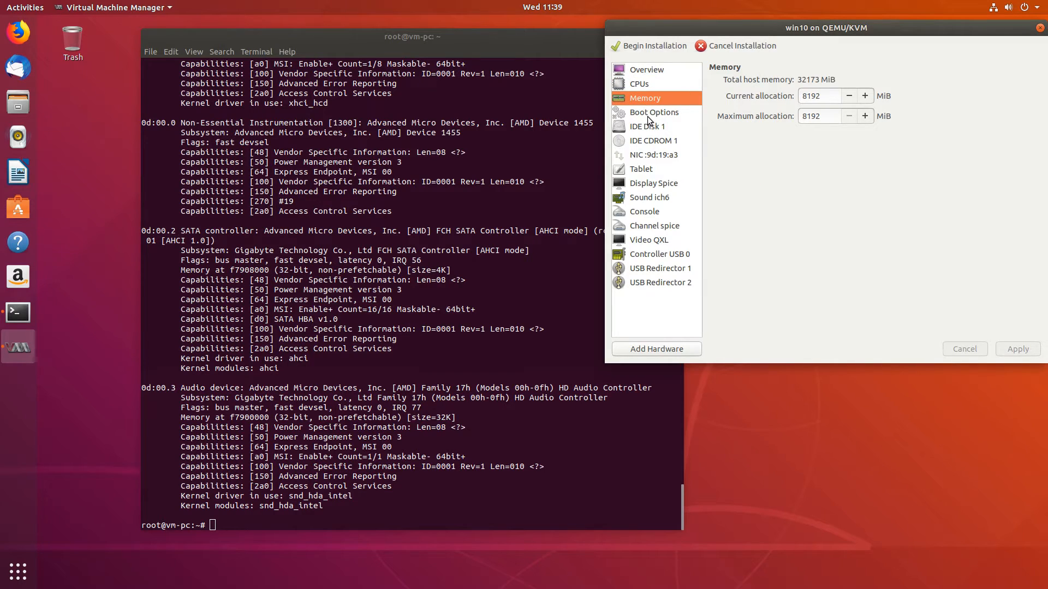
pyautogui.click(654, 113)
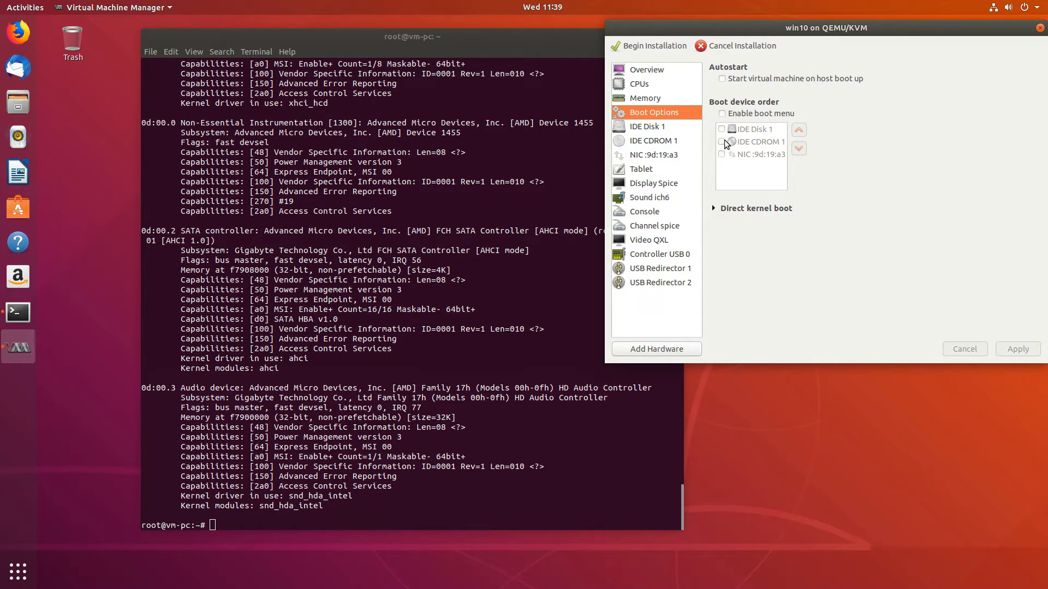
pyautogui.click(721, 141)
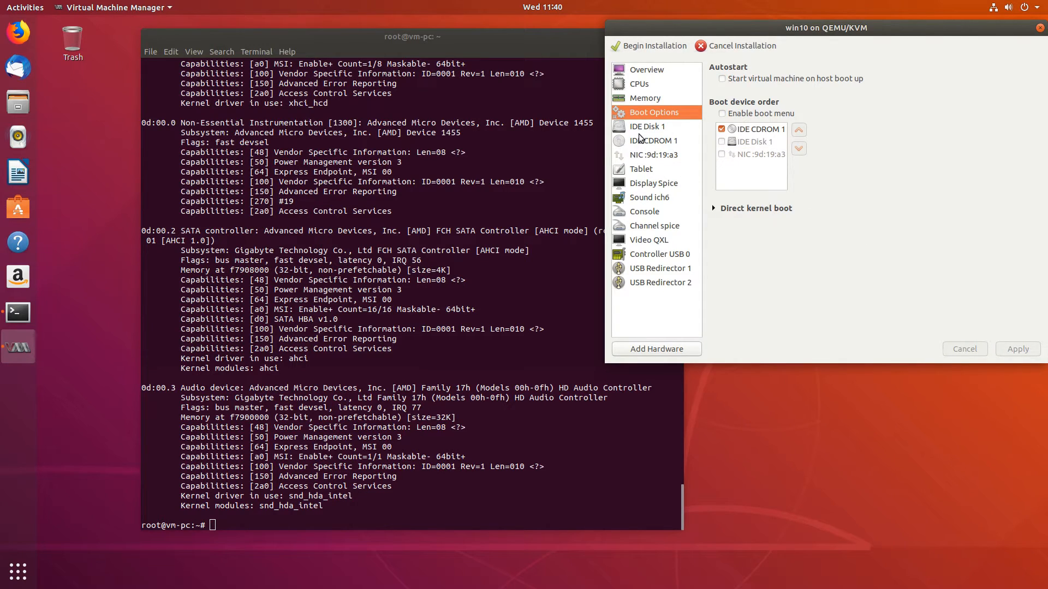
# Switch the virtual disk and the CD-ROM to the SATA bus and apply
pyautogui.click(646, 126)
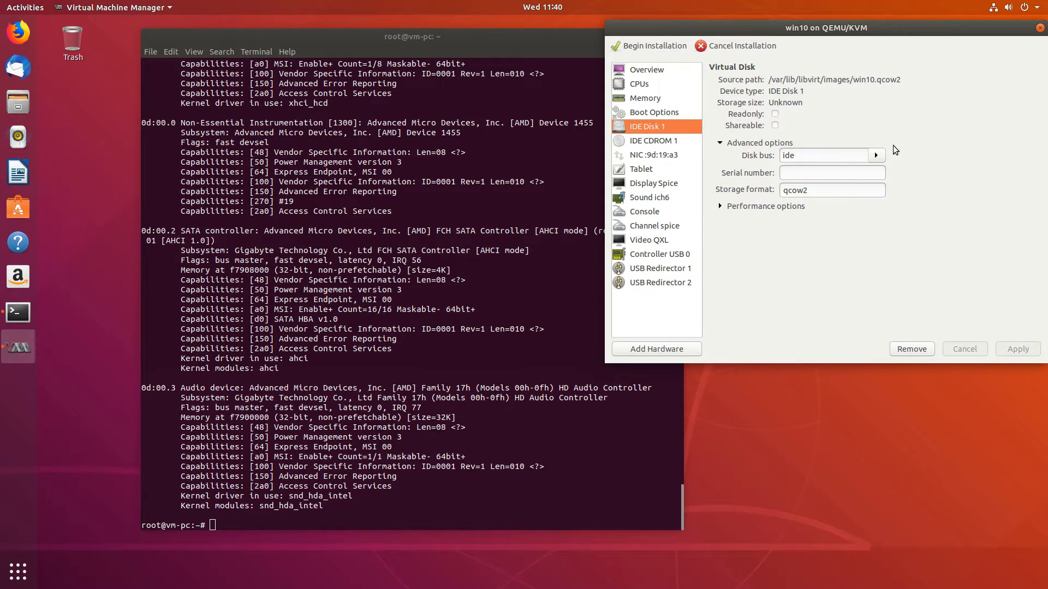
pyautogui.click(877, 155)
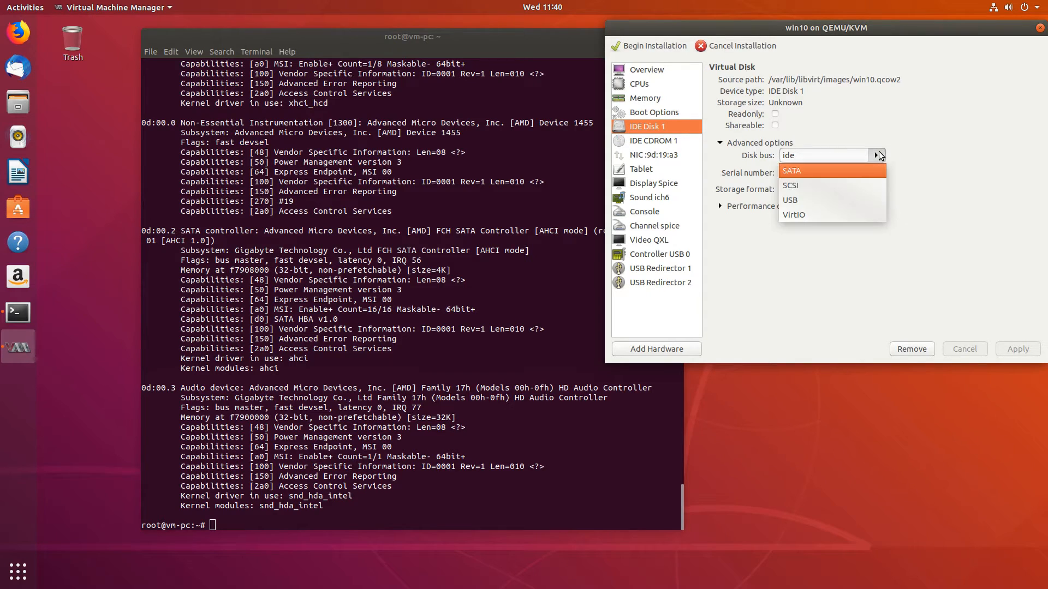
pyautogui.click(791, 170)
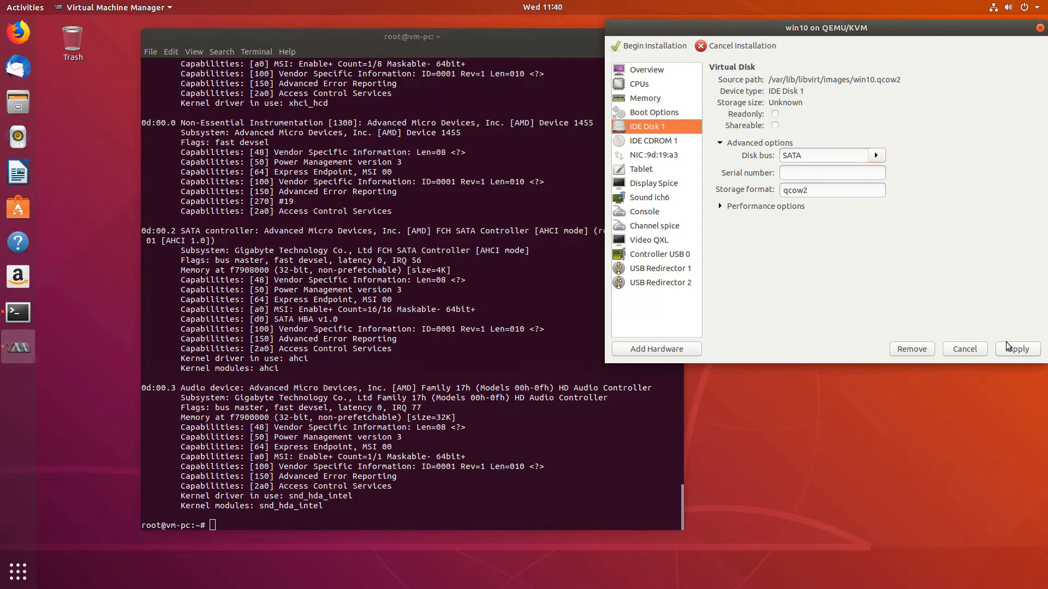
pyautogui.click(654, 141)
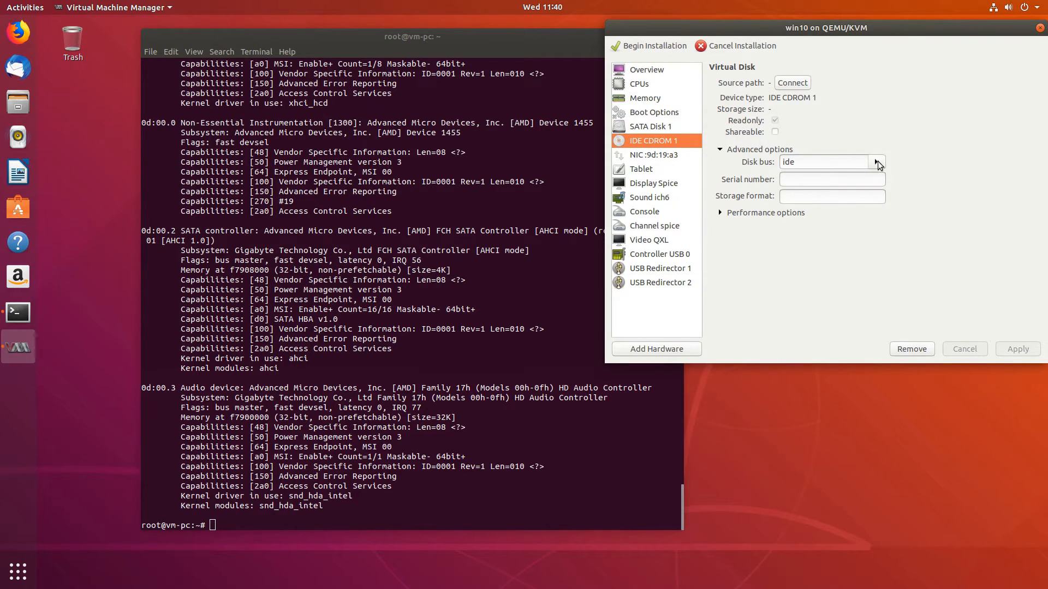
pyautogui.click(874, 162)
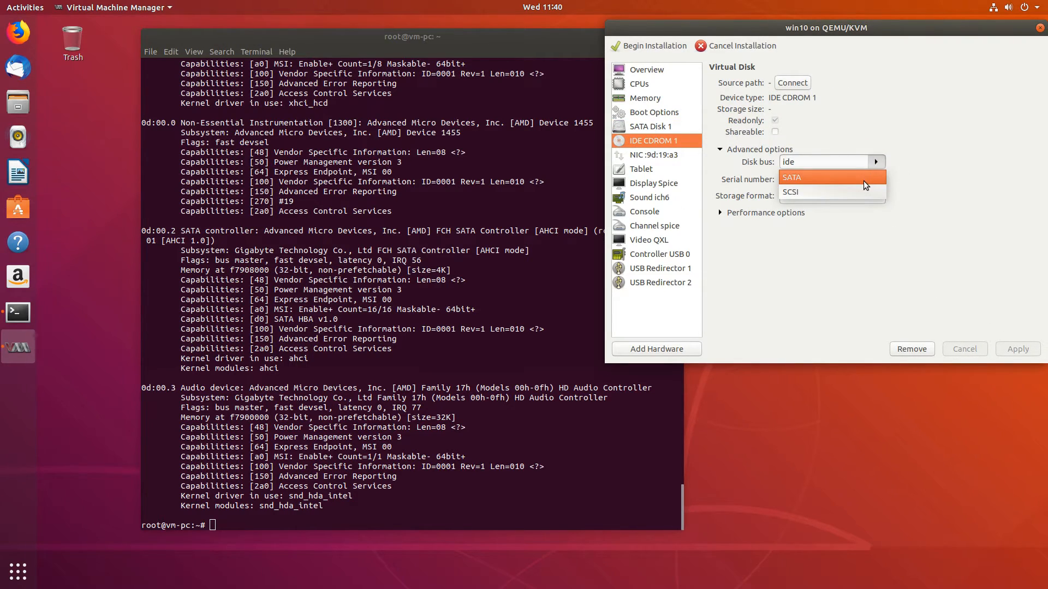
pyautogui.click(790, 177)
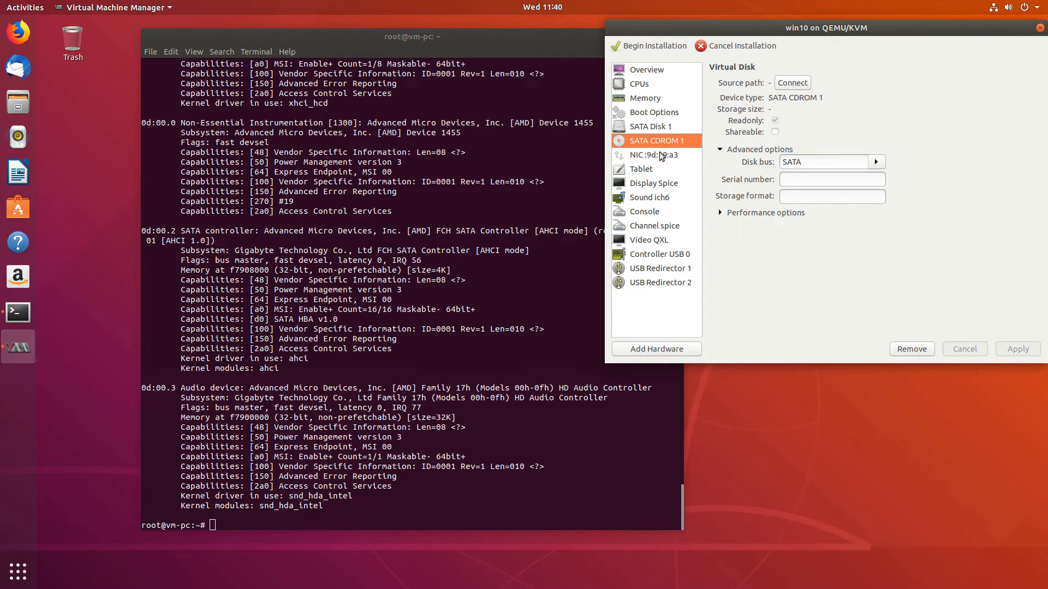
# Remove the tablet, Spice display, sound device and Spice channel from win10
pyautogui.click(641, 169)
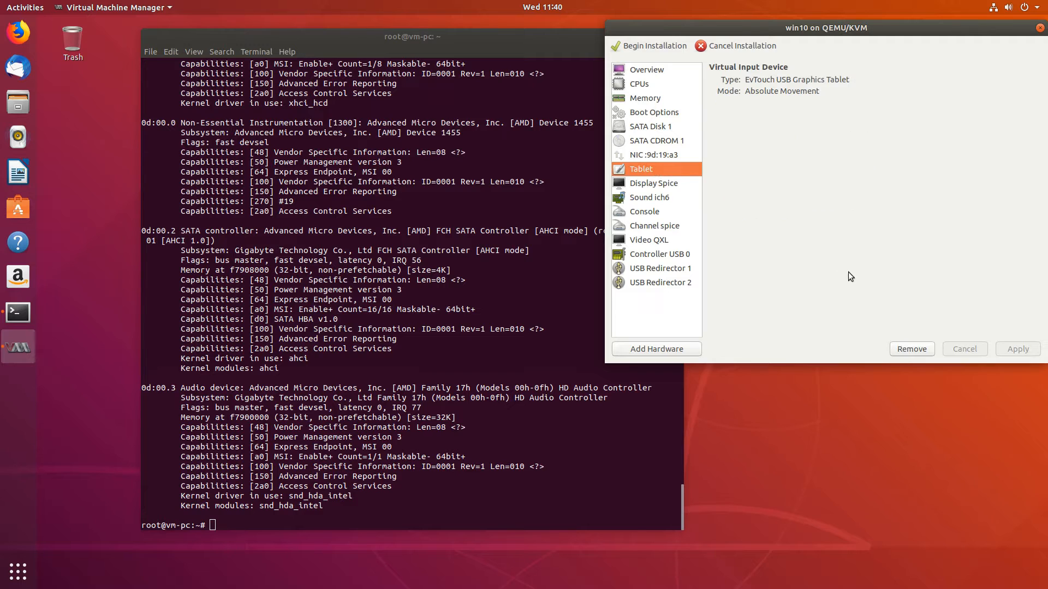
pyautogui.click(911, 350)
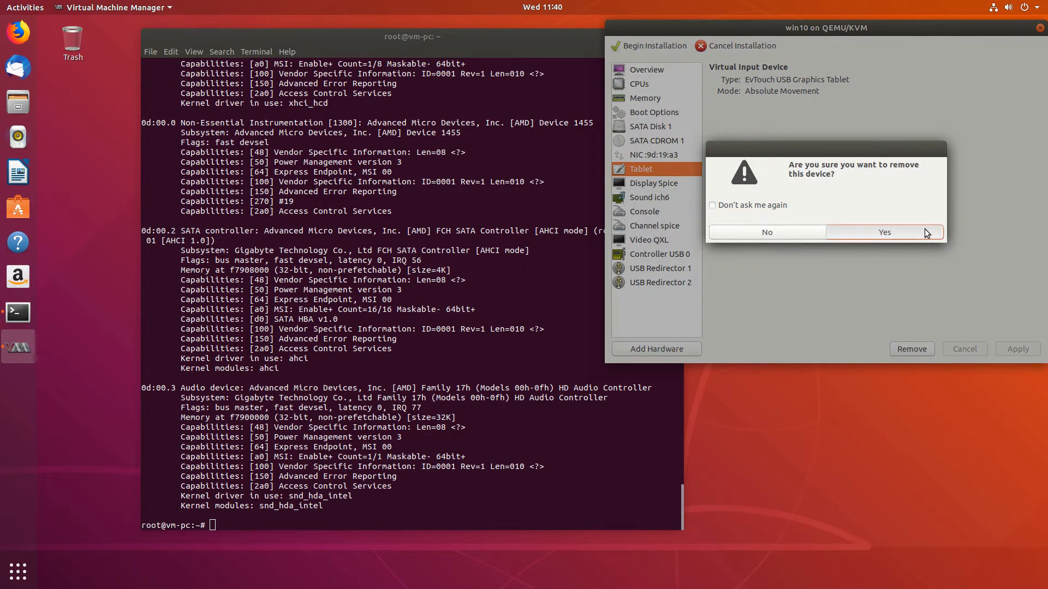
pyautogui.click(883, 232)
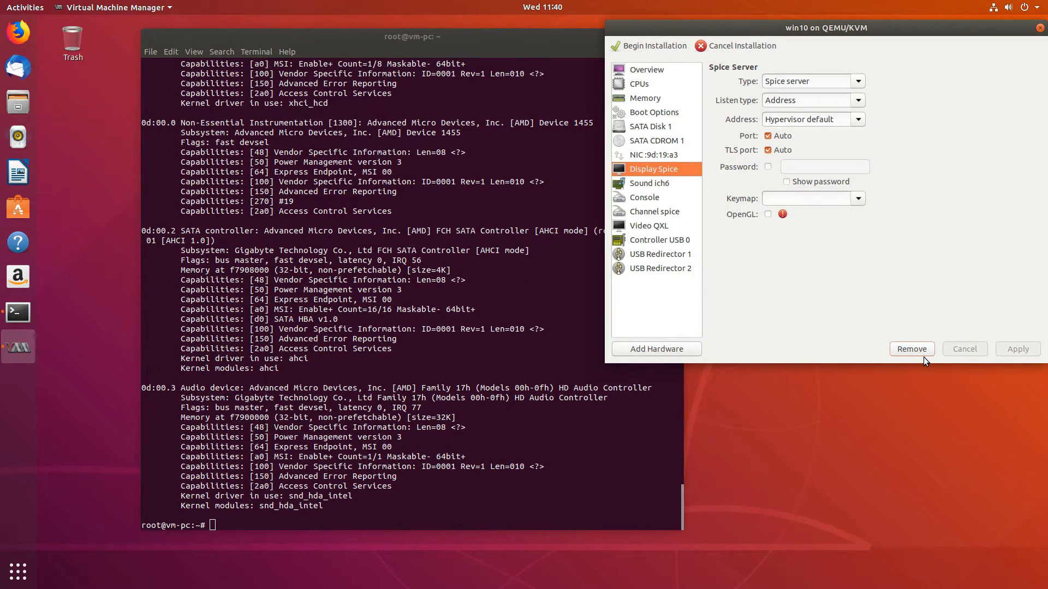
pyautogui.click(910, 350)
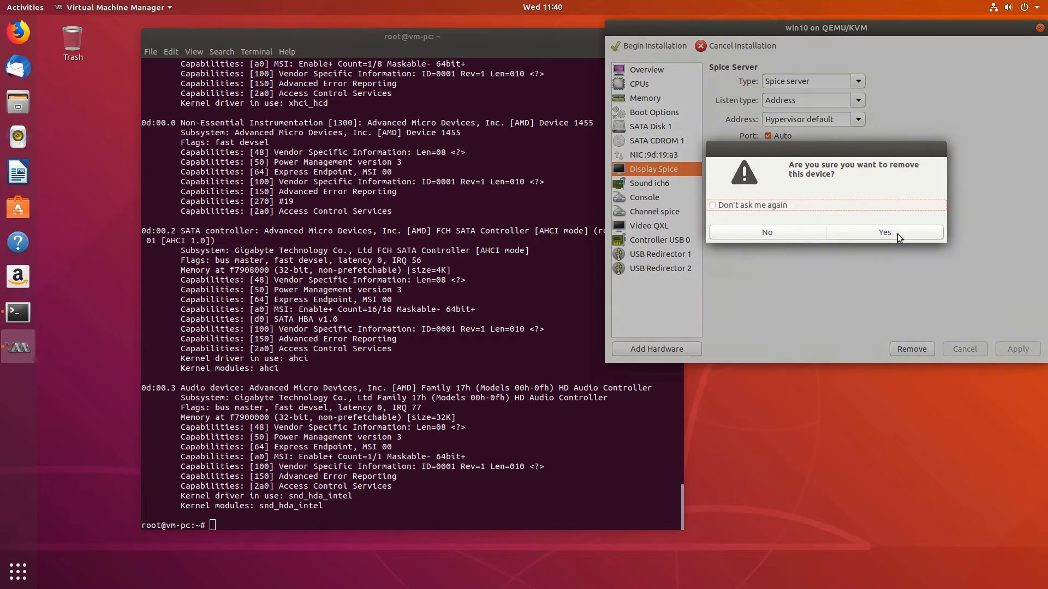
pyautogui.click(883, 232)
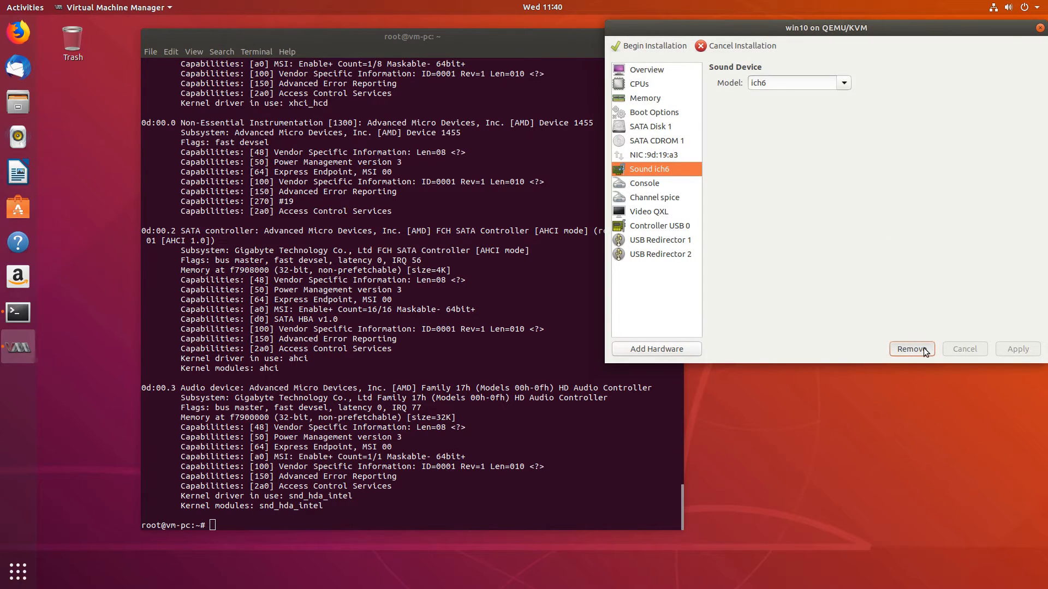
pyautogui.click(910, 349)
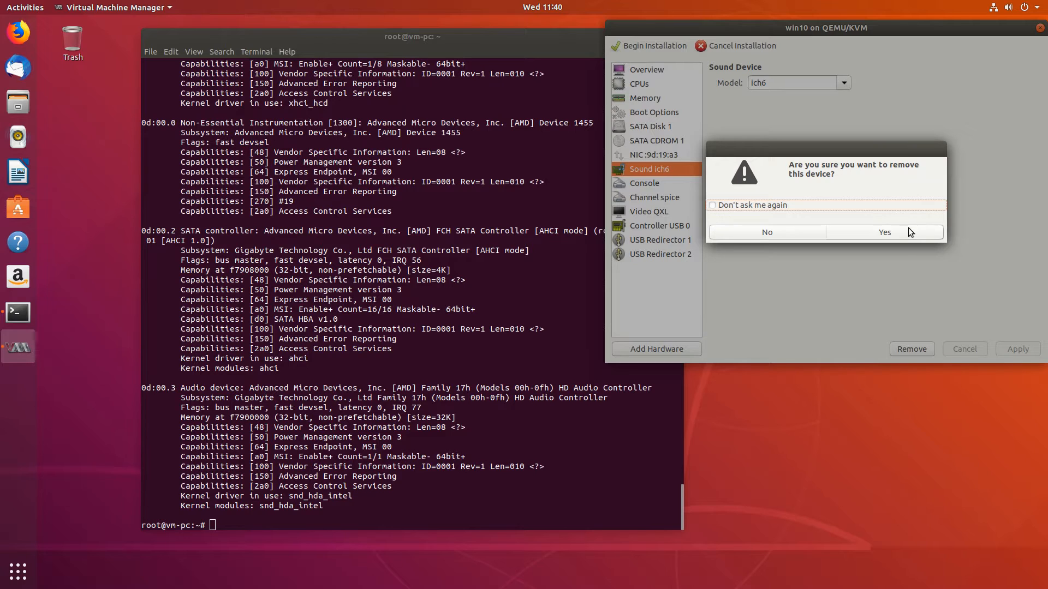
pyautogui.click(885, 231)
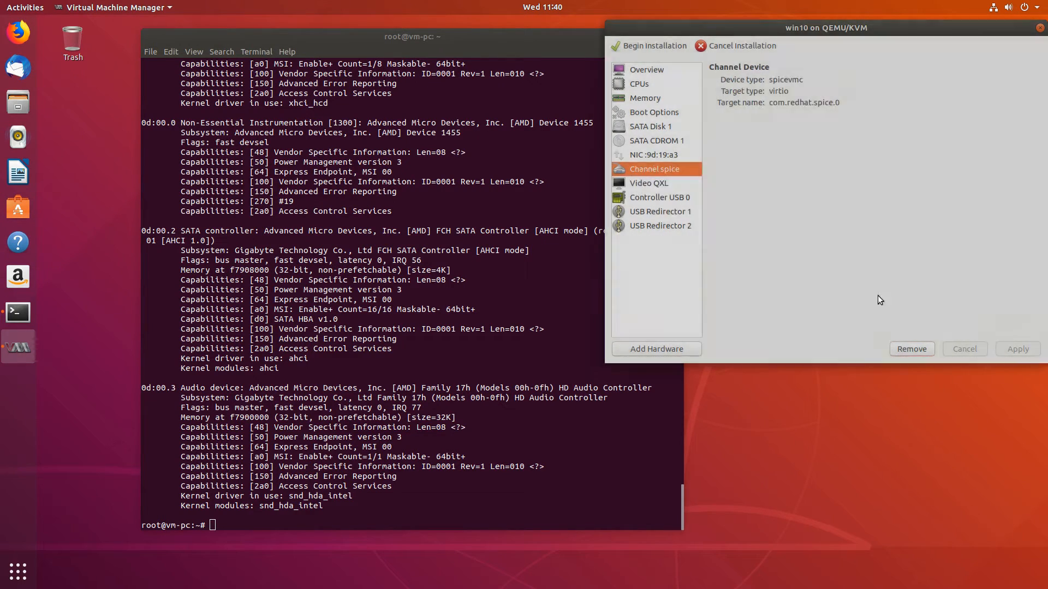
pyautogui.click(910, 350)
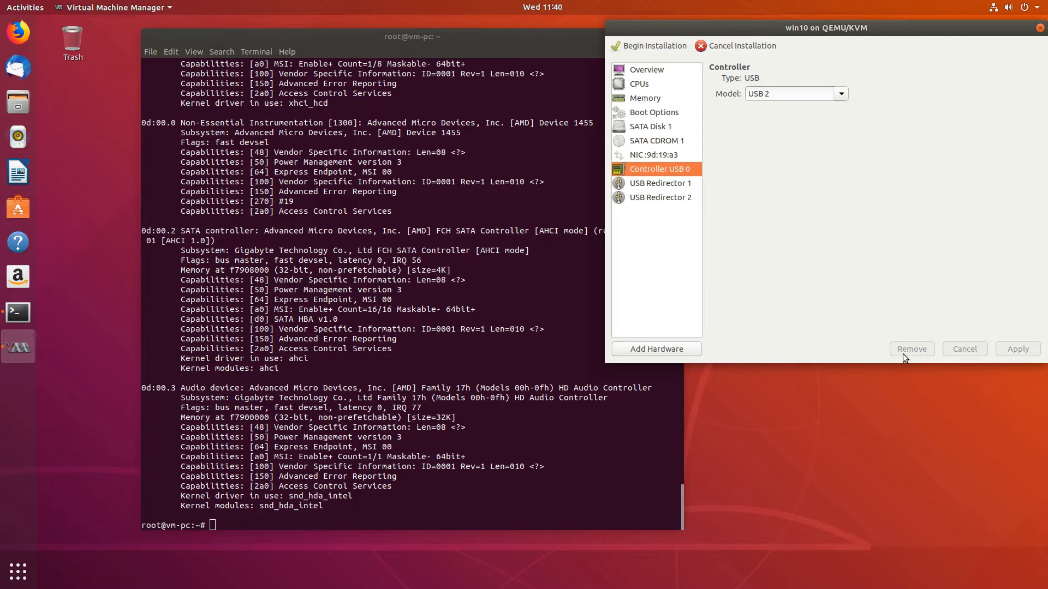
# Remove both USB redirectors from win10
pyautogui.click(659, 184)
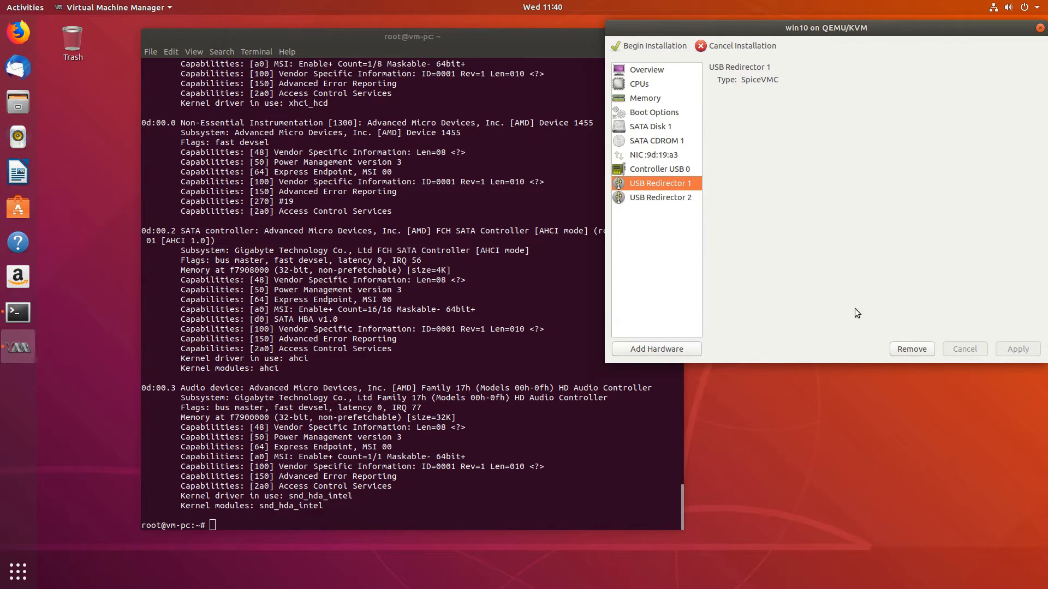
pyautogui.click(910, 350)
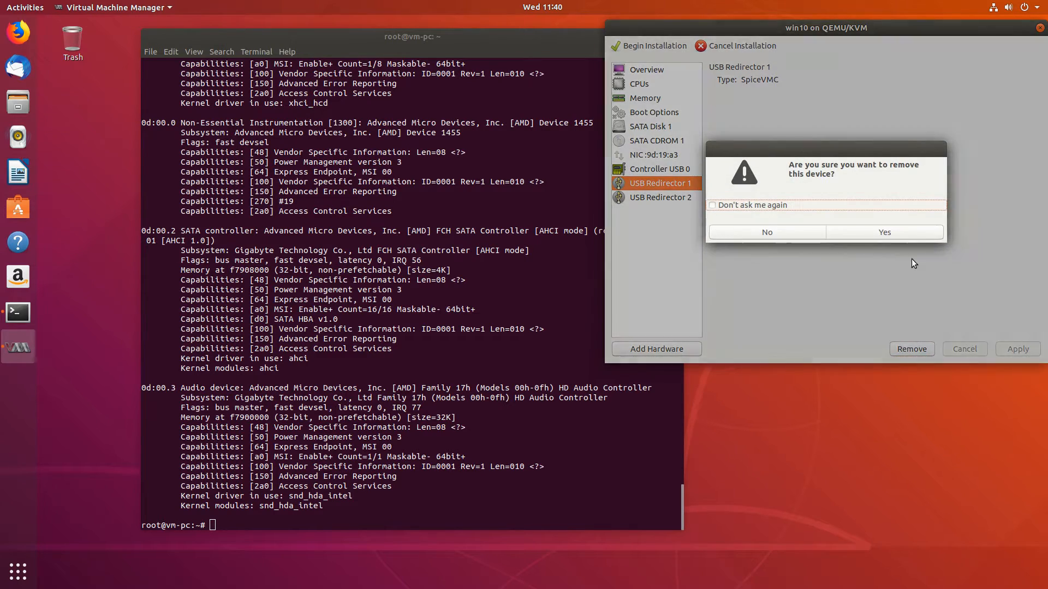
pyautogui.click(884, 232)
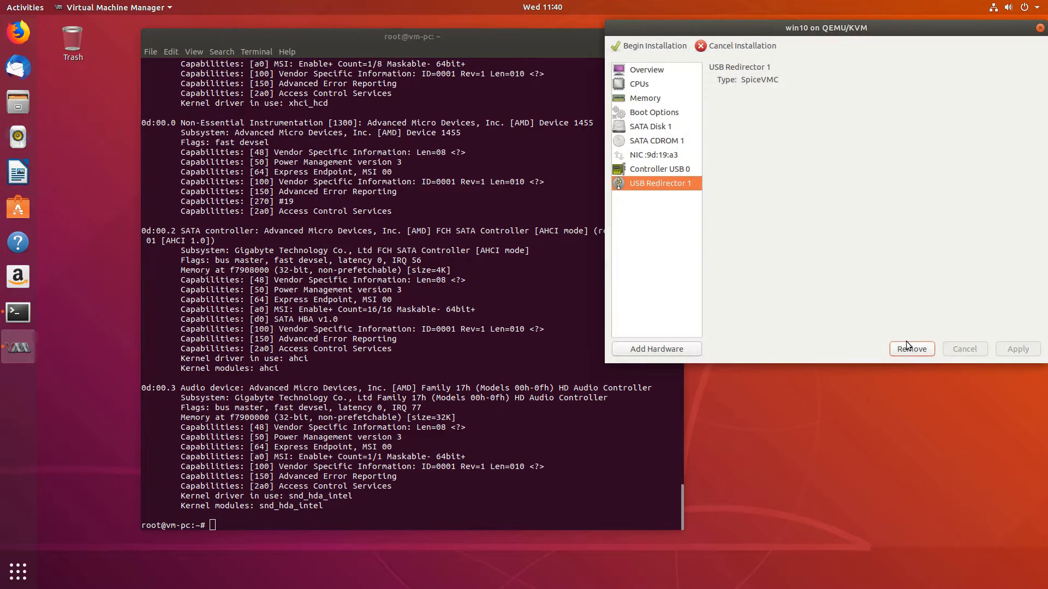
pyautogui.click(660, 170)
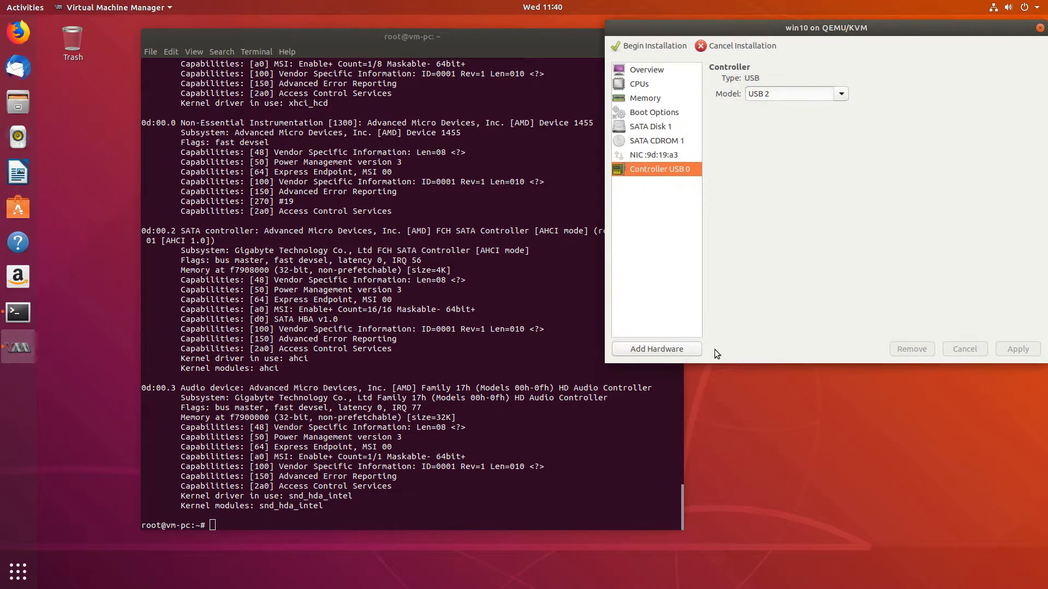
# Add the GeForce GTX 980 as a passed-through PCI host device
pyautogui.click(656, 349)
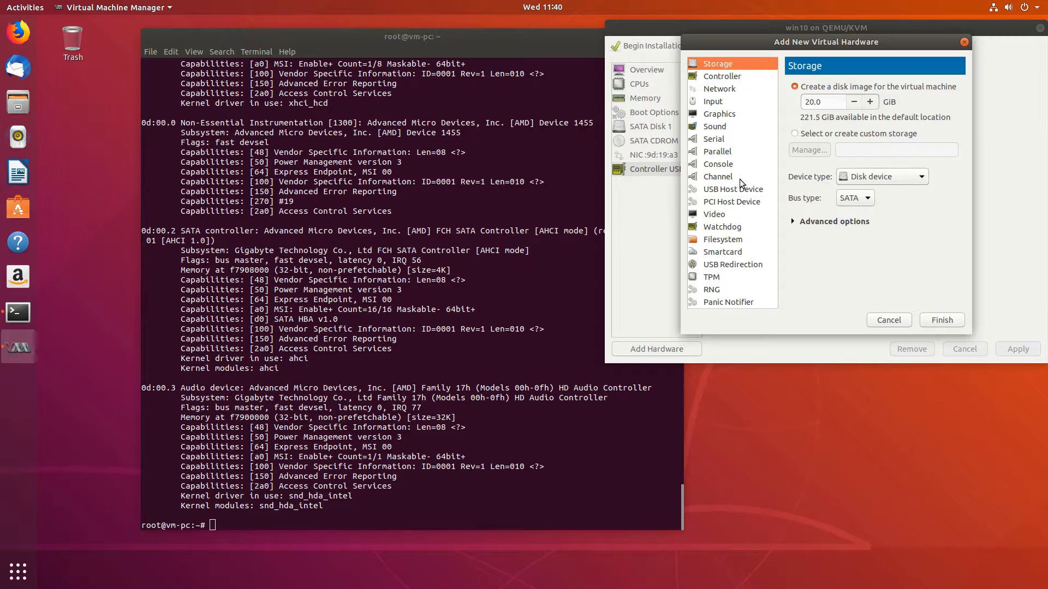
pyautogui.click(731, 201)
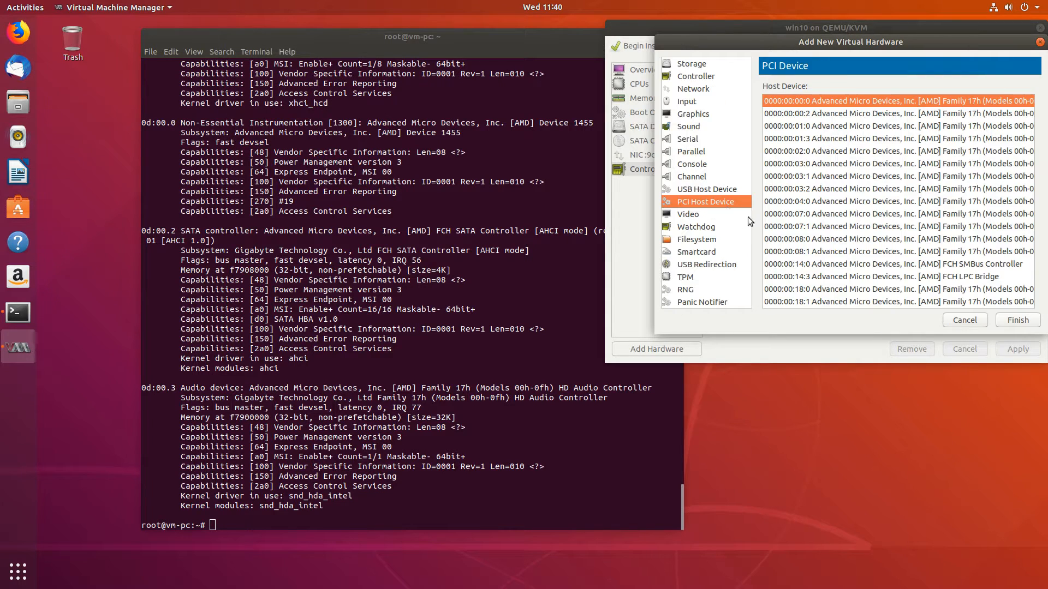
pyautogui.scroll(-3)
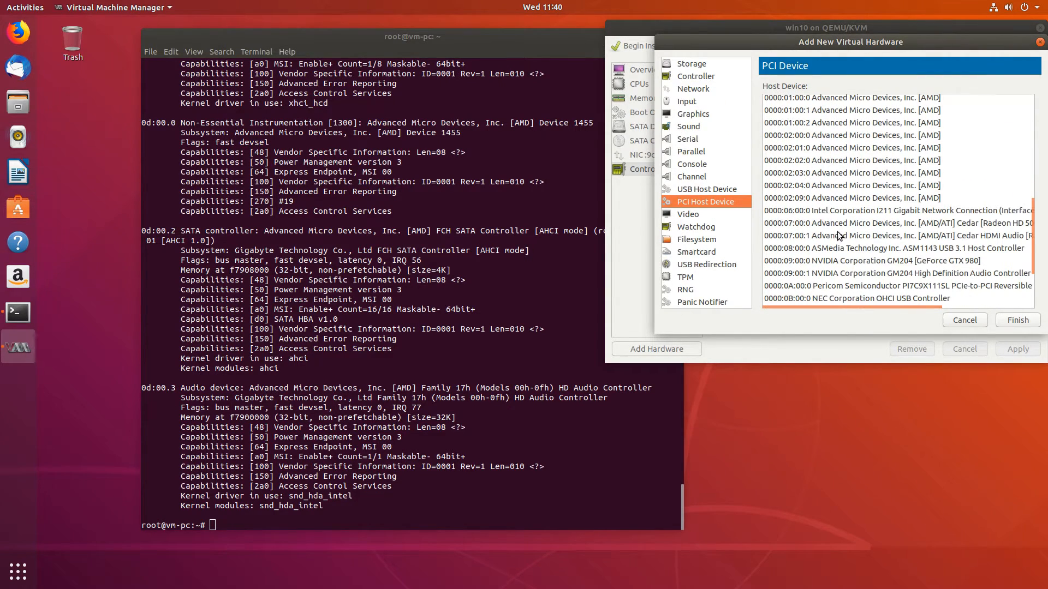
pyautogui.click(868, 230)
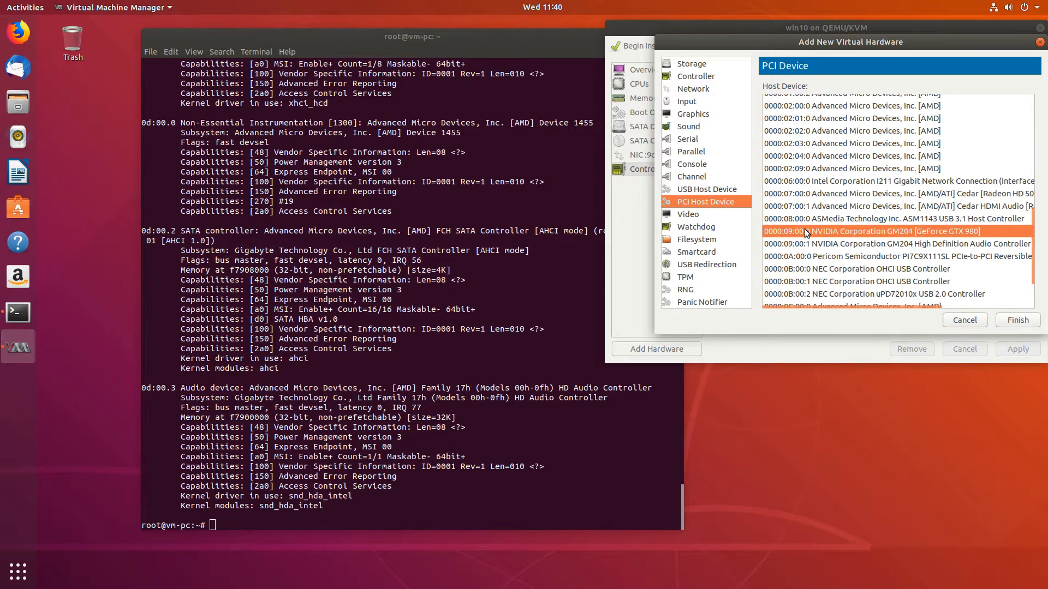
pyautogui.click(964, 320)
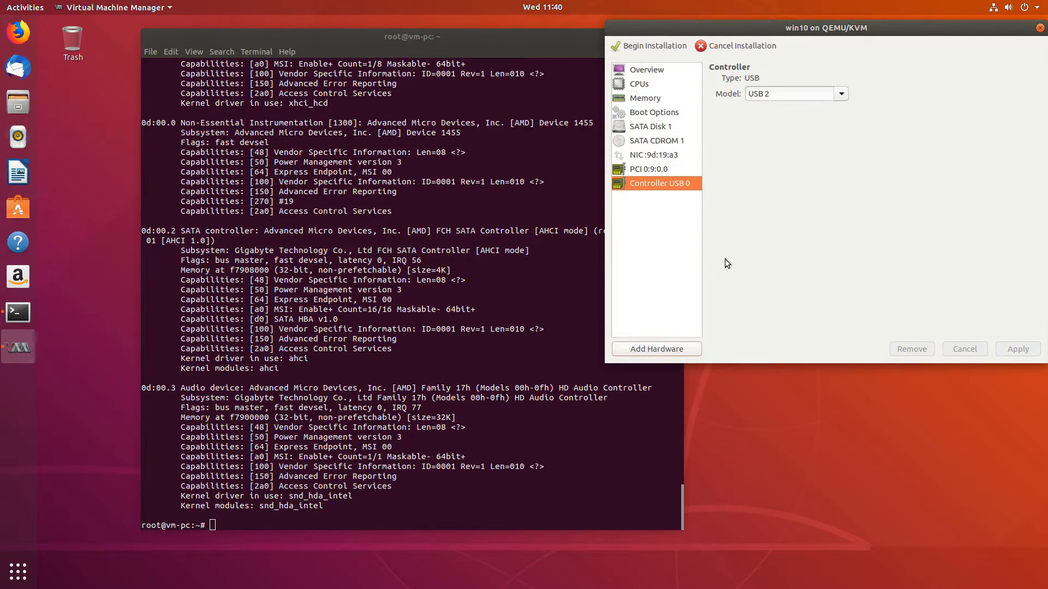
# Add the GM204 HD Audio Controller at 0000:09:00.1 as a PCI host device
pyautogui.click(656, 350)
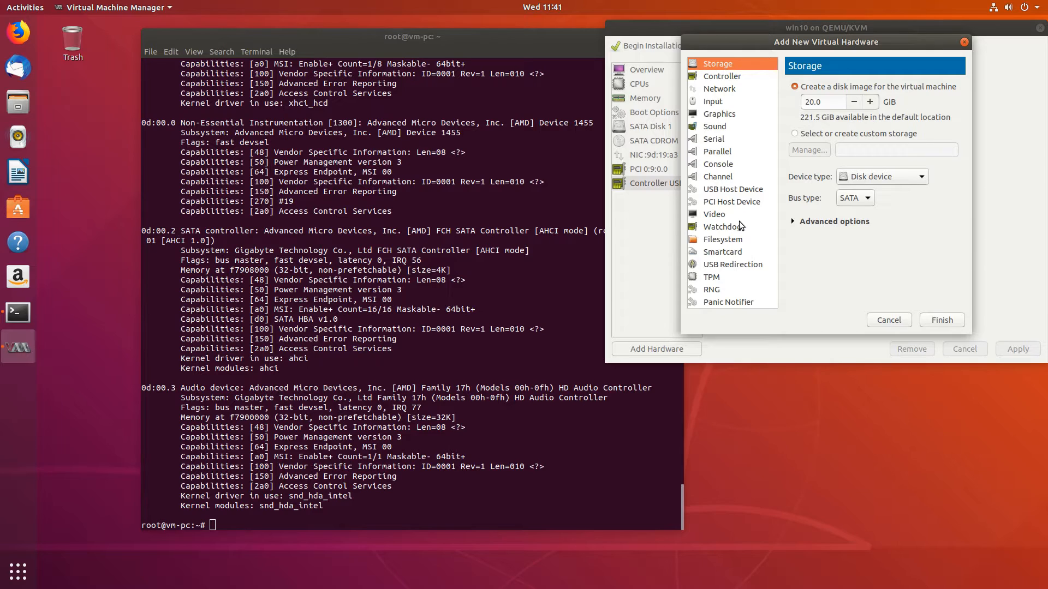
pyautogui.click(732, 202)
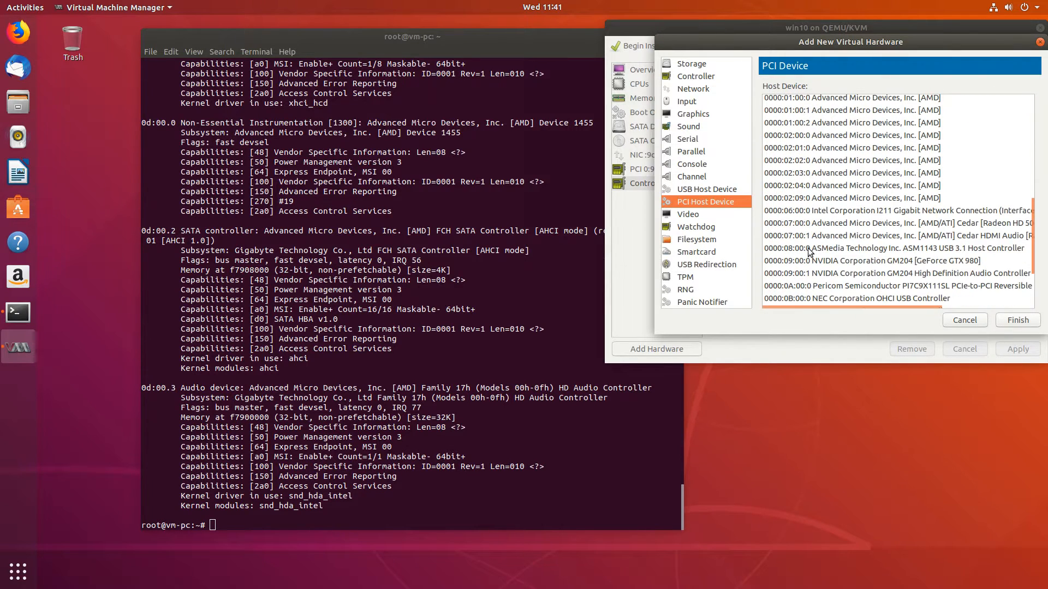
pyautogui.click(895, 273)
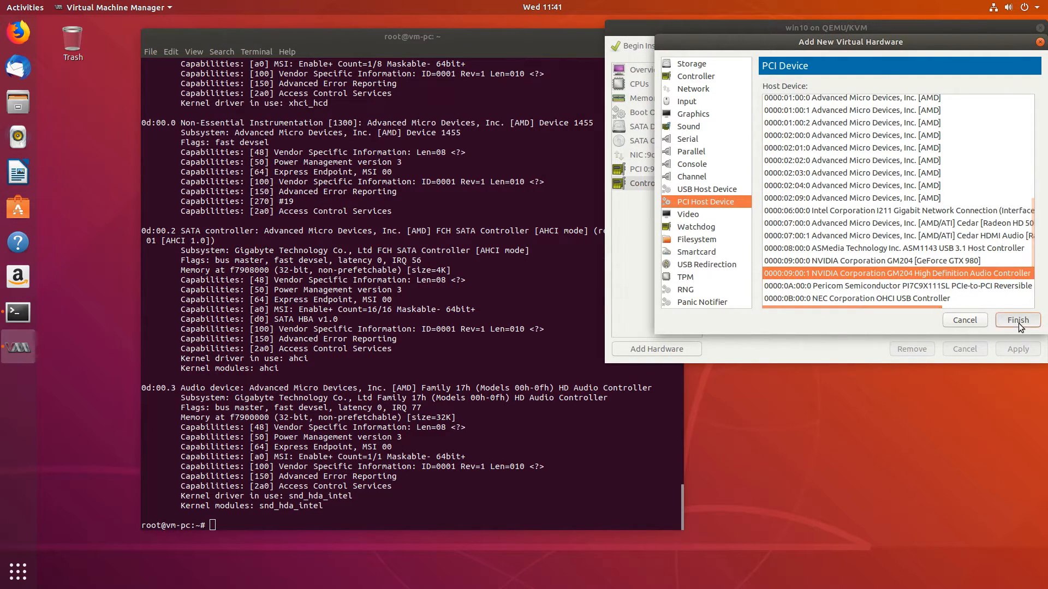
pyautogui.click(963, 320)
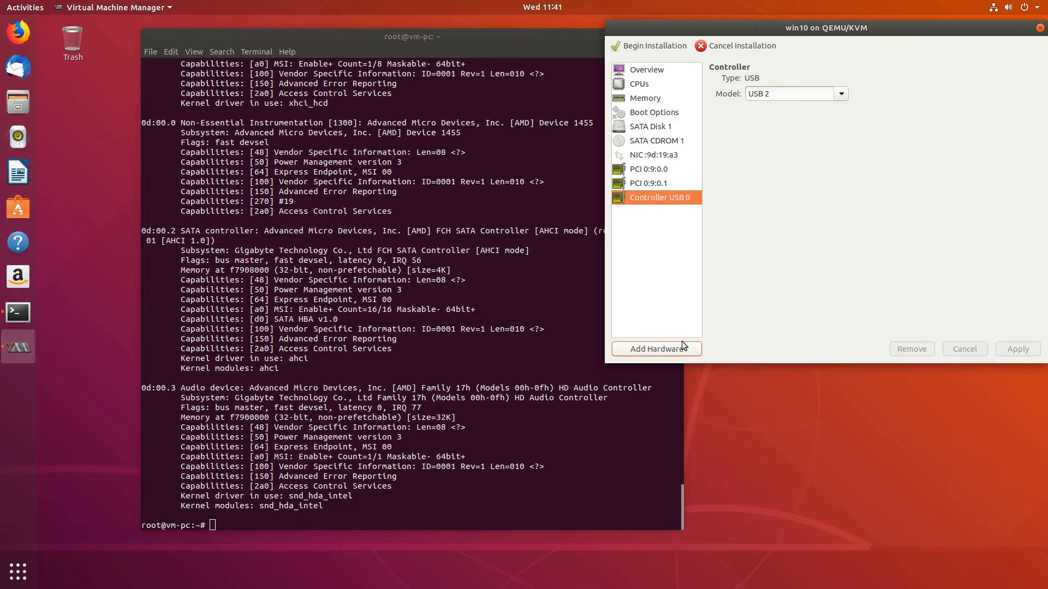
# Add the Logitech C-U0007 Unifying Receiver as a USB host device
pyautogui.click(656, 350)
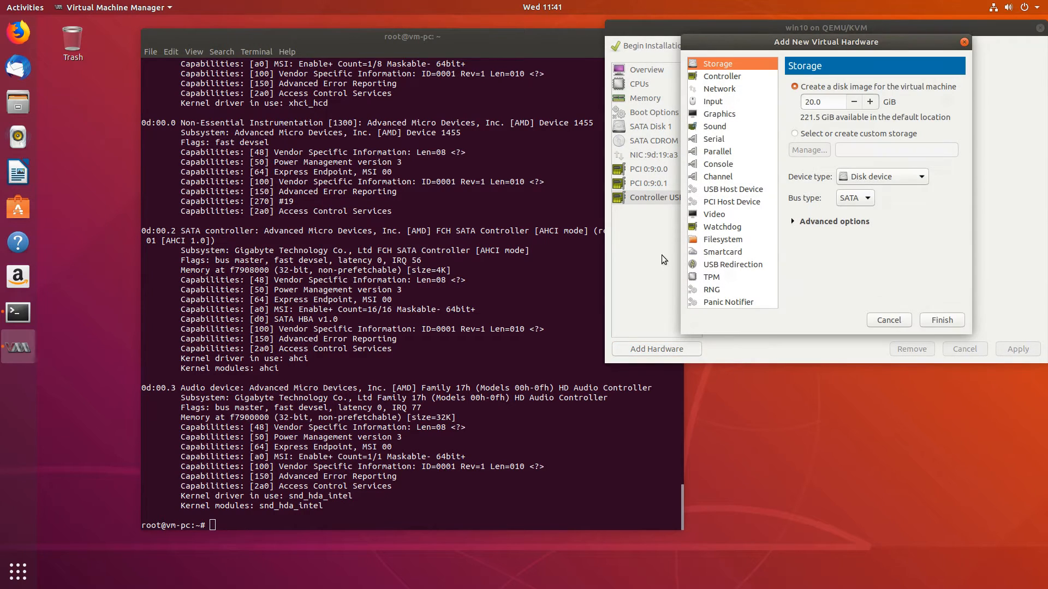
pyautogui.click(731, 189)
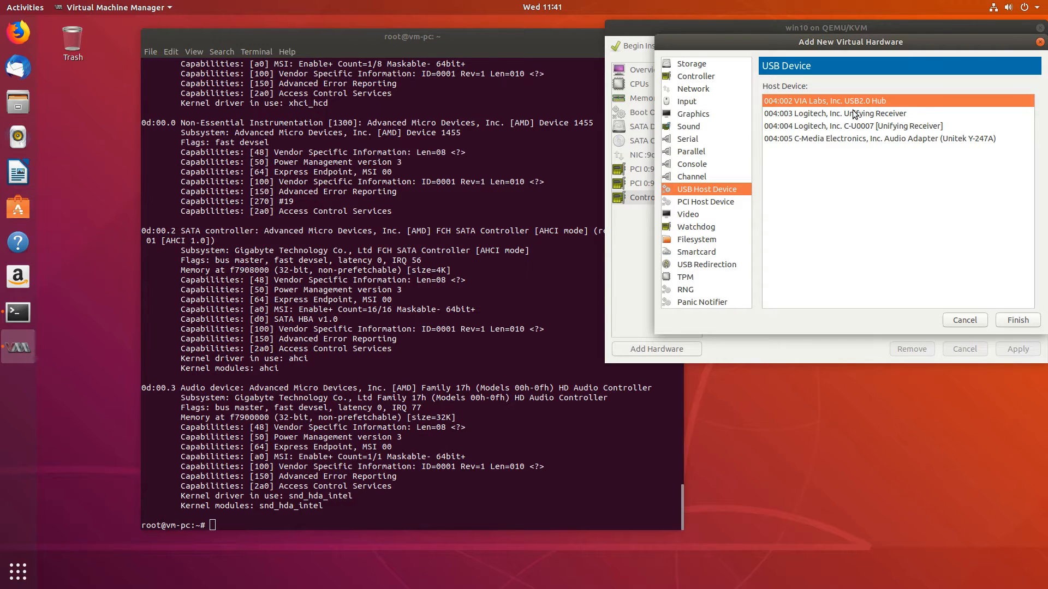
pyautogui.click(835, 113)
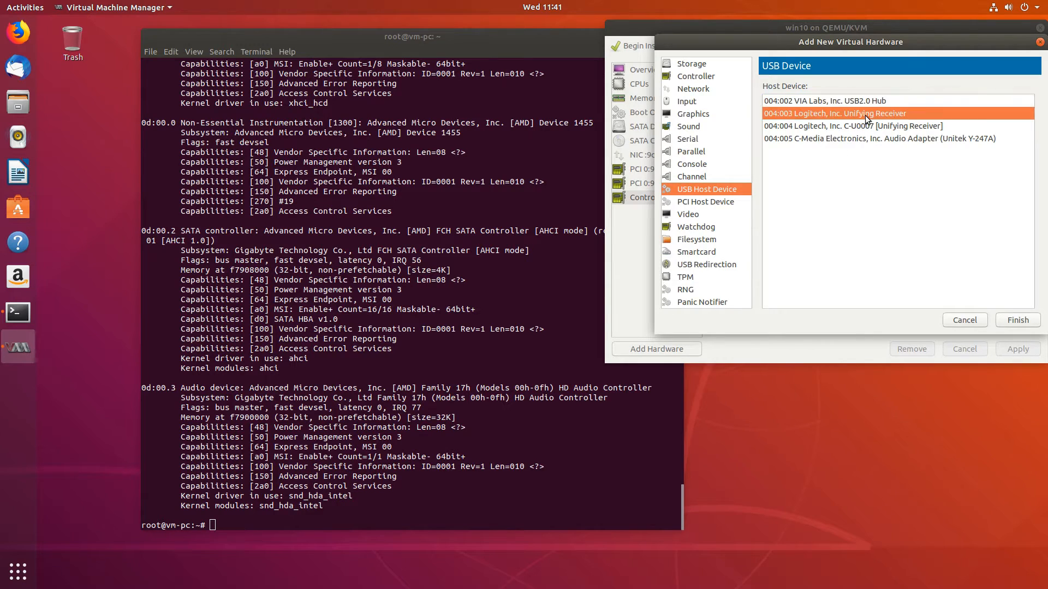
pyautogui.click(852, 125)
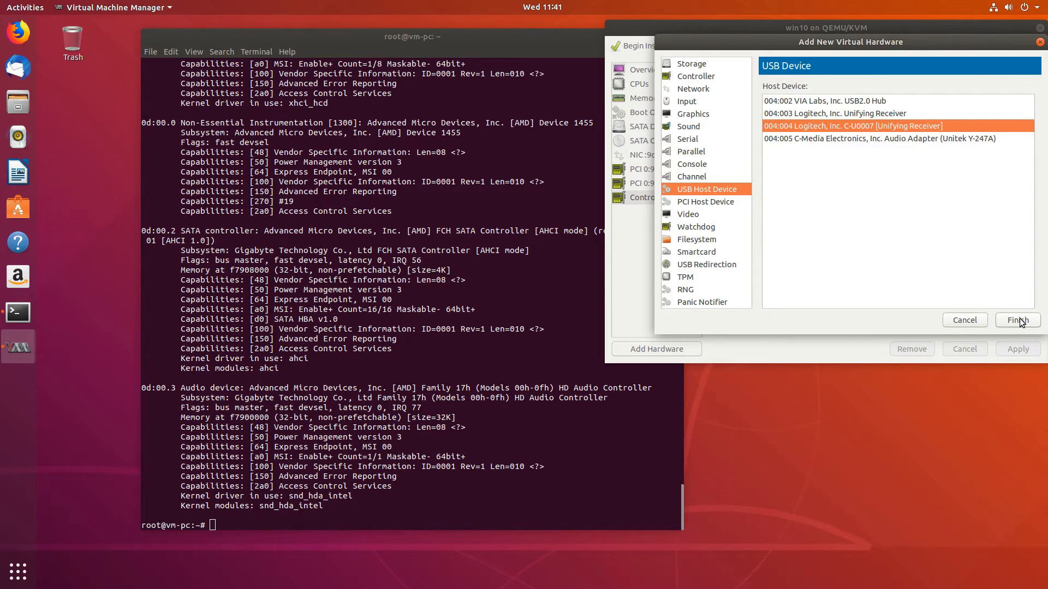
pyautogui.click(1017, 320)
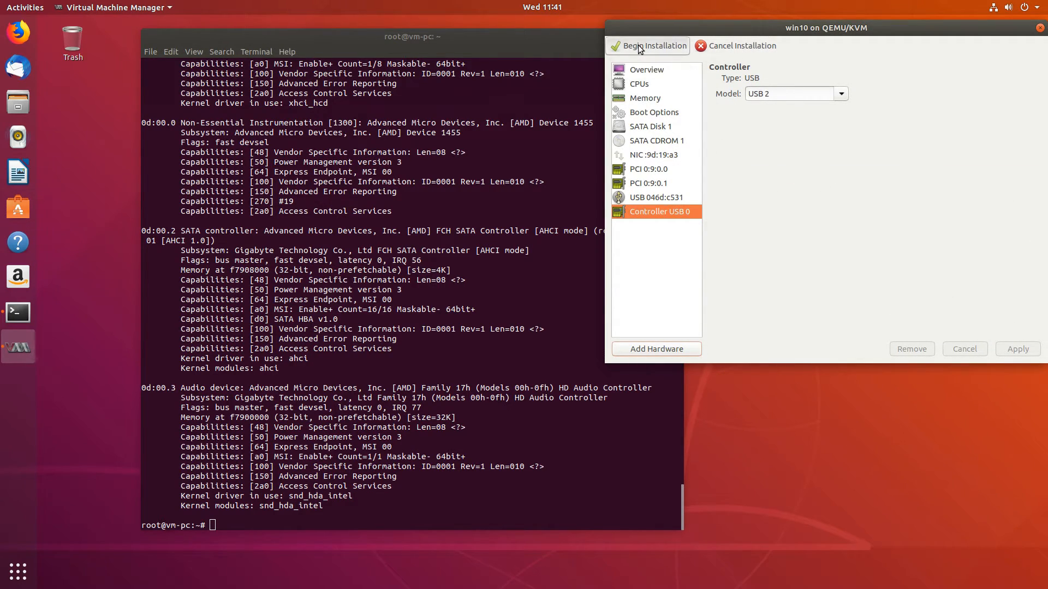
# Begin installation and accept the English (United States) language defaults in Windows Setup
pyautogui.click(647, 46)
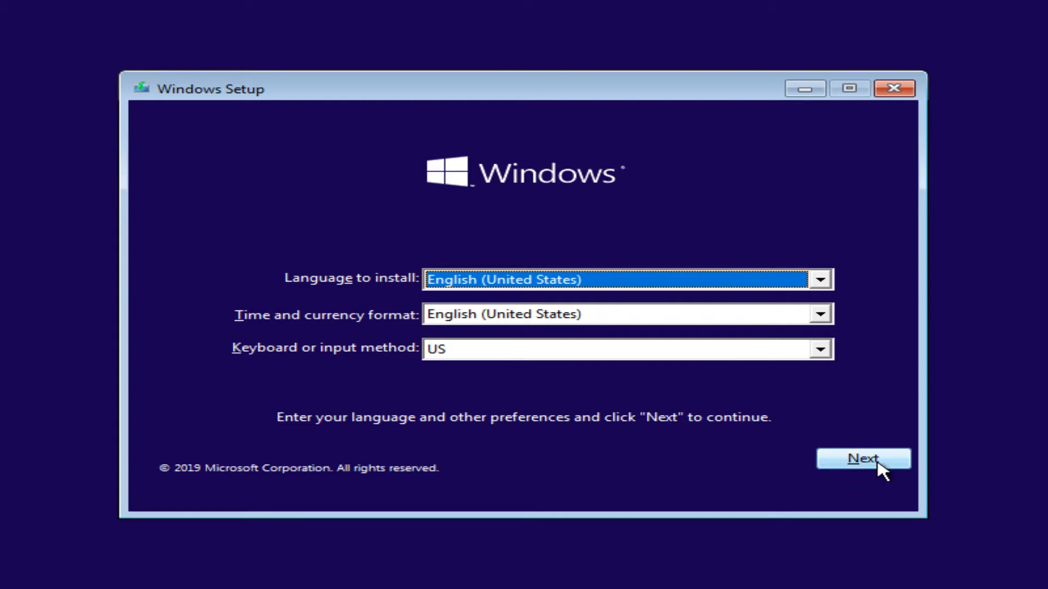
pyautogui.click(862, 458)
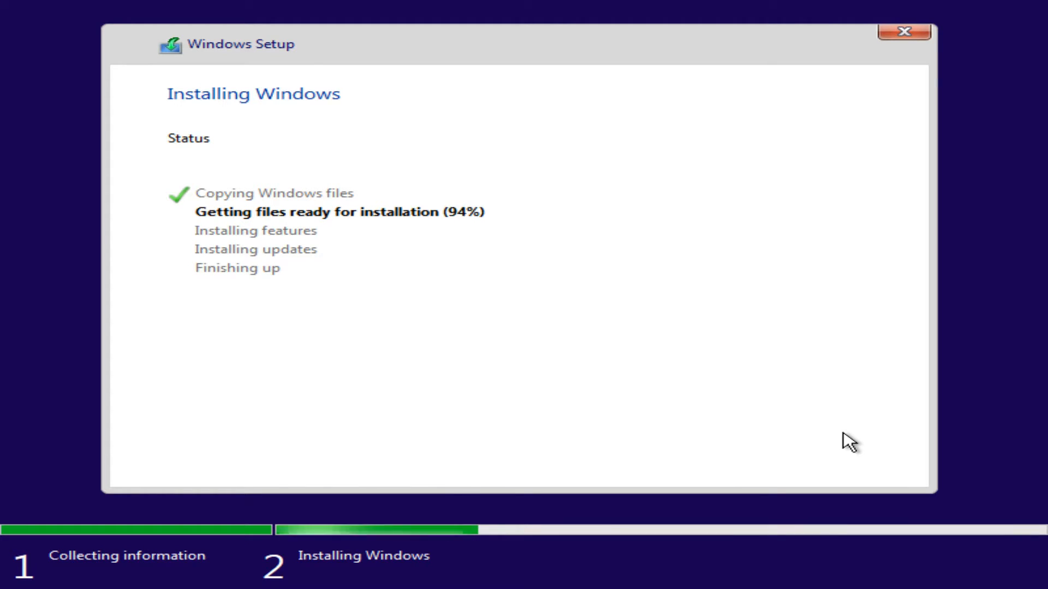
# Force off the running win10 VM and confirm
pyautogui.rightClick(728, 118)
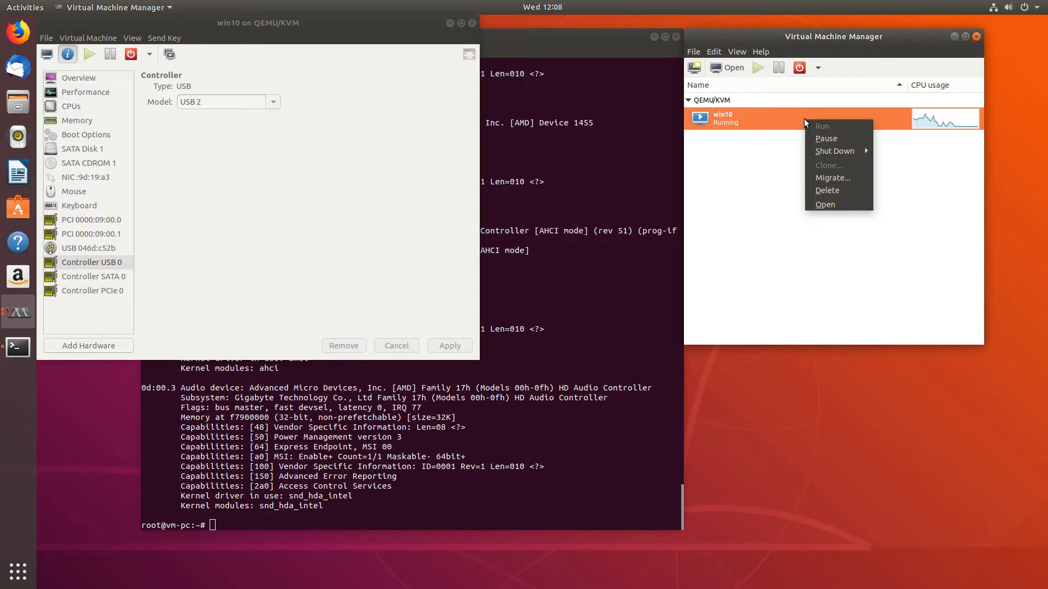
pyautogui.moveTo(834, 151)
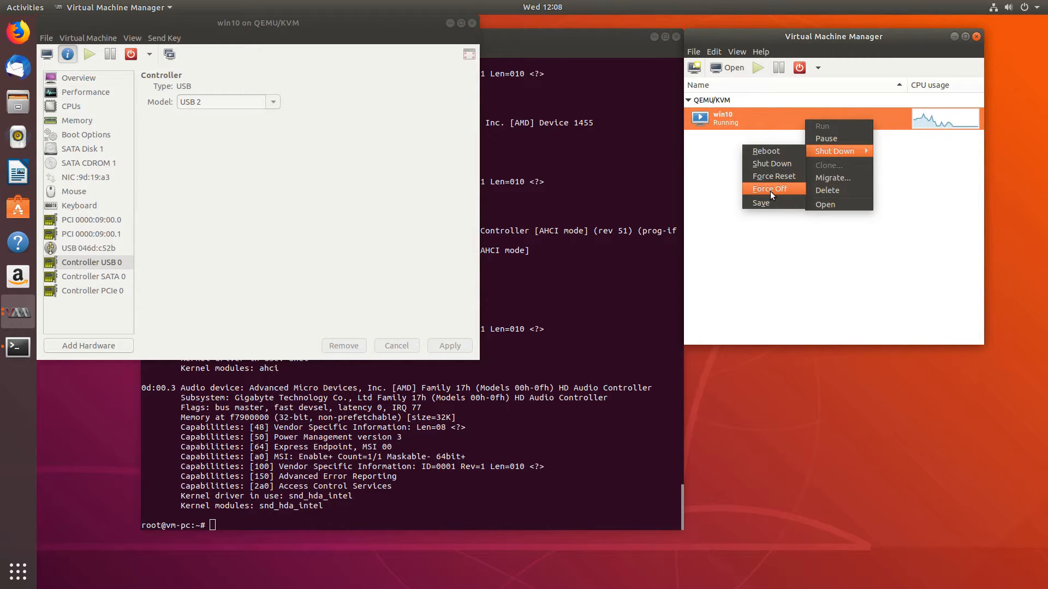
pyautogui.click(769, 189)
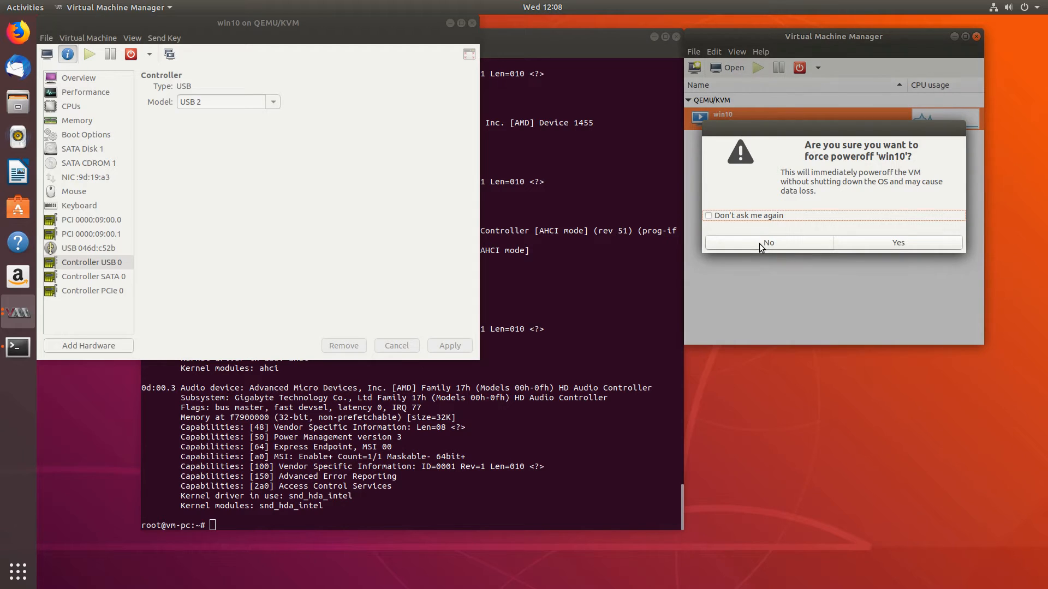
pyautogui.click(767, 242)
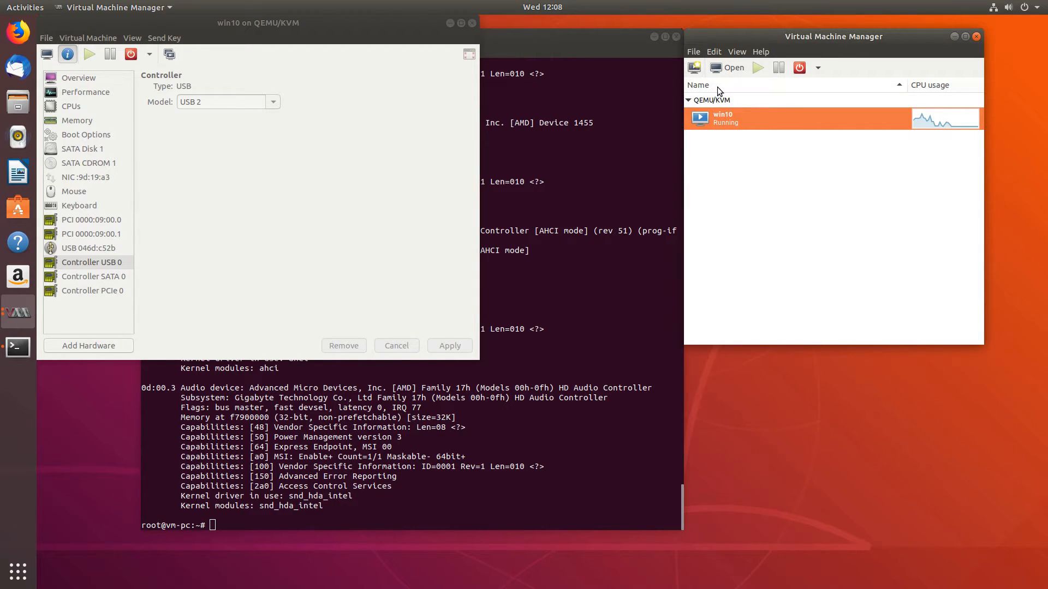
# In Boot Options, uncheck SATA CDROM 1 and check SATA Disk 1
pyautogui.rightClick(722, 118)
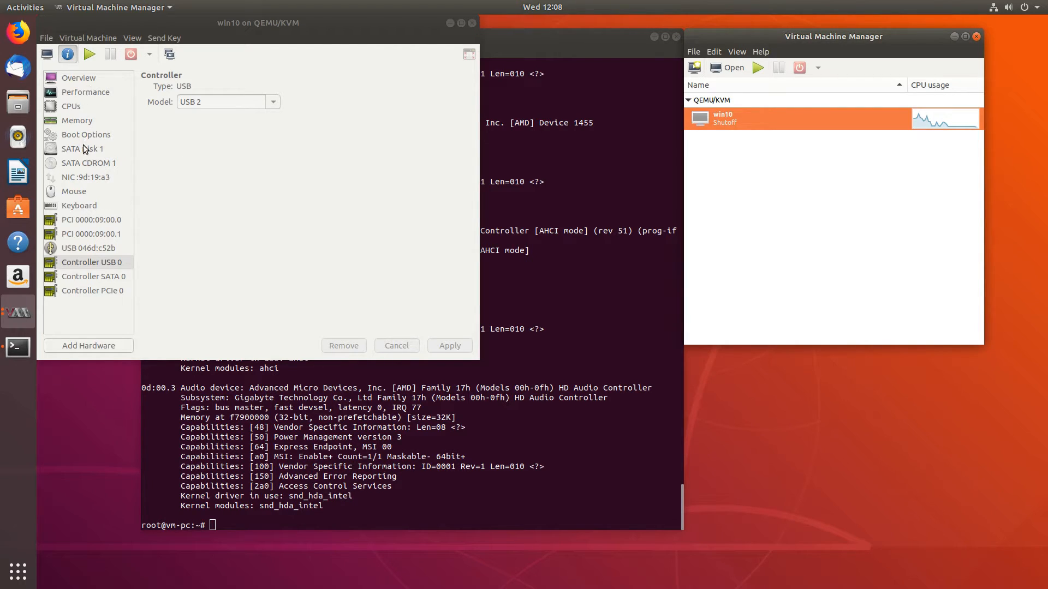
pyautogui.click(85, 135)
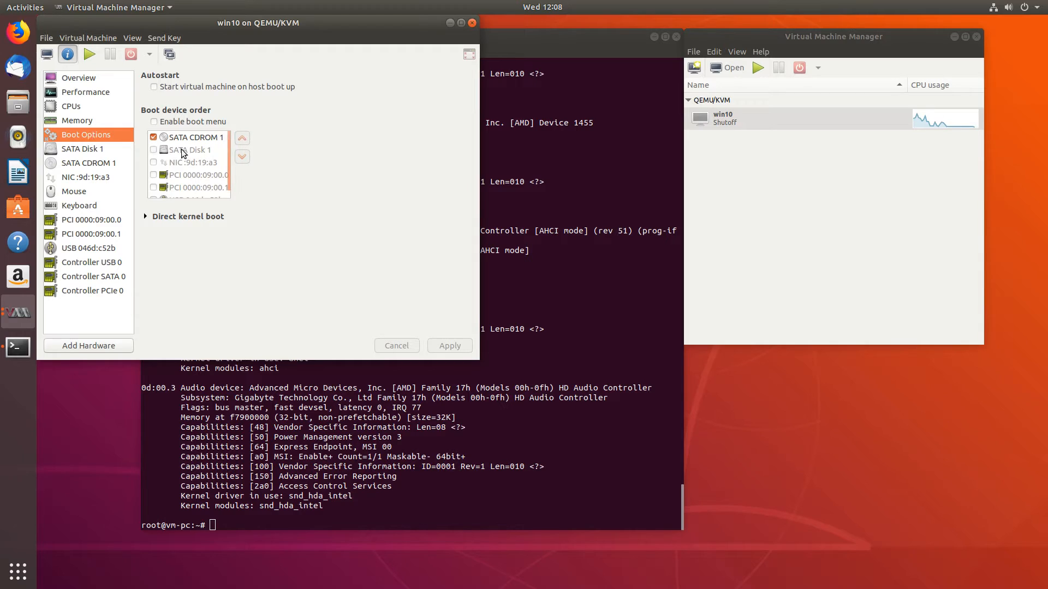
pyautogui.click(194, 137)
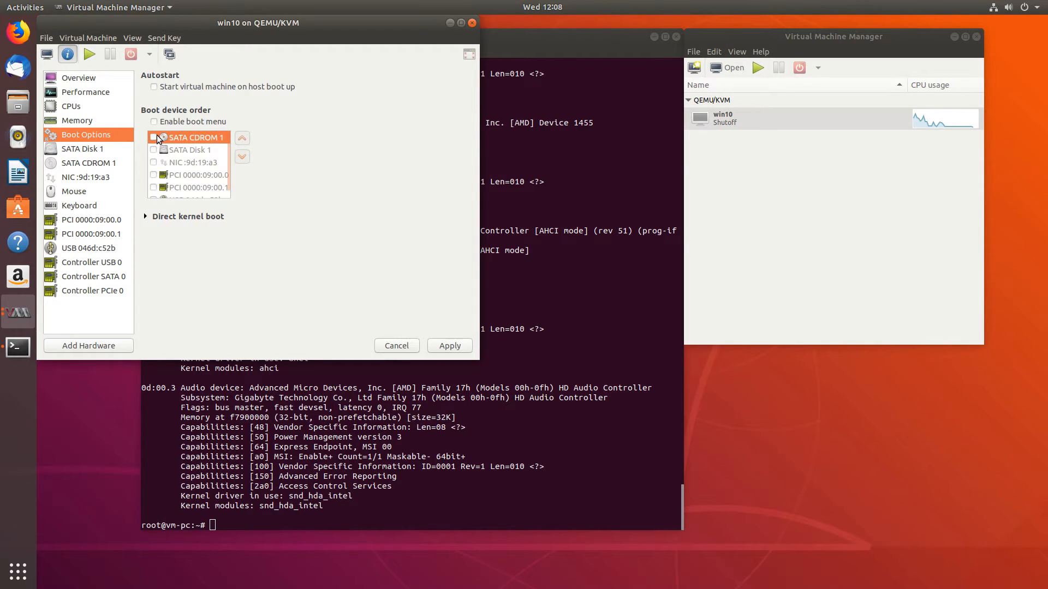
pyautogui.click(154, 150)
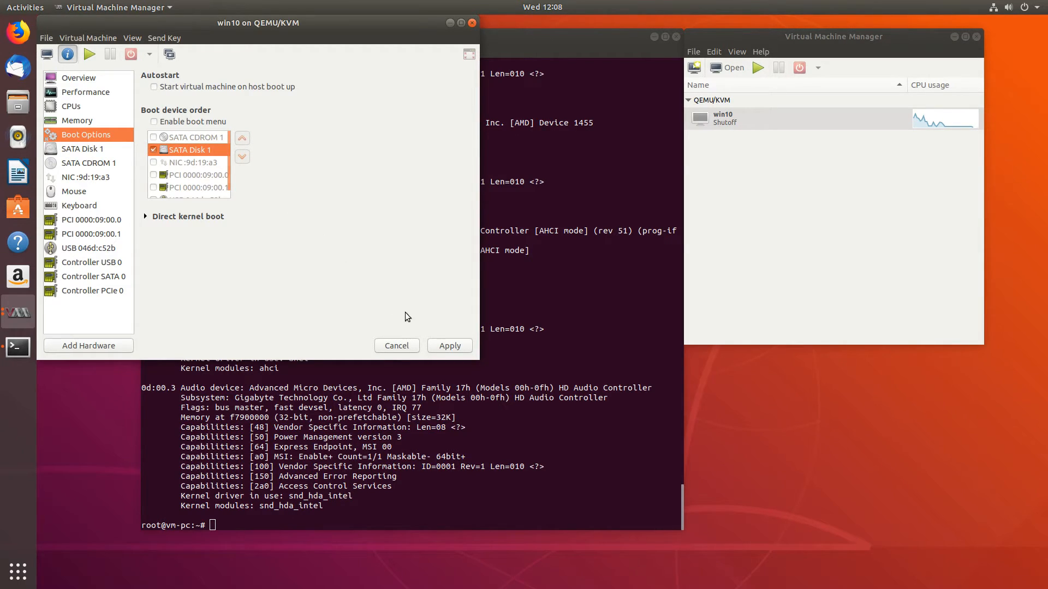
# Apply the new boot order for win10
pyautogui.click(243, 138)
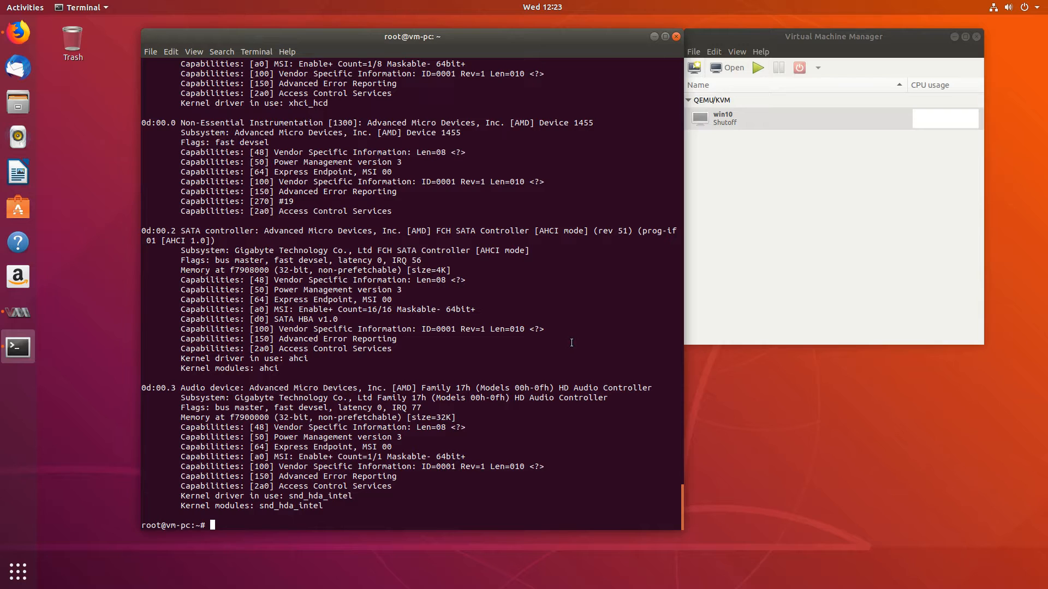
pyautogui.moveTo(16, 31)
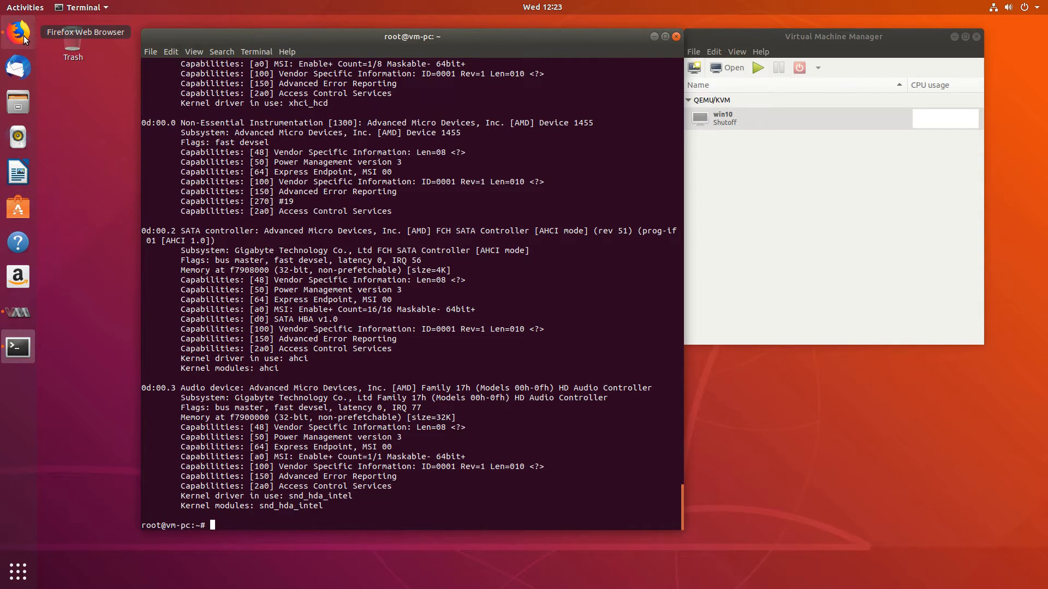
# Search the ArchWiki PCI passthrough page for 'error 43' in Firefox
pyautogui.click(17, 31)
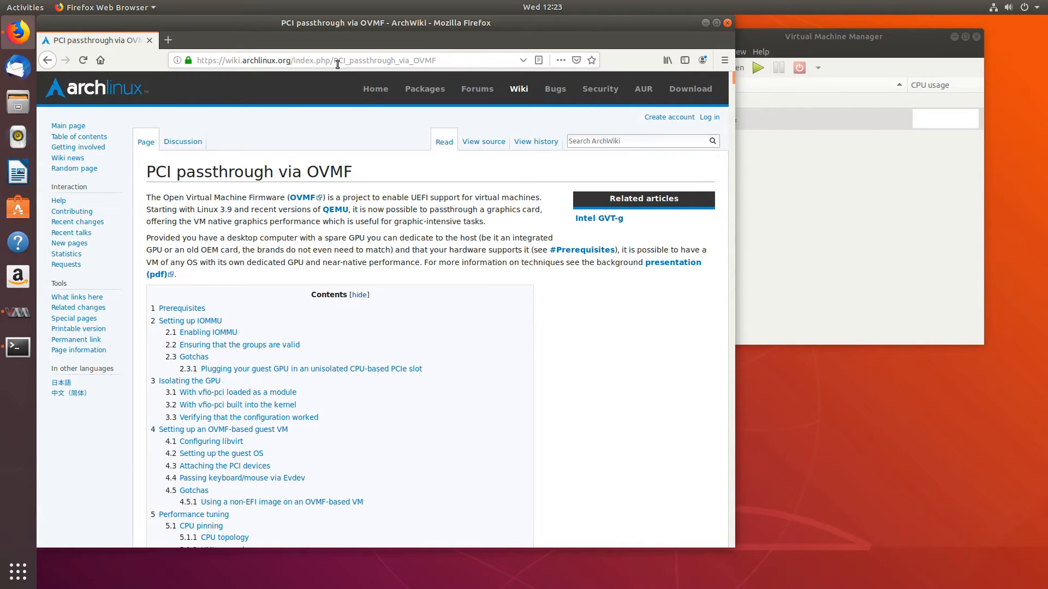
pyautogui.moveTo(302, 198)
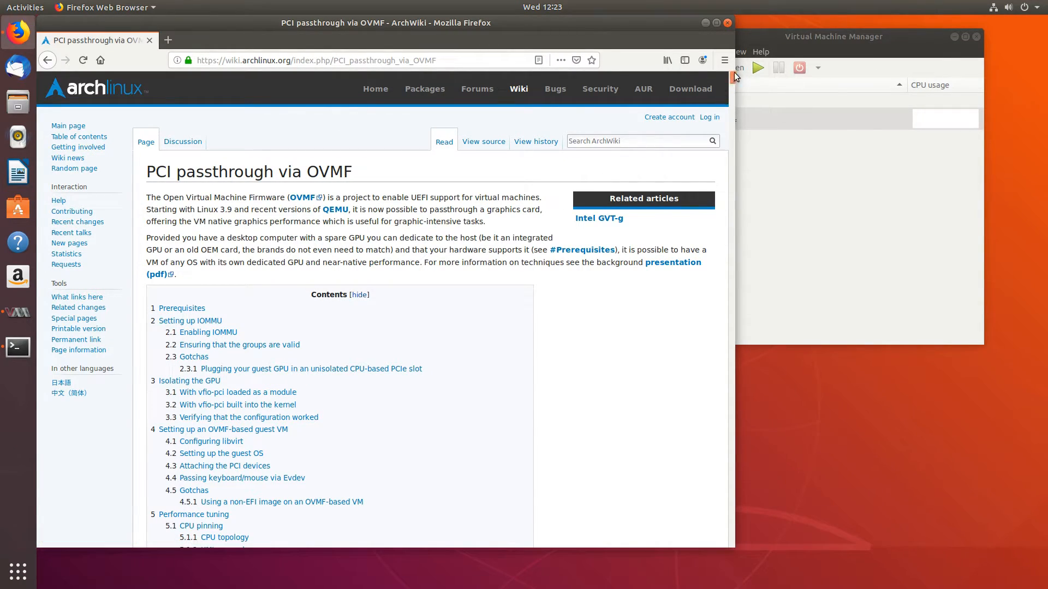
pyautogui.press('ctrl+f')
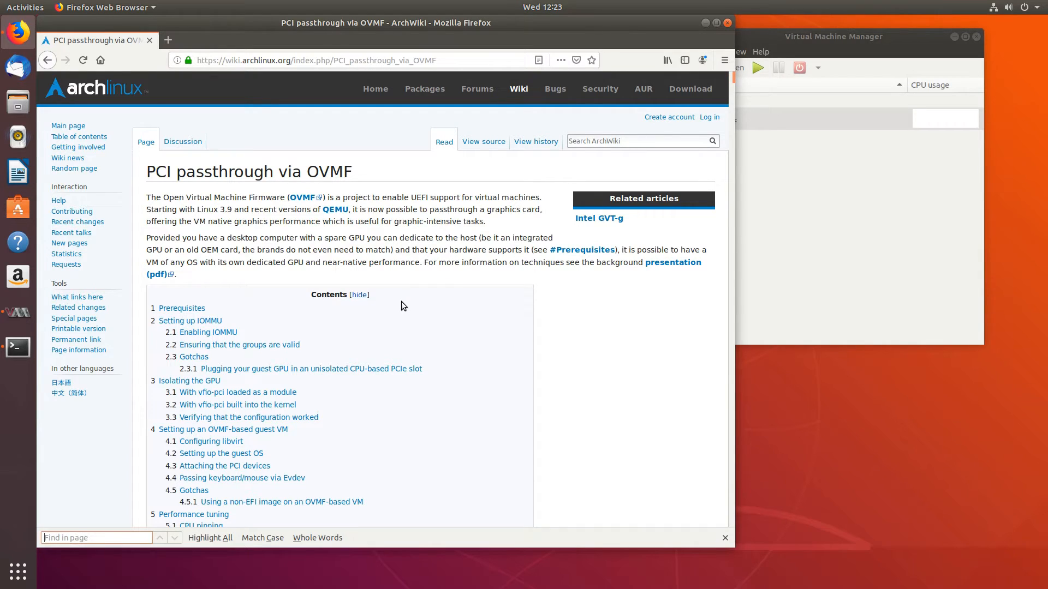
pyautogui.write('error 43')
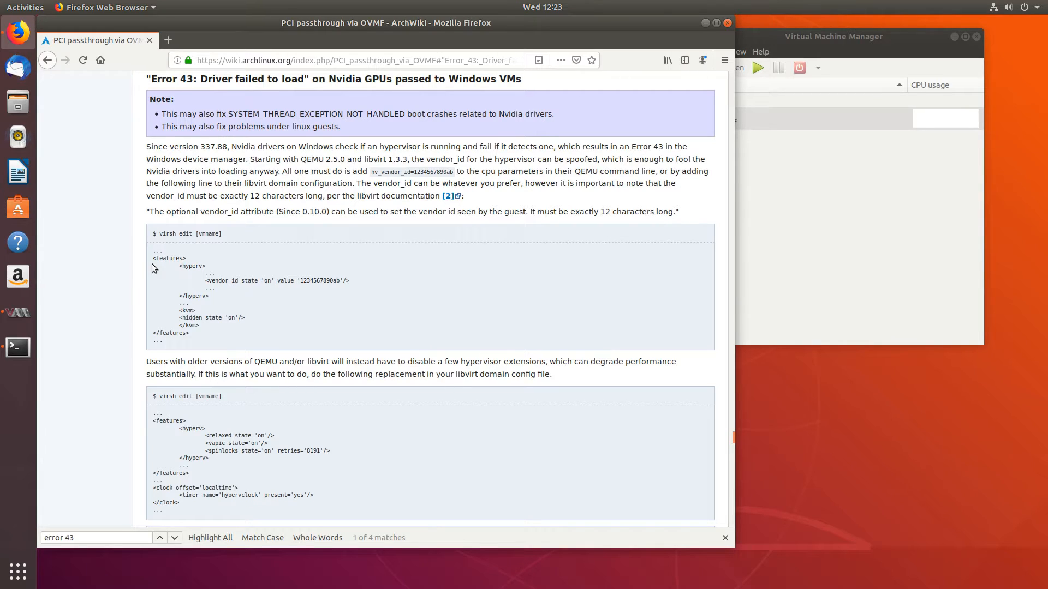
pyautogui.moveTo(573, 15)
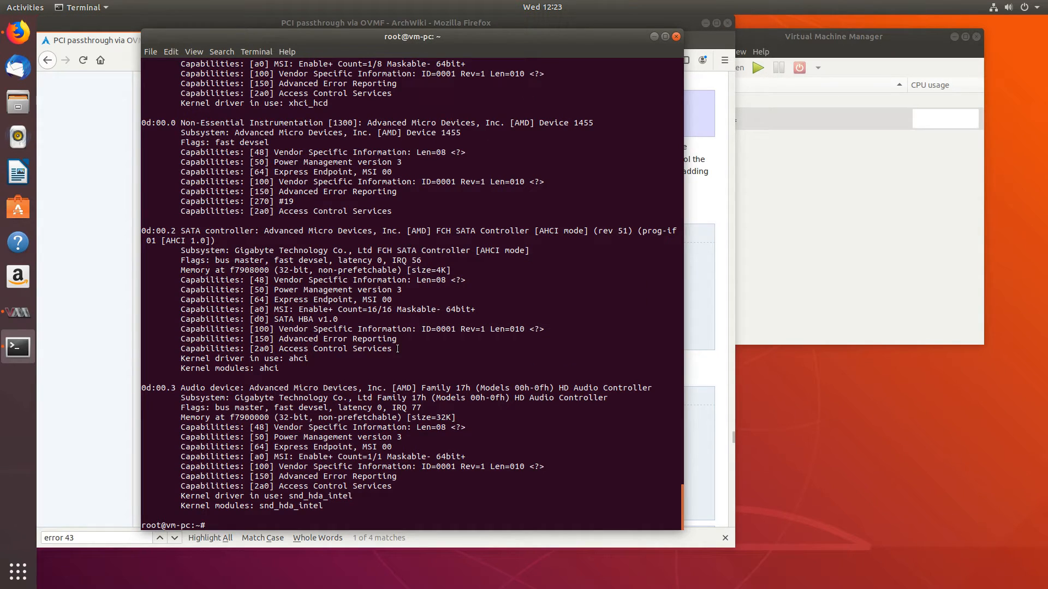
# Run virsh edit win10 and choose editor 1, /bin/nano
pyautogui.write('virsh')
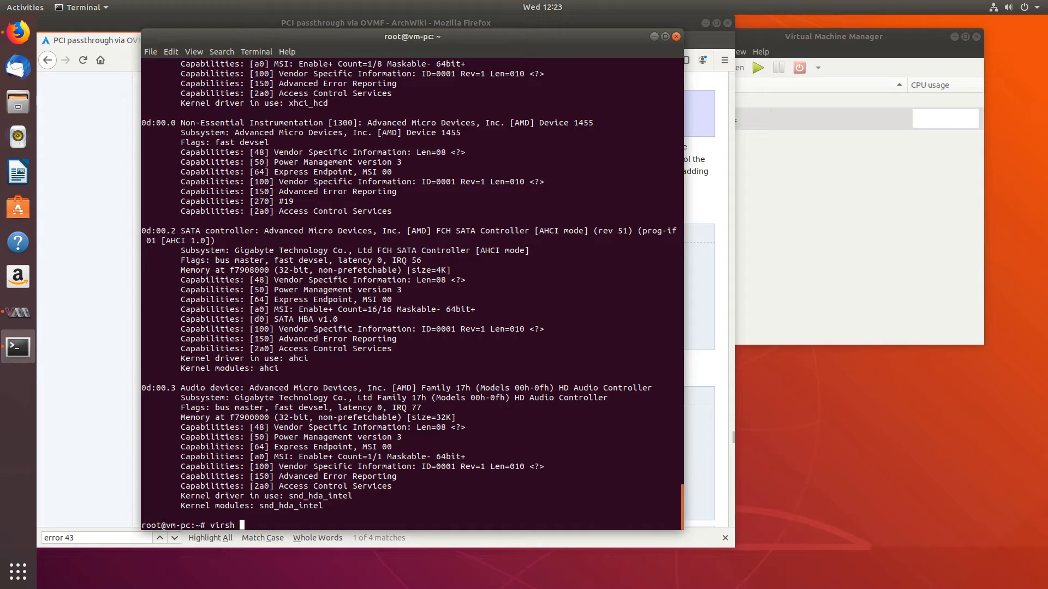
pyautogui.write('edit')
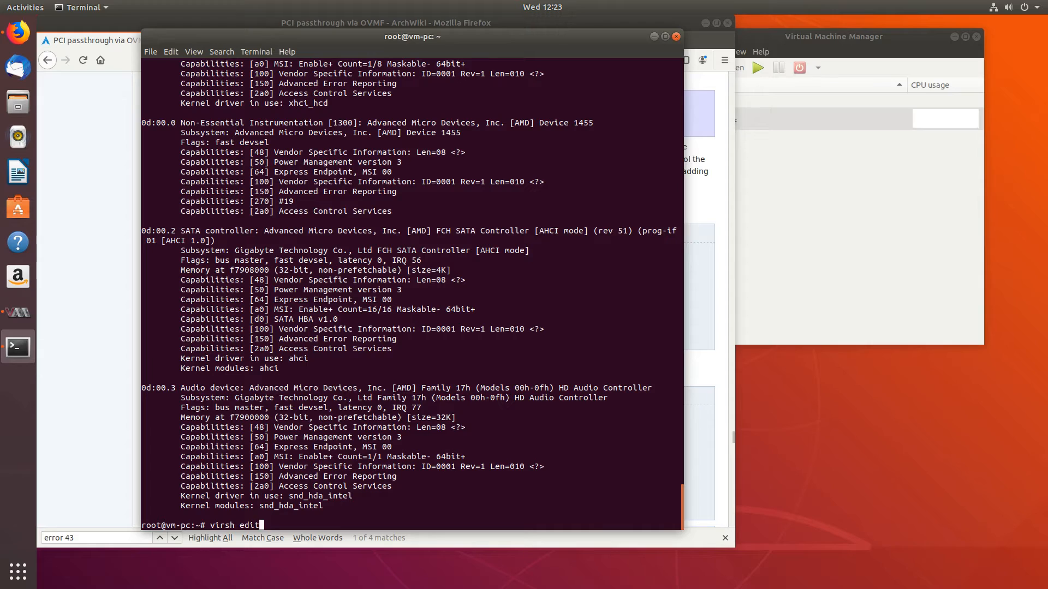
pyautogui.write('win10')
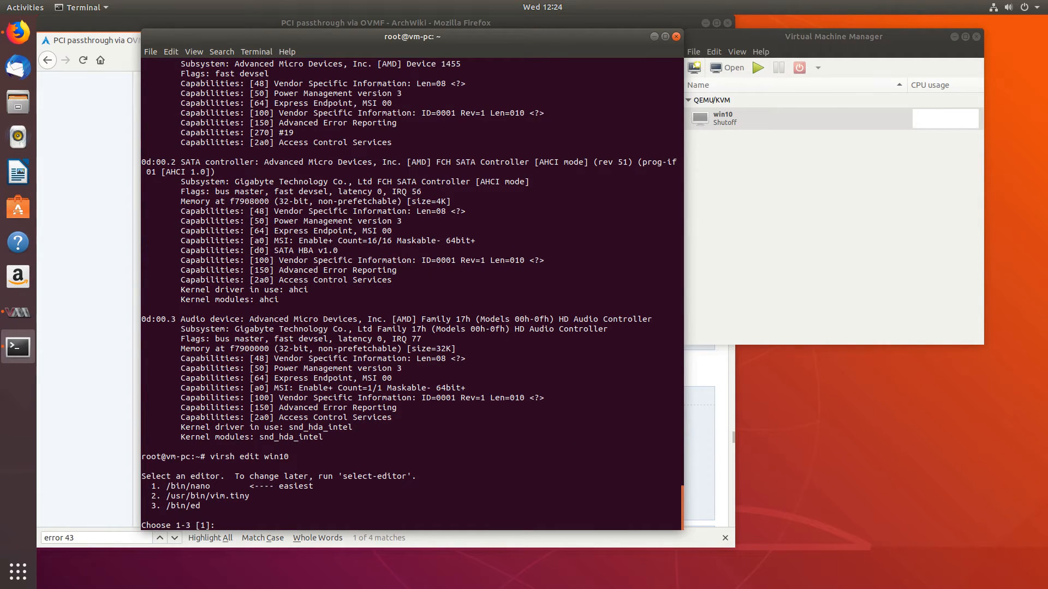
pyautogui.write('1')
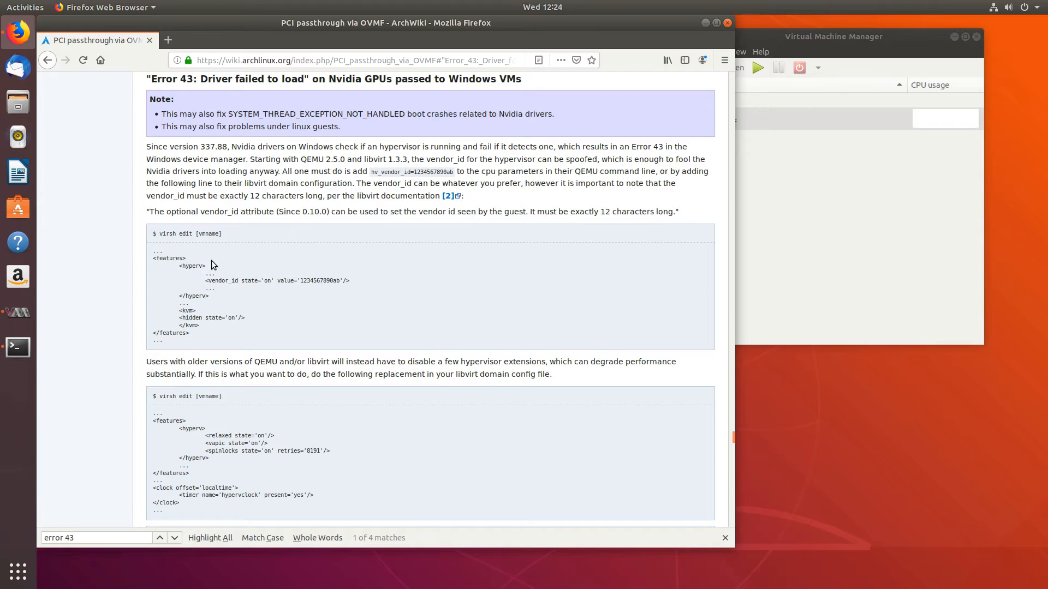
pyautogui.moveTo(267, 476)
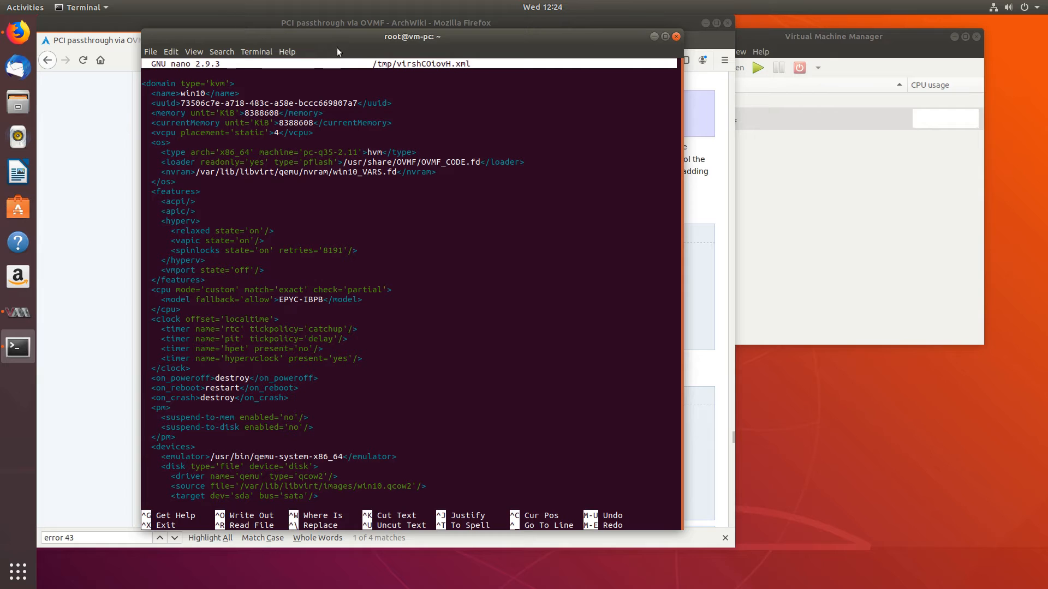
pyautogui.moveTo(412, 37); pyautogui.dragTo(674, 65)
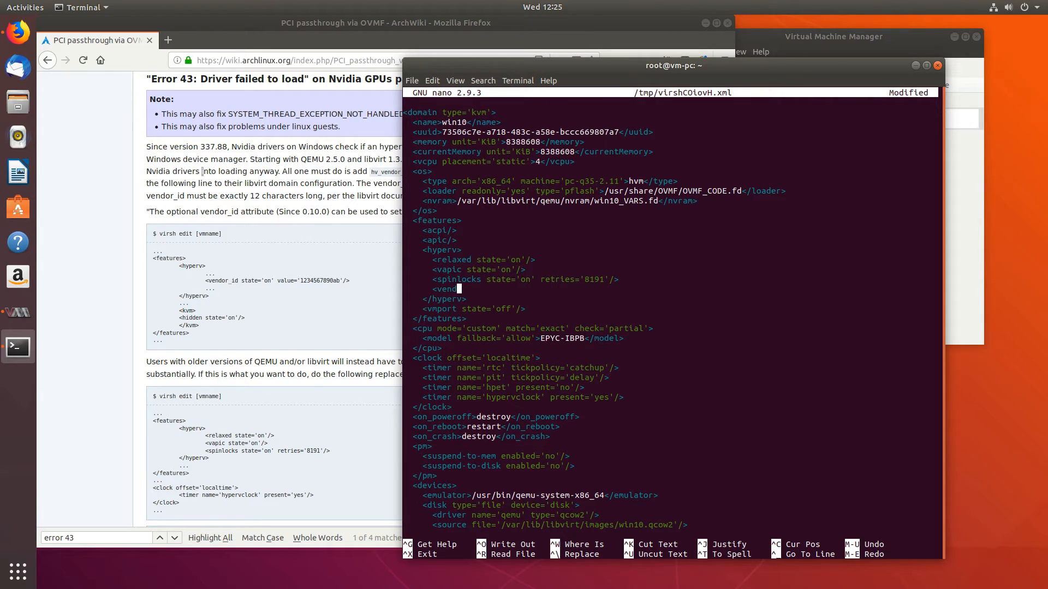
pyautogui.write('or')
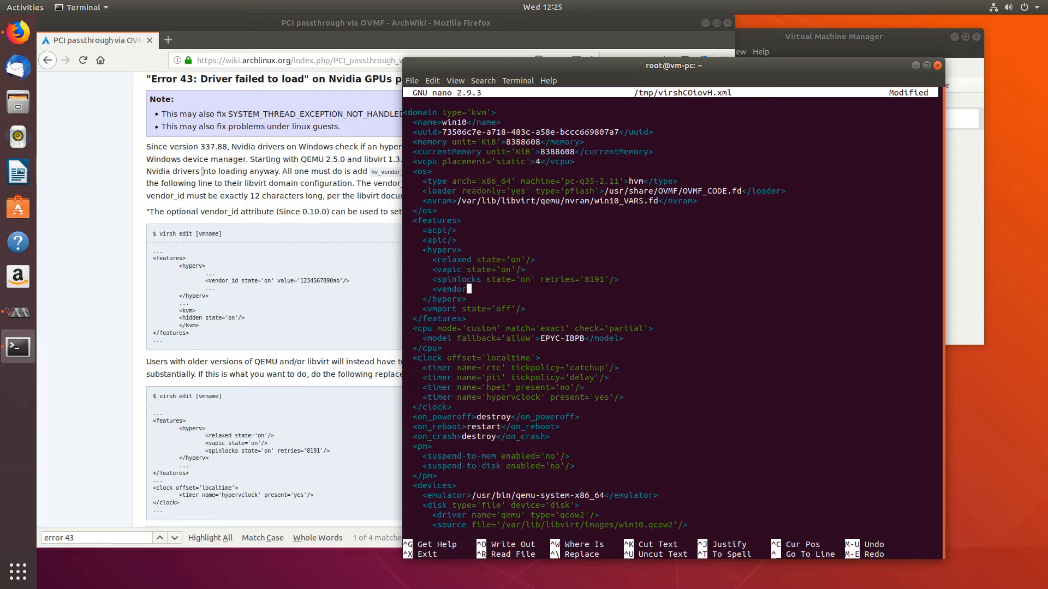
pyautogui.write('_id state')
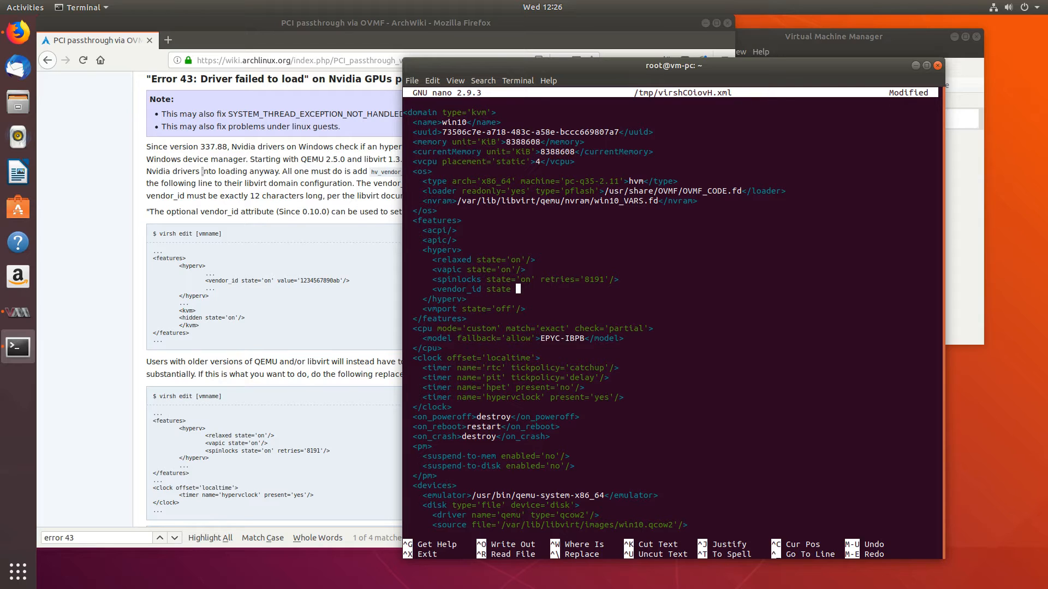
pyautogui.write('=on')
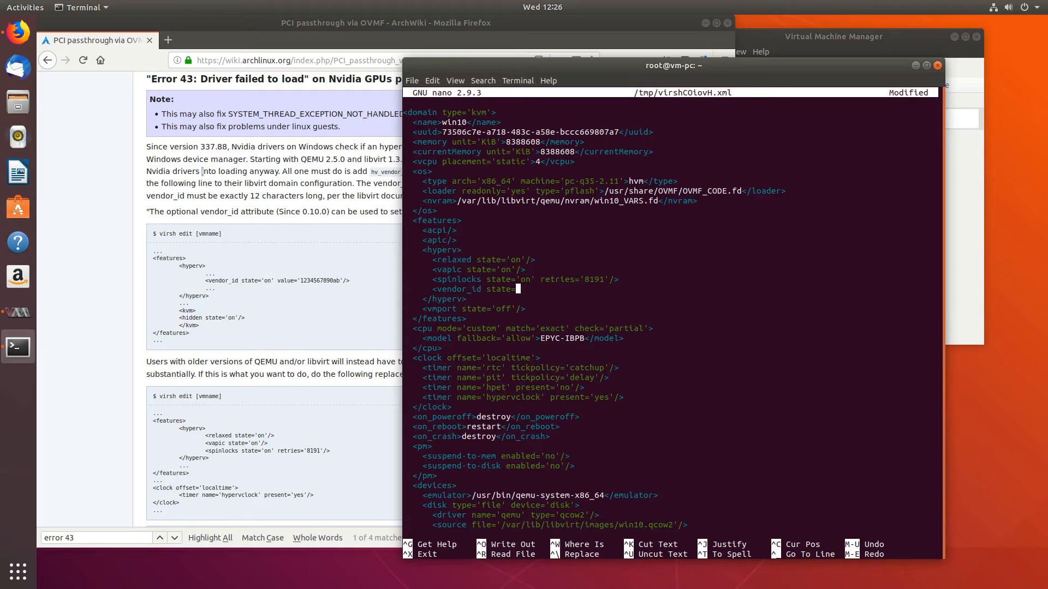
pyautogui.write("on'")
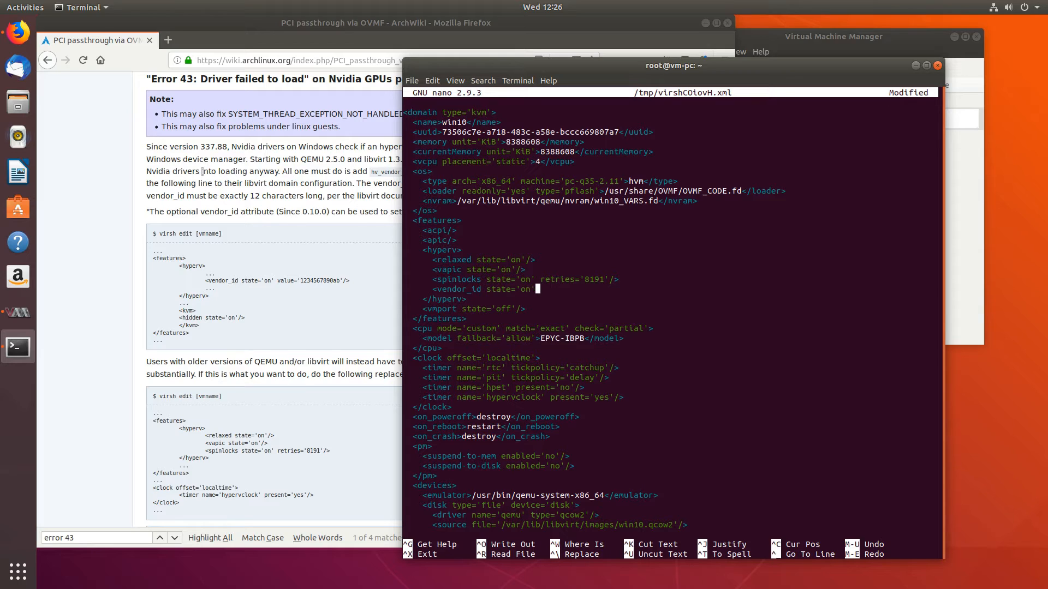
pyautogui.write('val')
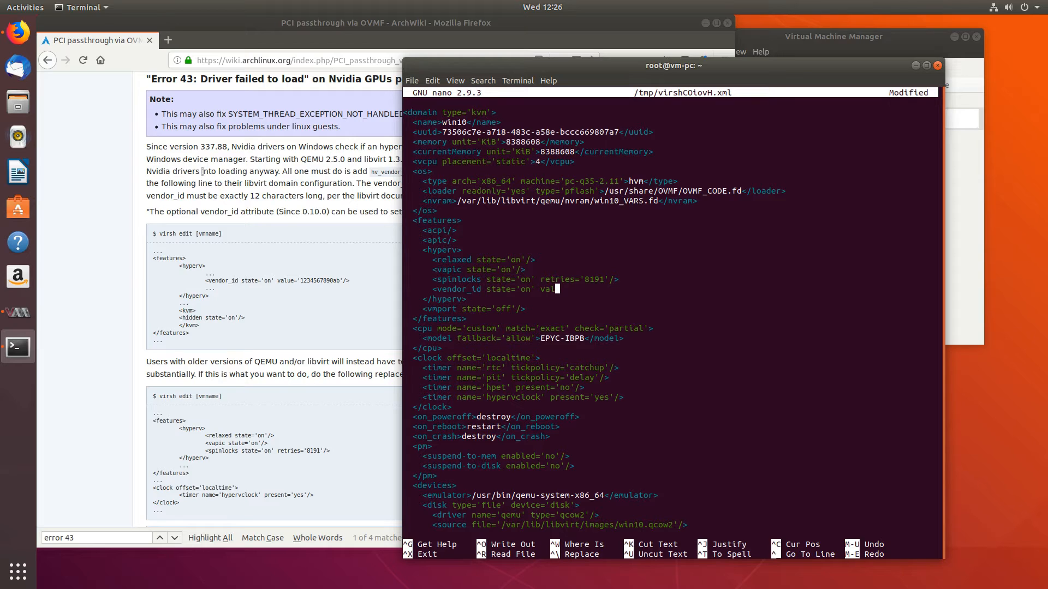
pyautogui.write('ue=')
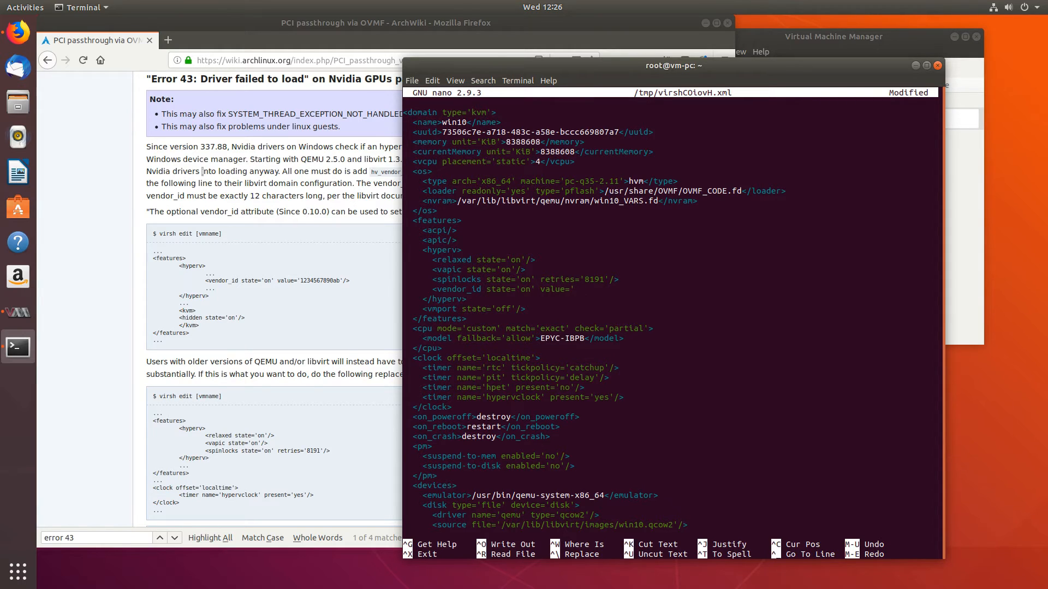
pyautogui.write('123456')
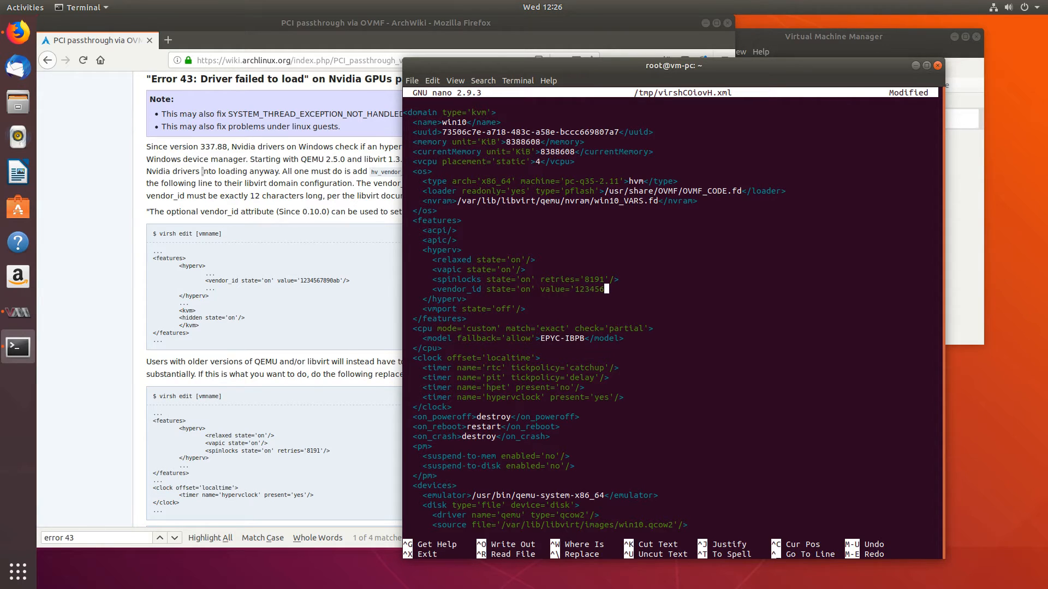
pyautogui.write("7890ab'/>")
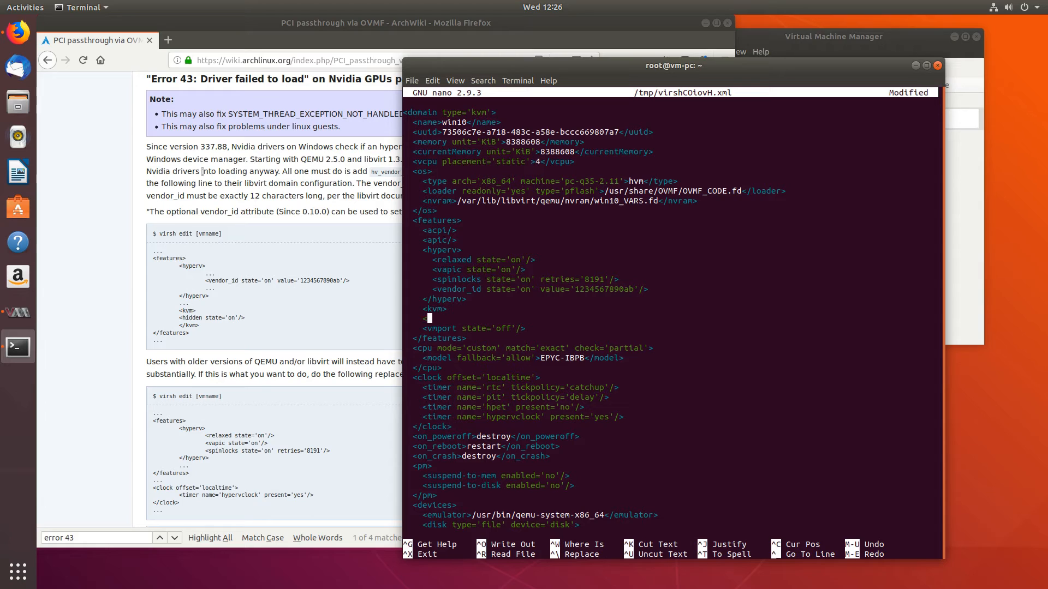
# Add <hidden state='on'/> inside the kvm block and save the win10 XML
pyautogui.write('hidden')
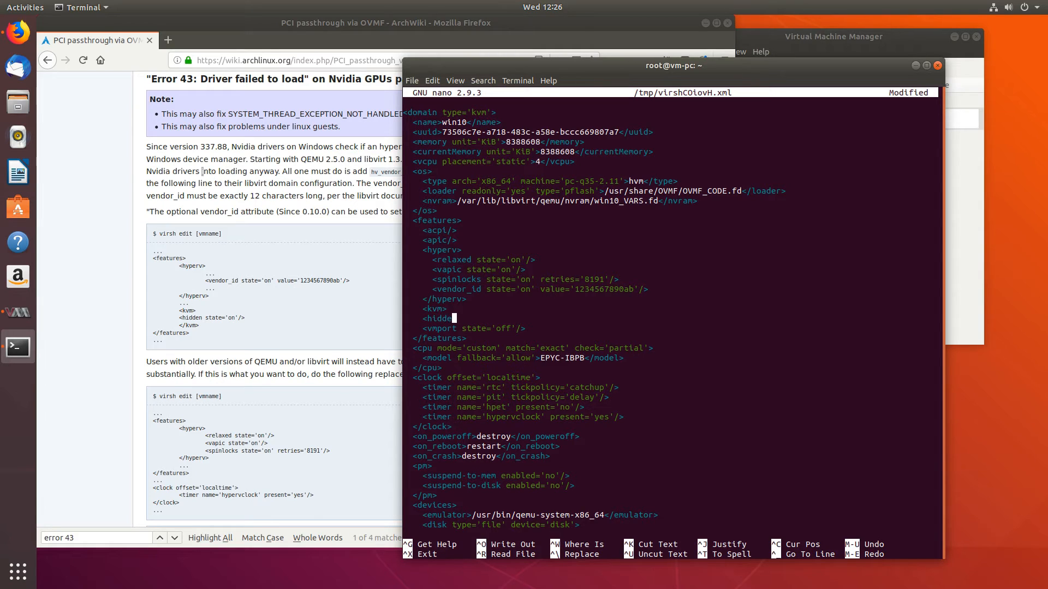
pyautogui.write('state=')
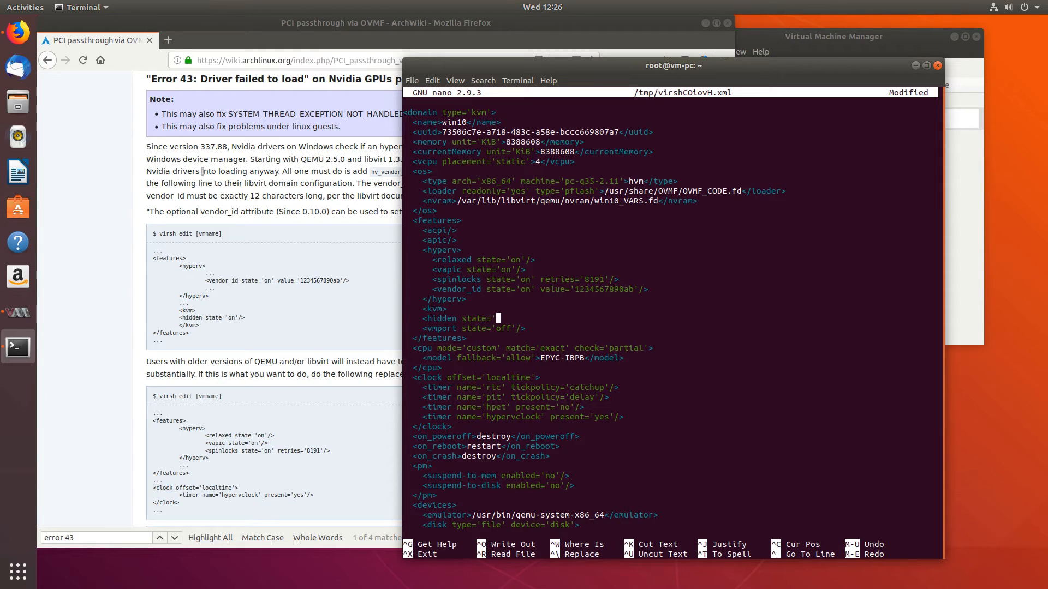
pyautogui.write("on'/>")
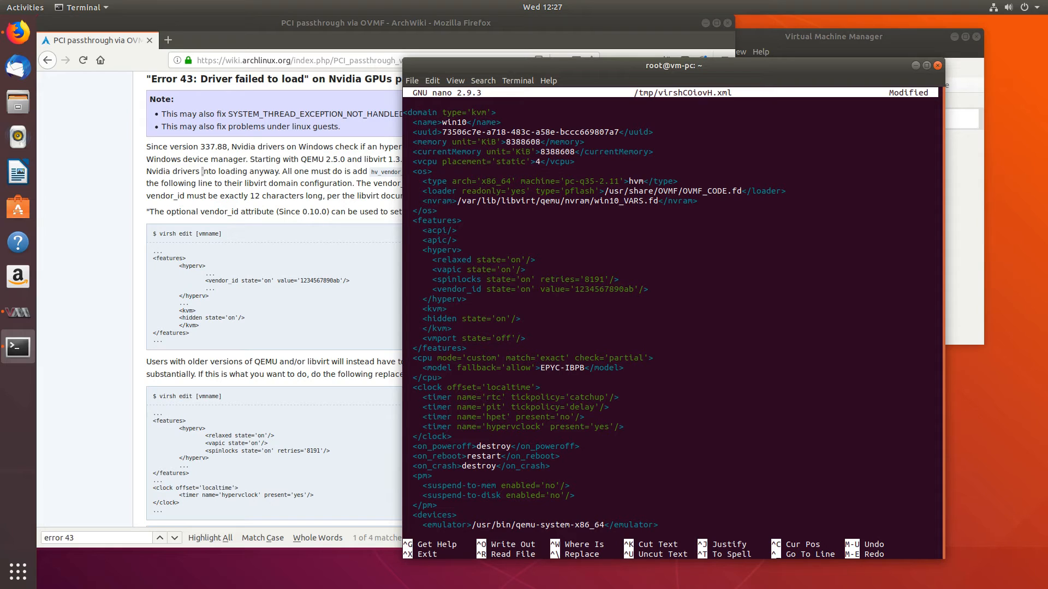
pyautogui.press('ctrl+o')
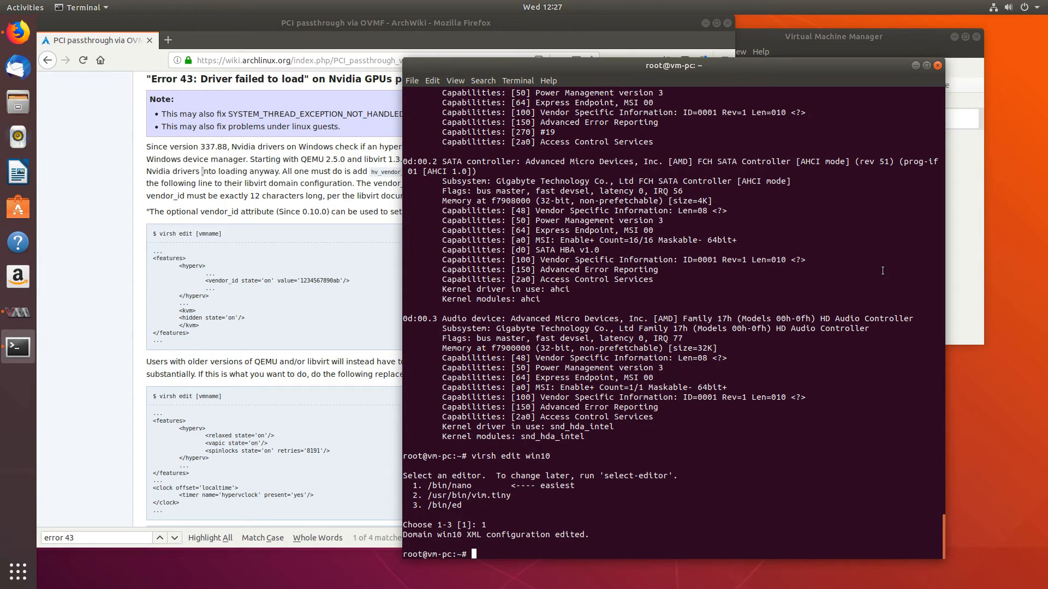
pyautogui.moveTo(959, 222)
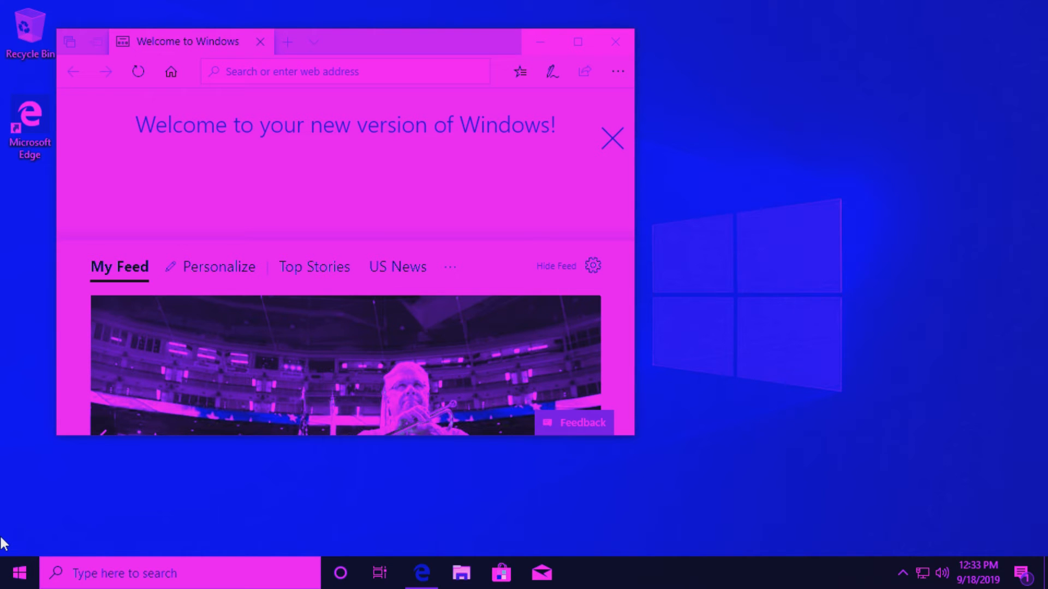
pyautogui.moveTo(103, 542)
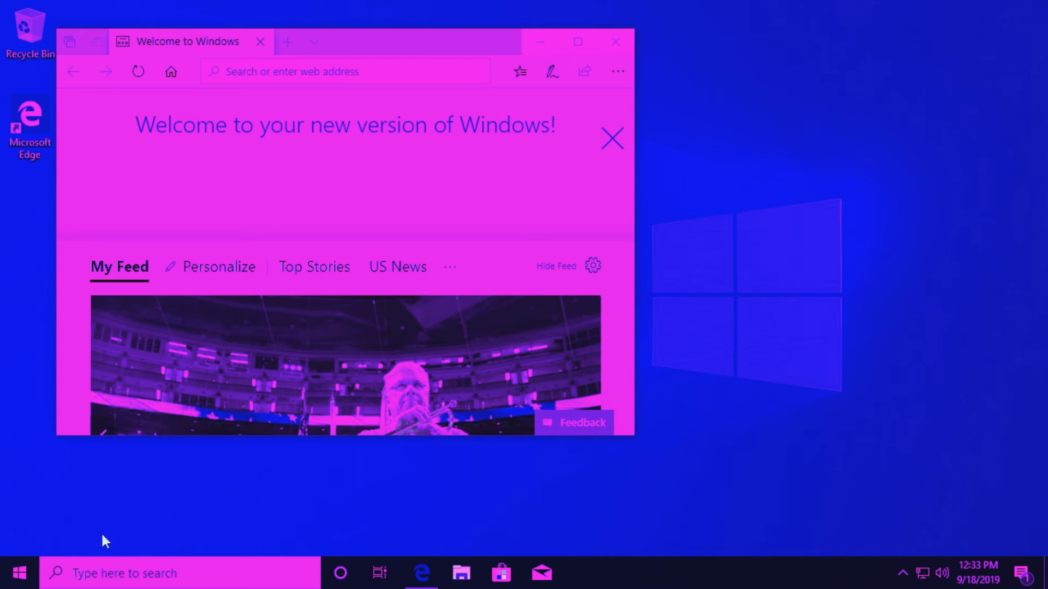
# Dismiss the Edge 'Welcome to Windows' window to reveal the desktop with its 3D Vision Photo Viewer shortcut
pyautogui.click(13, 573)
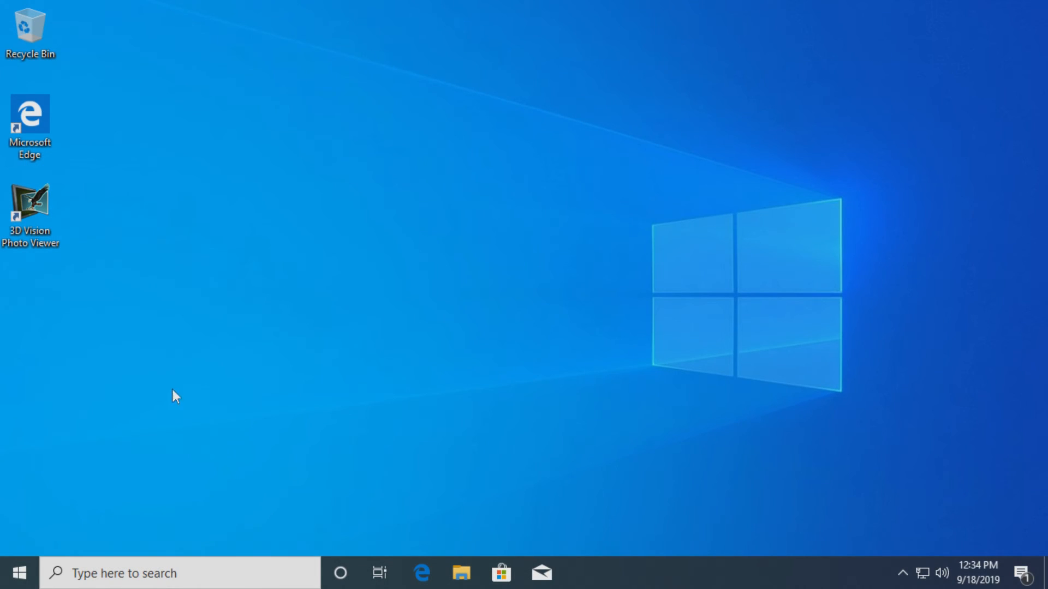
pyautogui.moveTo(53, 543)
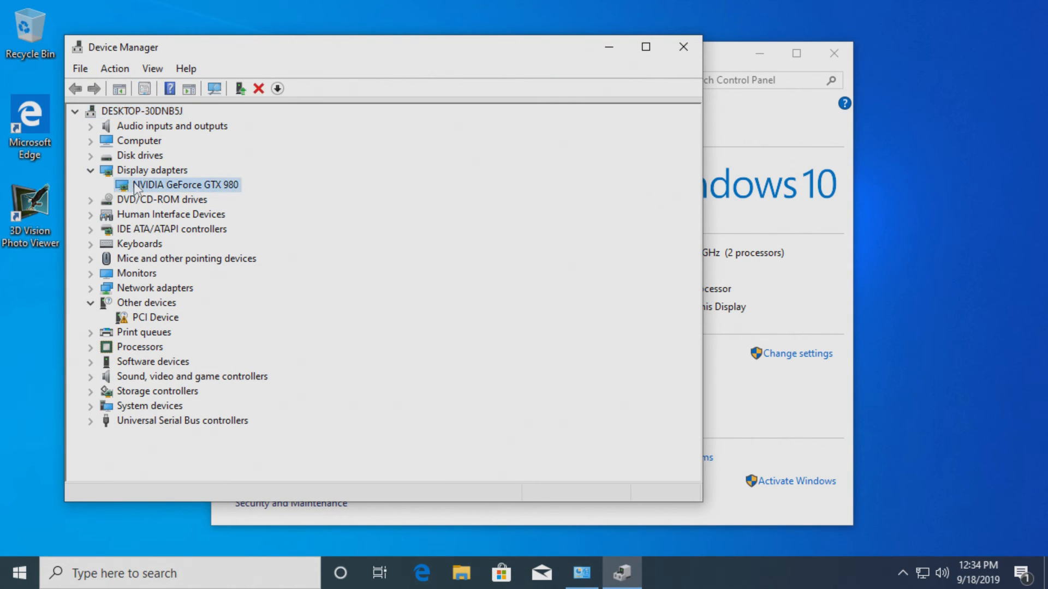
pyautogui.doubleClick(185, 186)
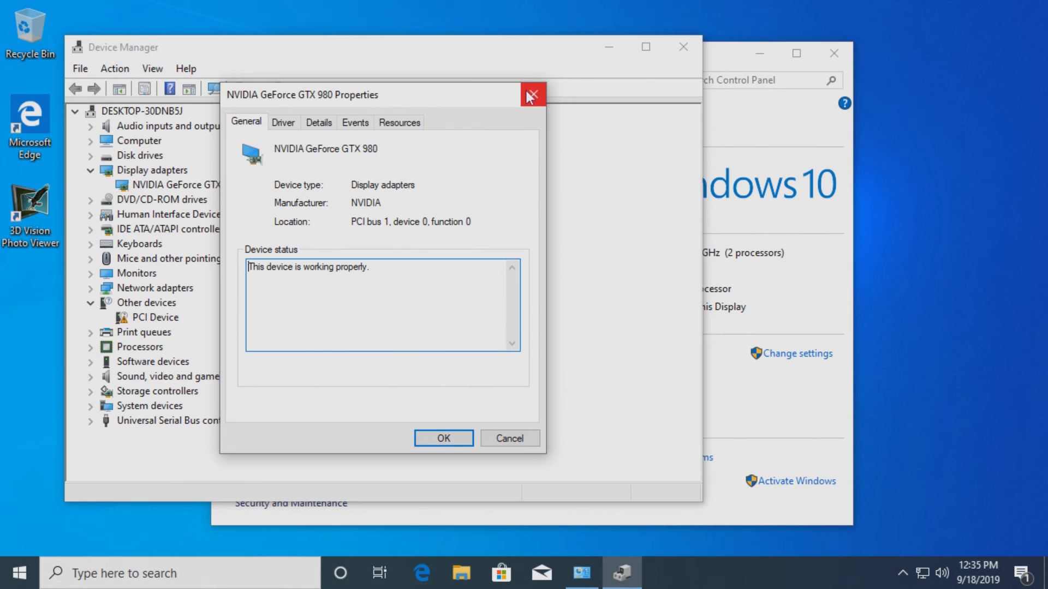
pyautogui.moveTo(532, 94)
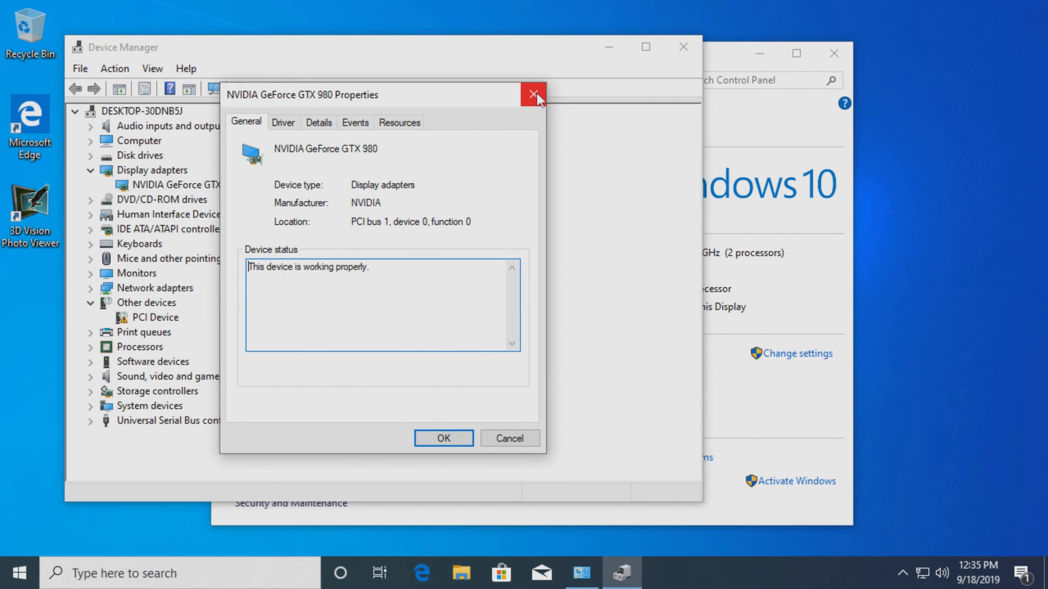
pyautogui.click(534, 94)
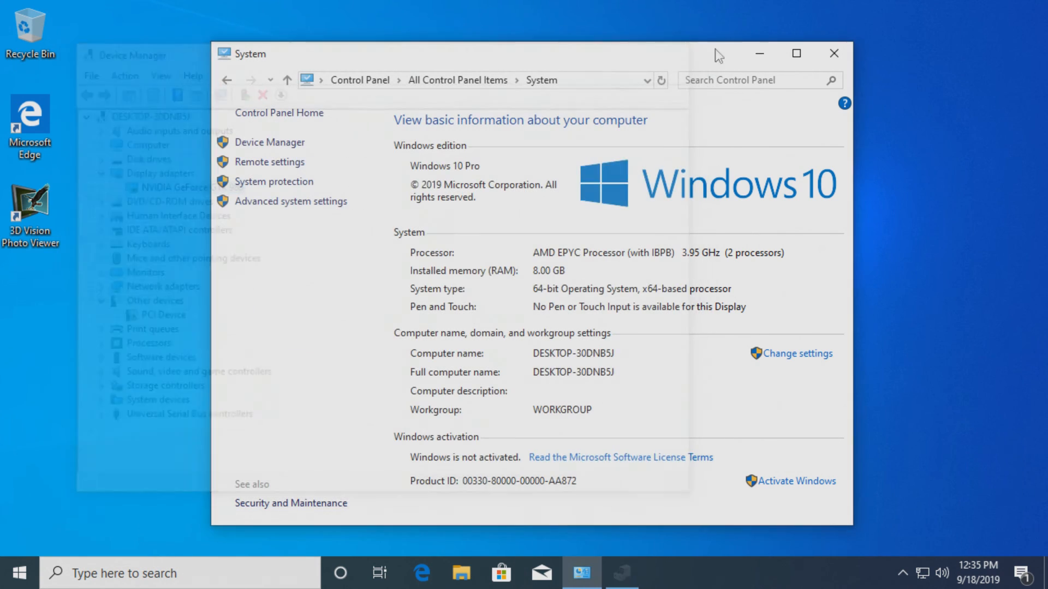
pyautogui.click(833, 54)
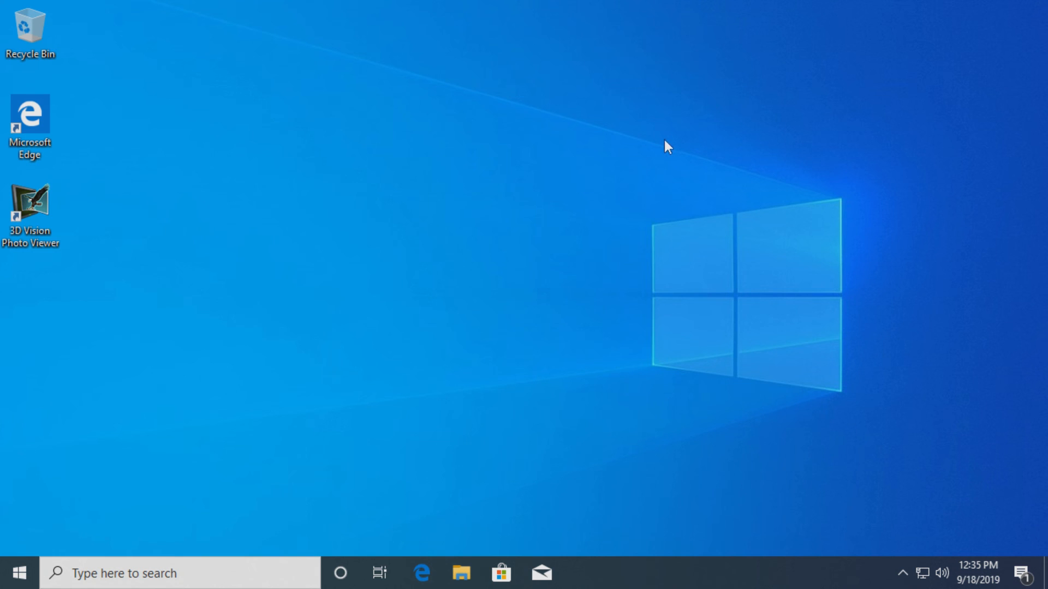
pyautogui.moveTo(564, 185)
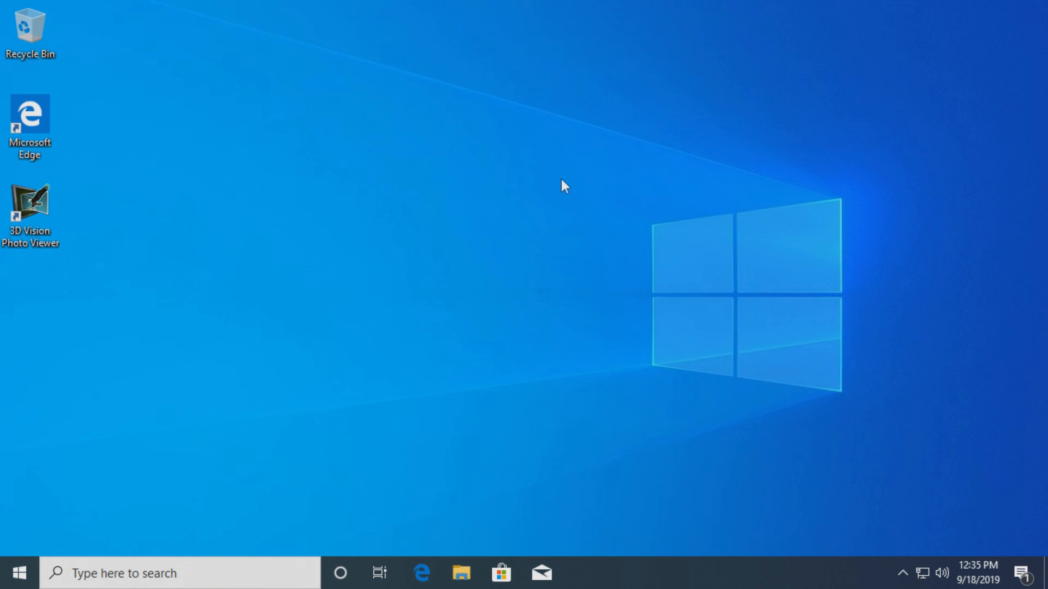